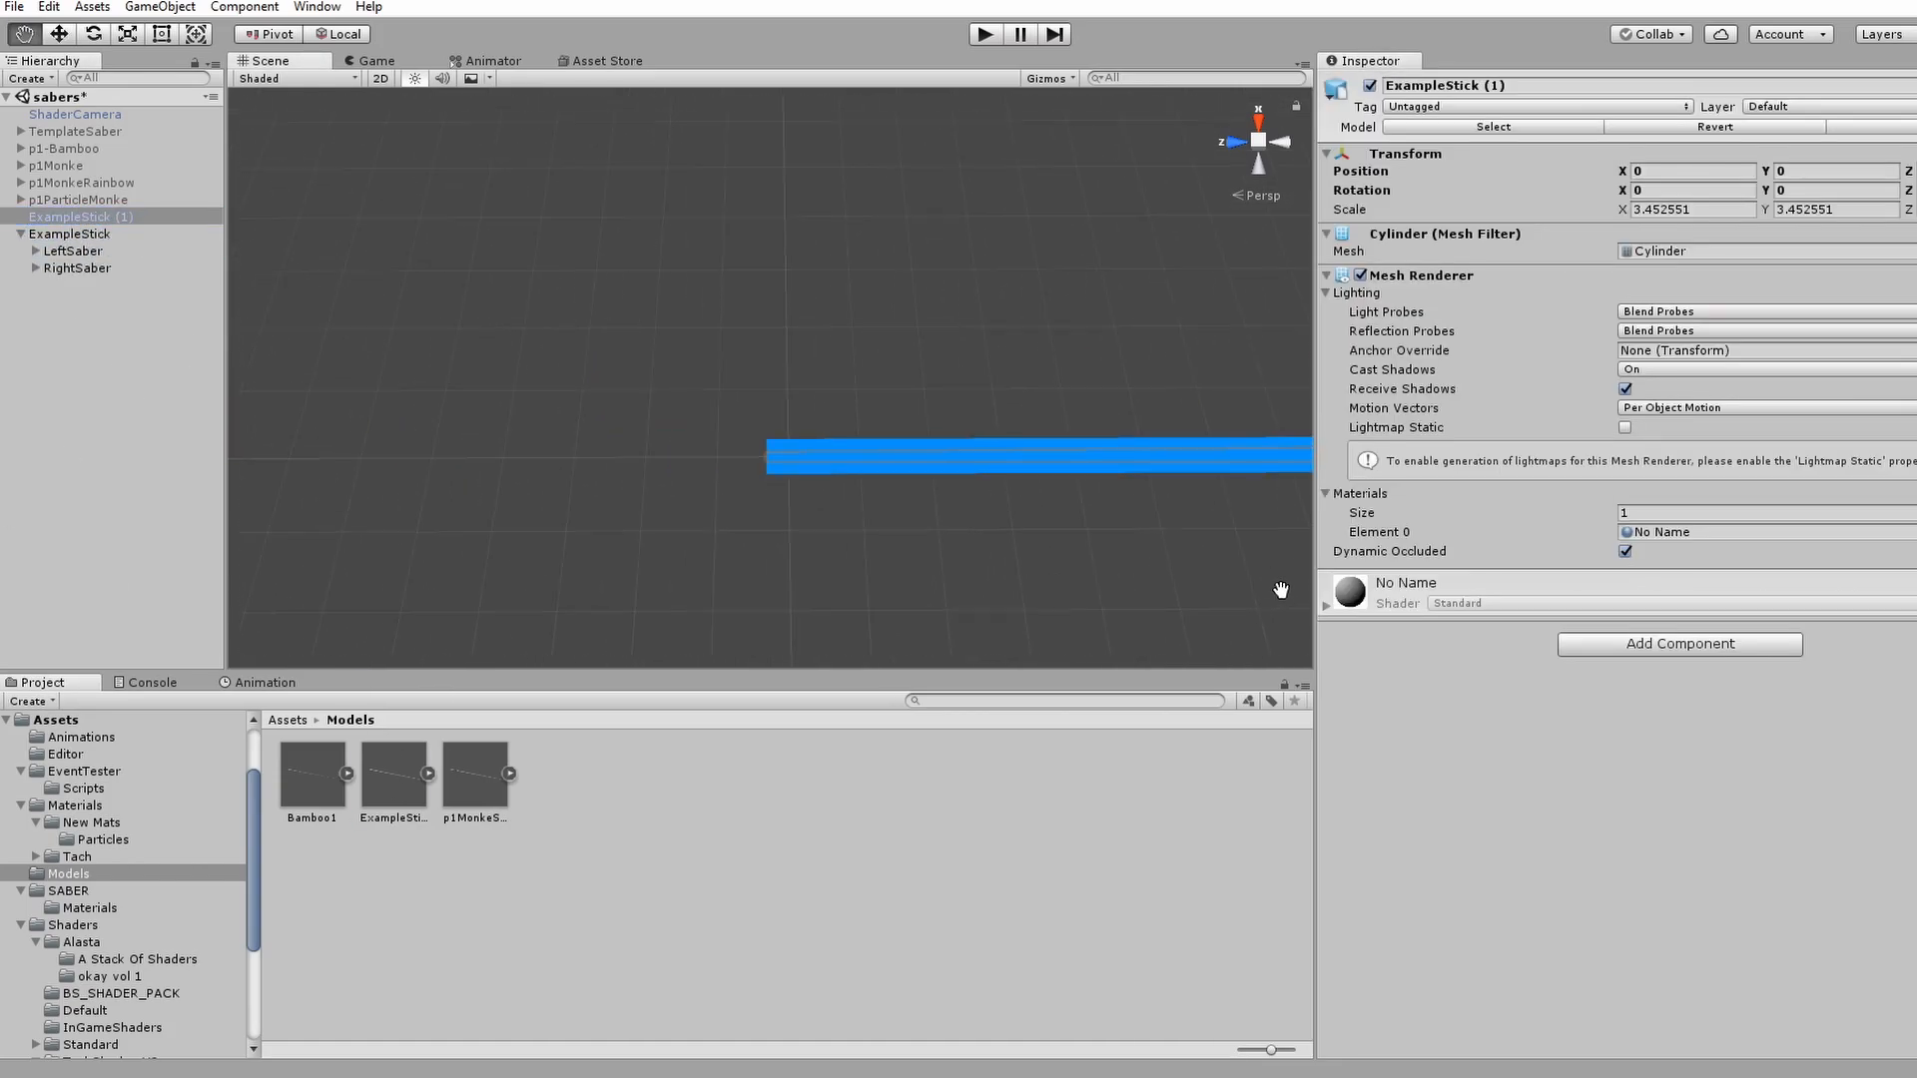
- Inspect LeftSaberMesh and the saber materials folder, then undo back to the original TemplateSaber scene
click(38, 251)
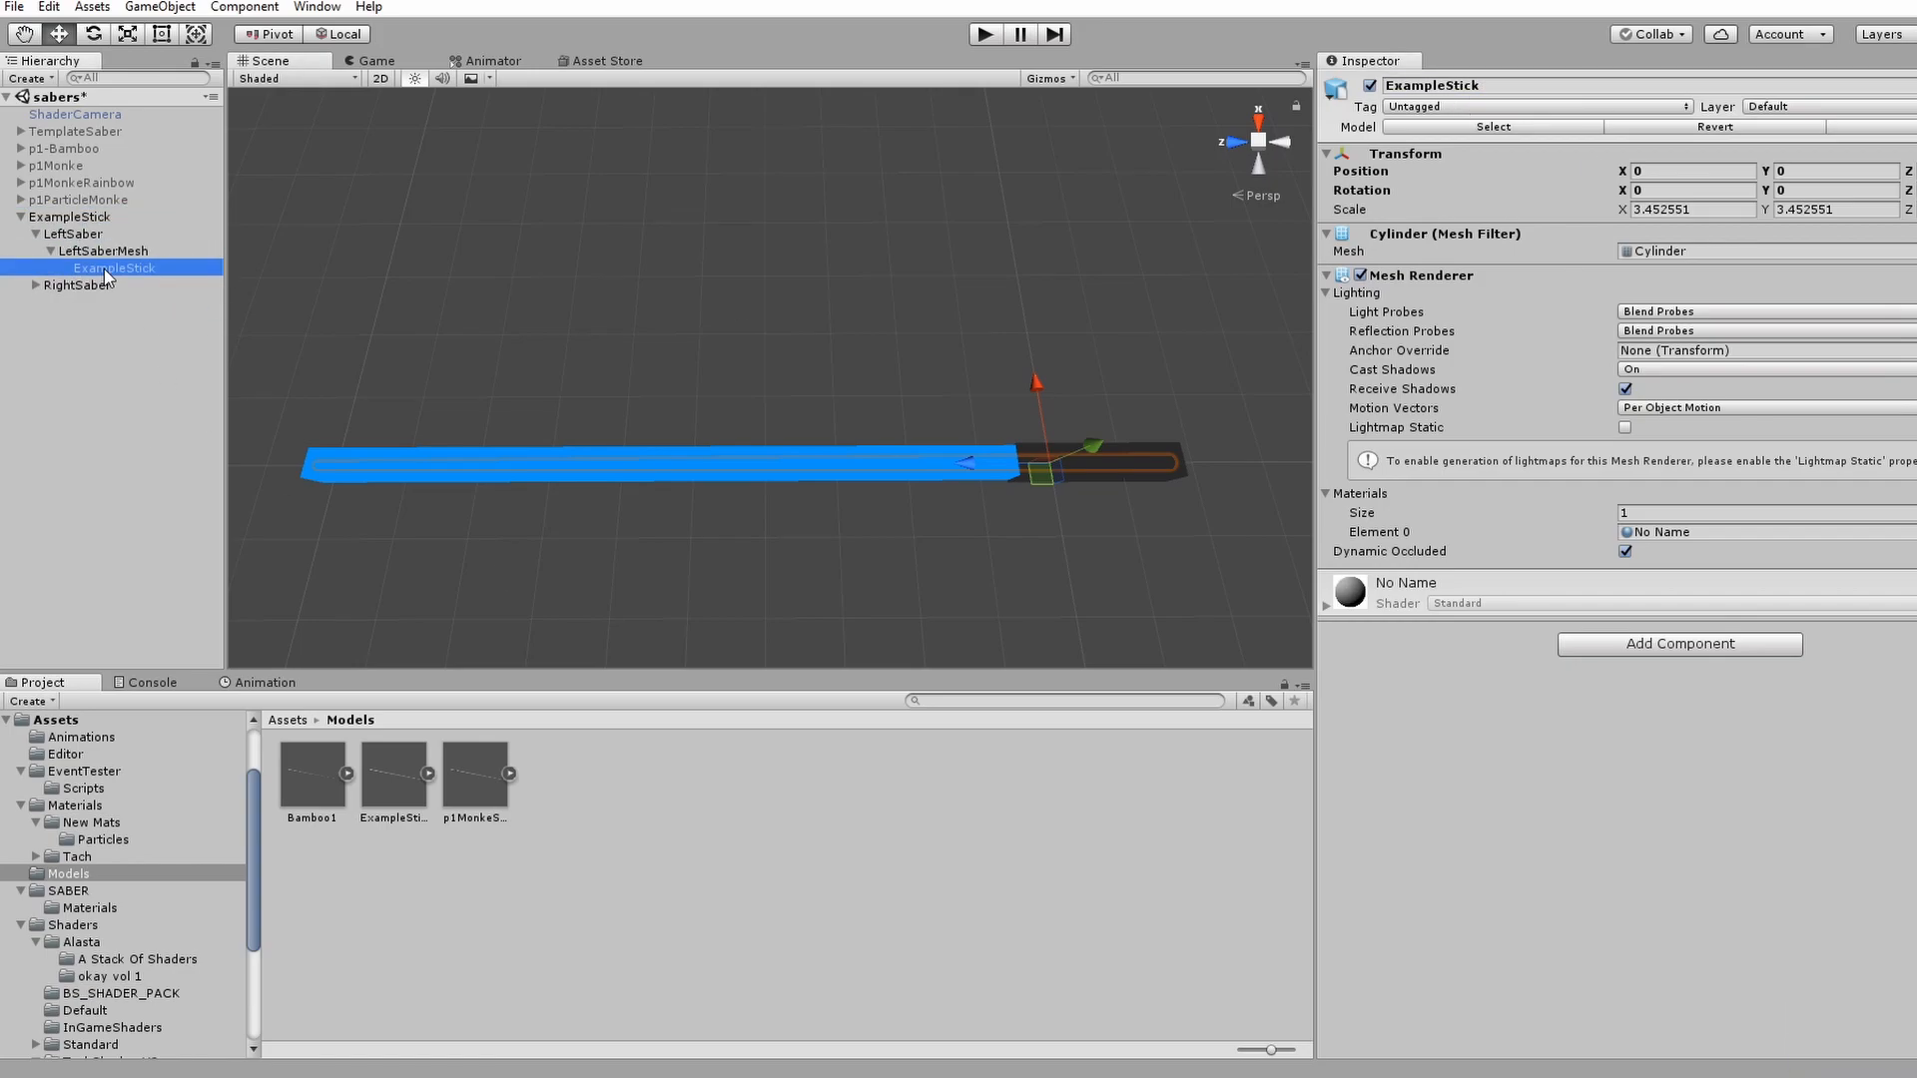
click(96, 249)
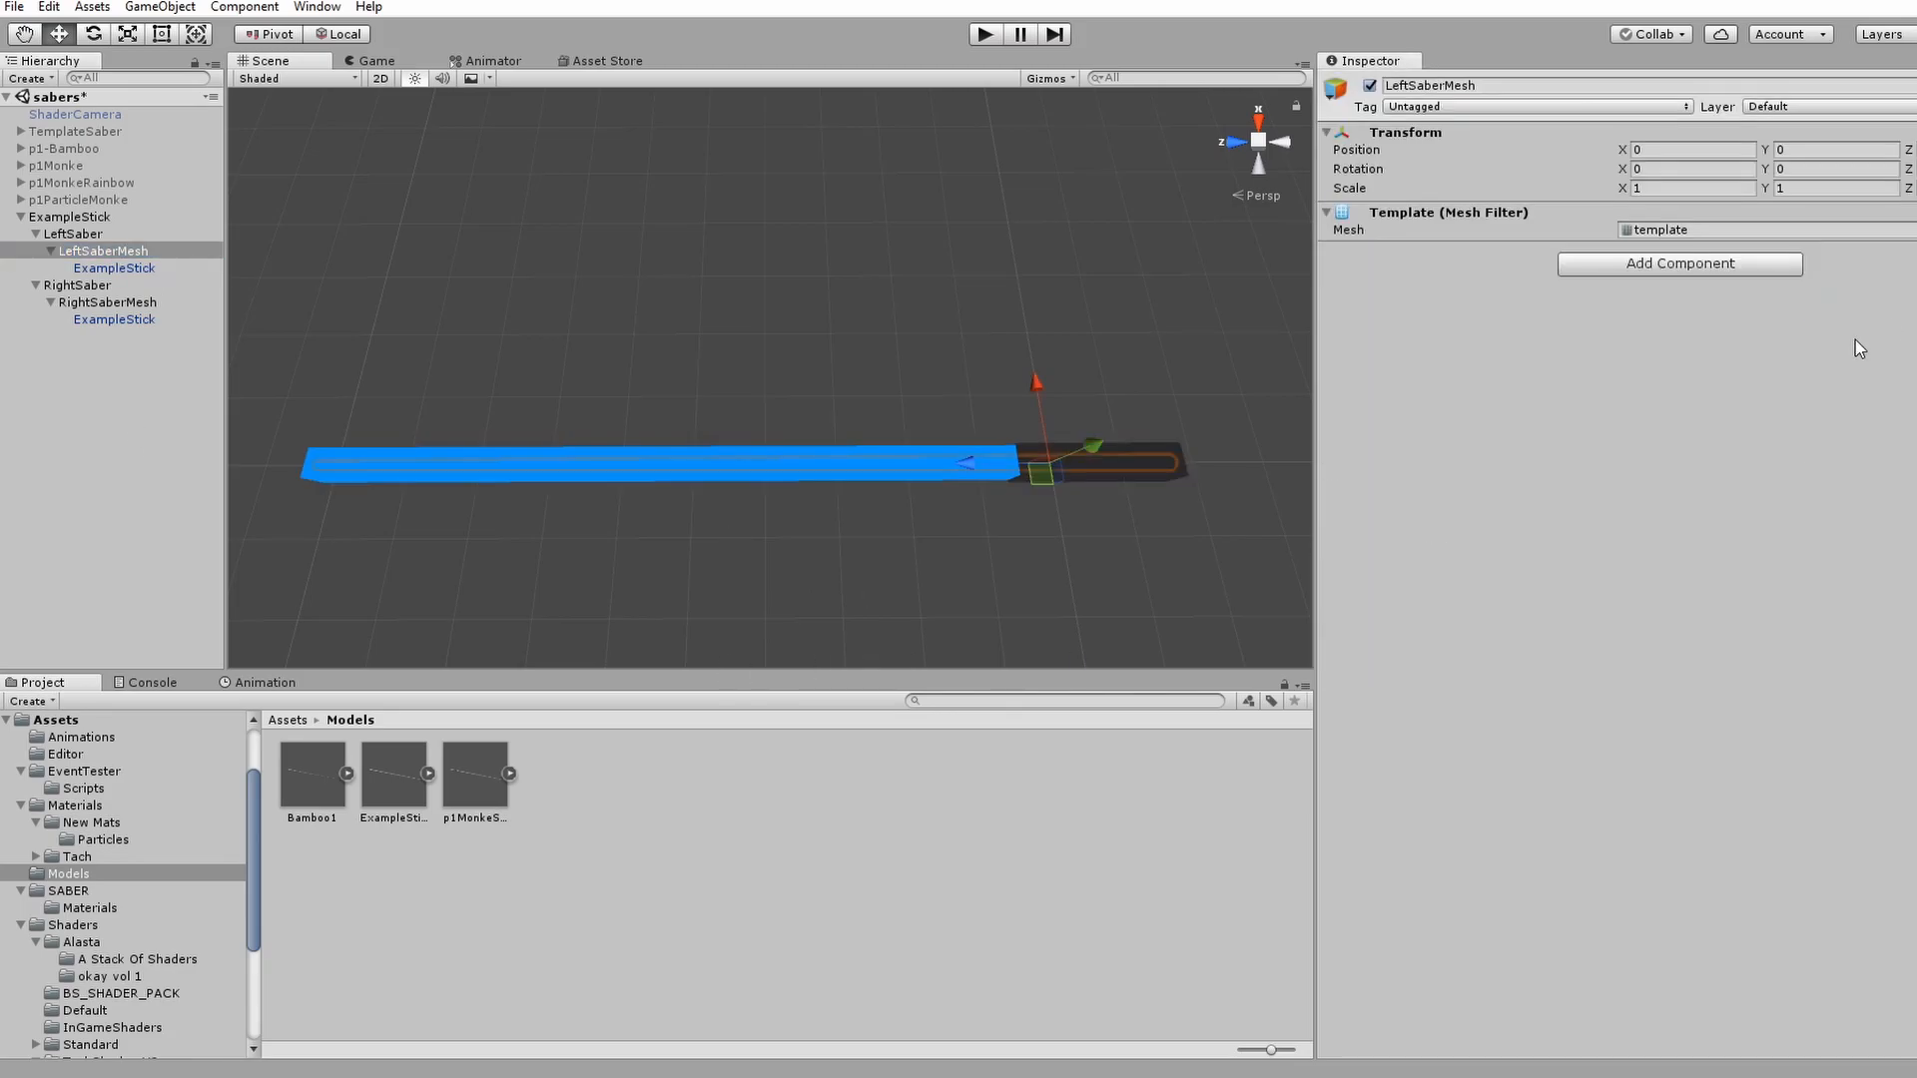
click(144, 410)
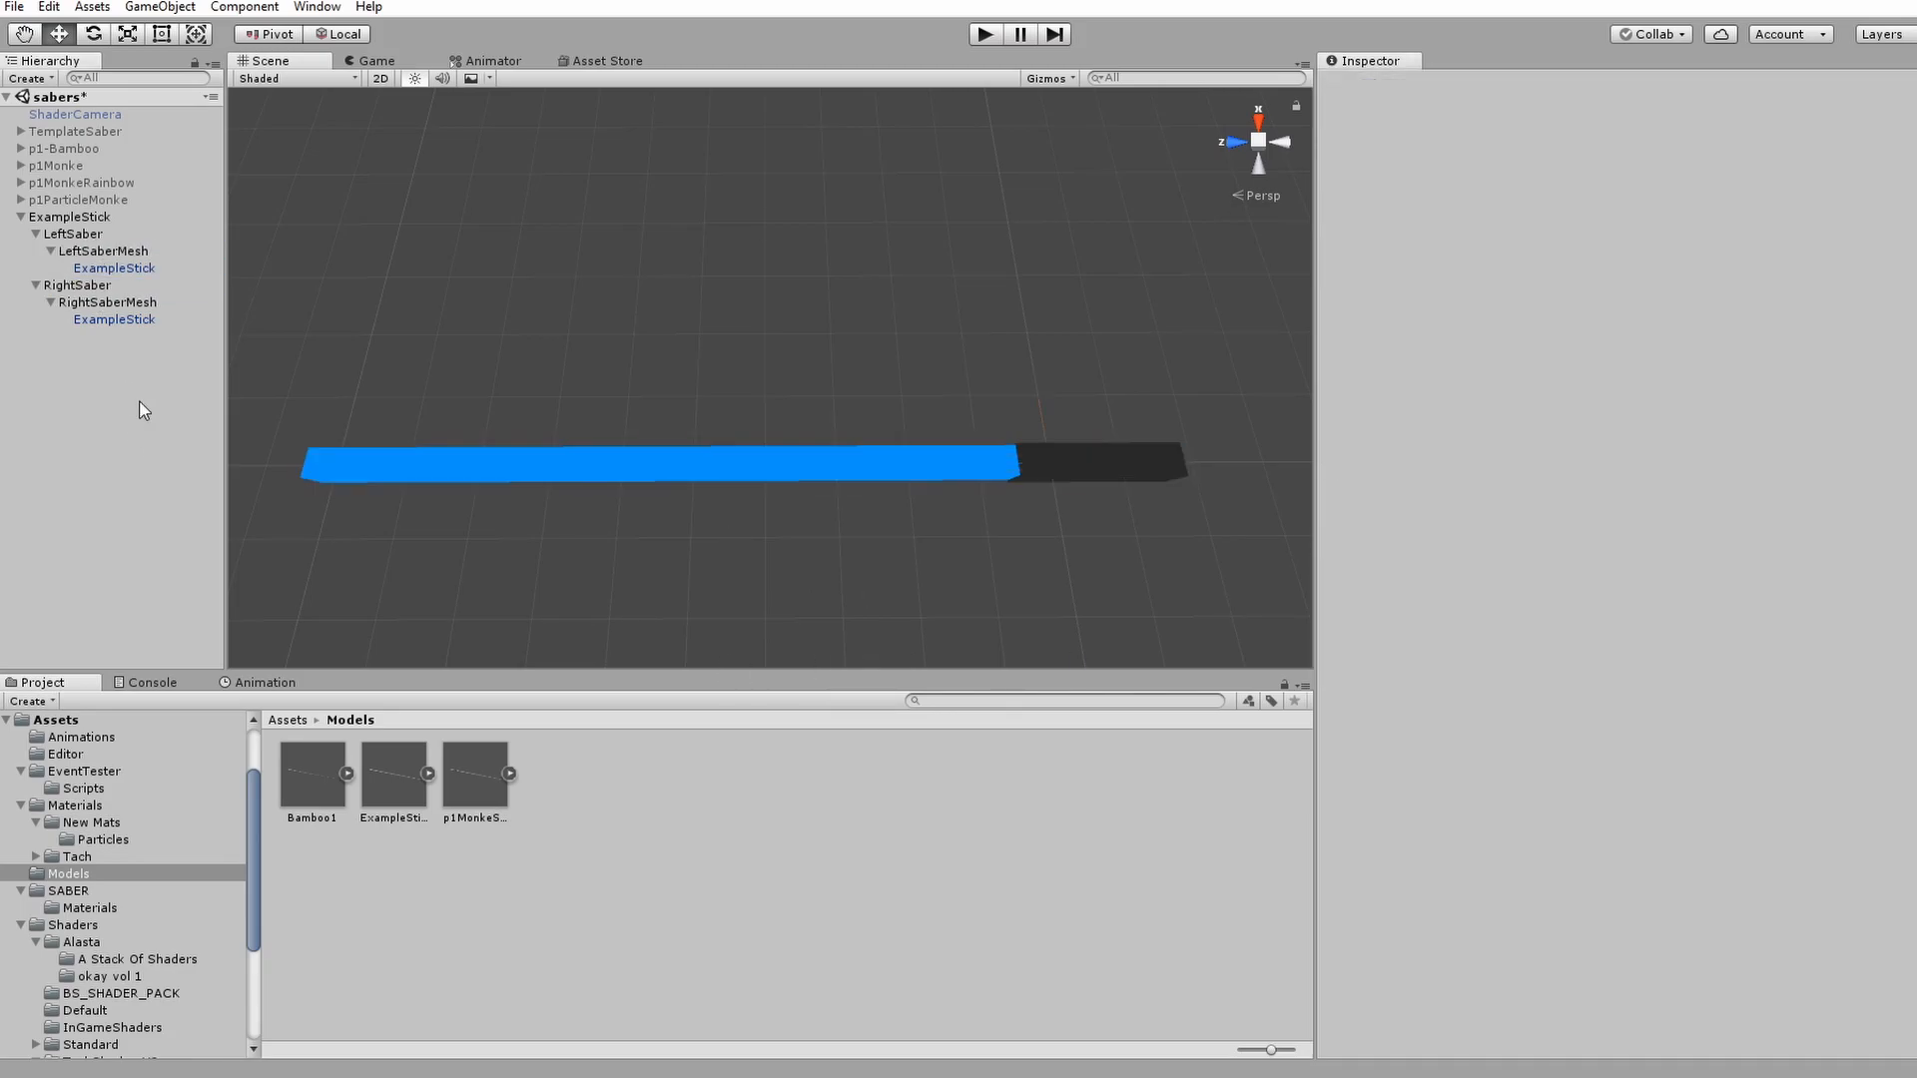
click(103, 301)
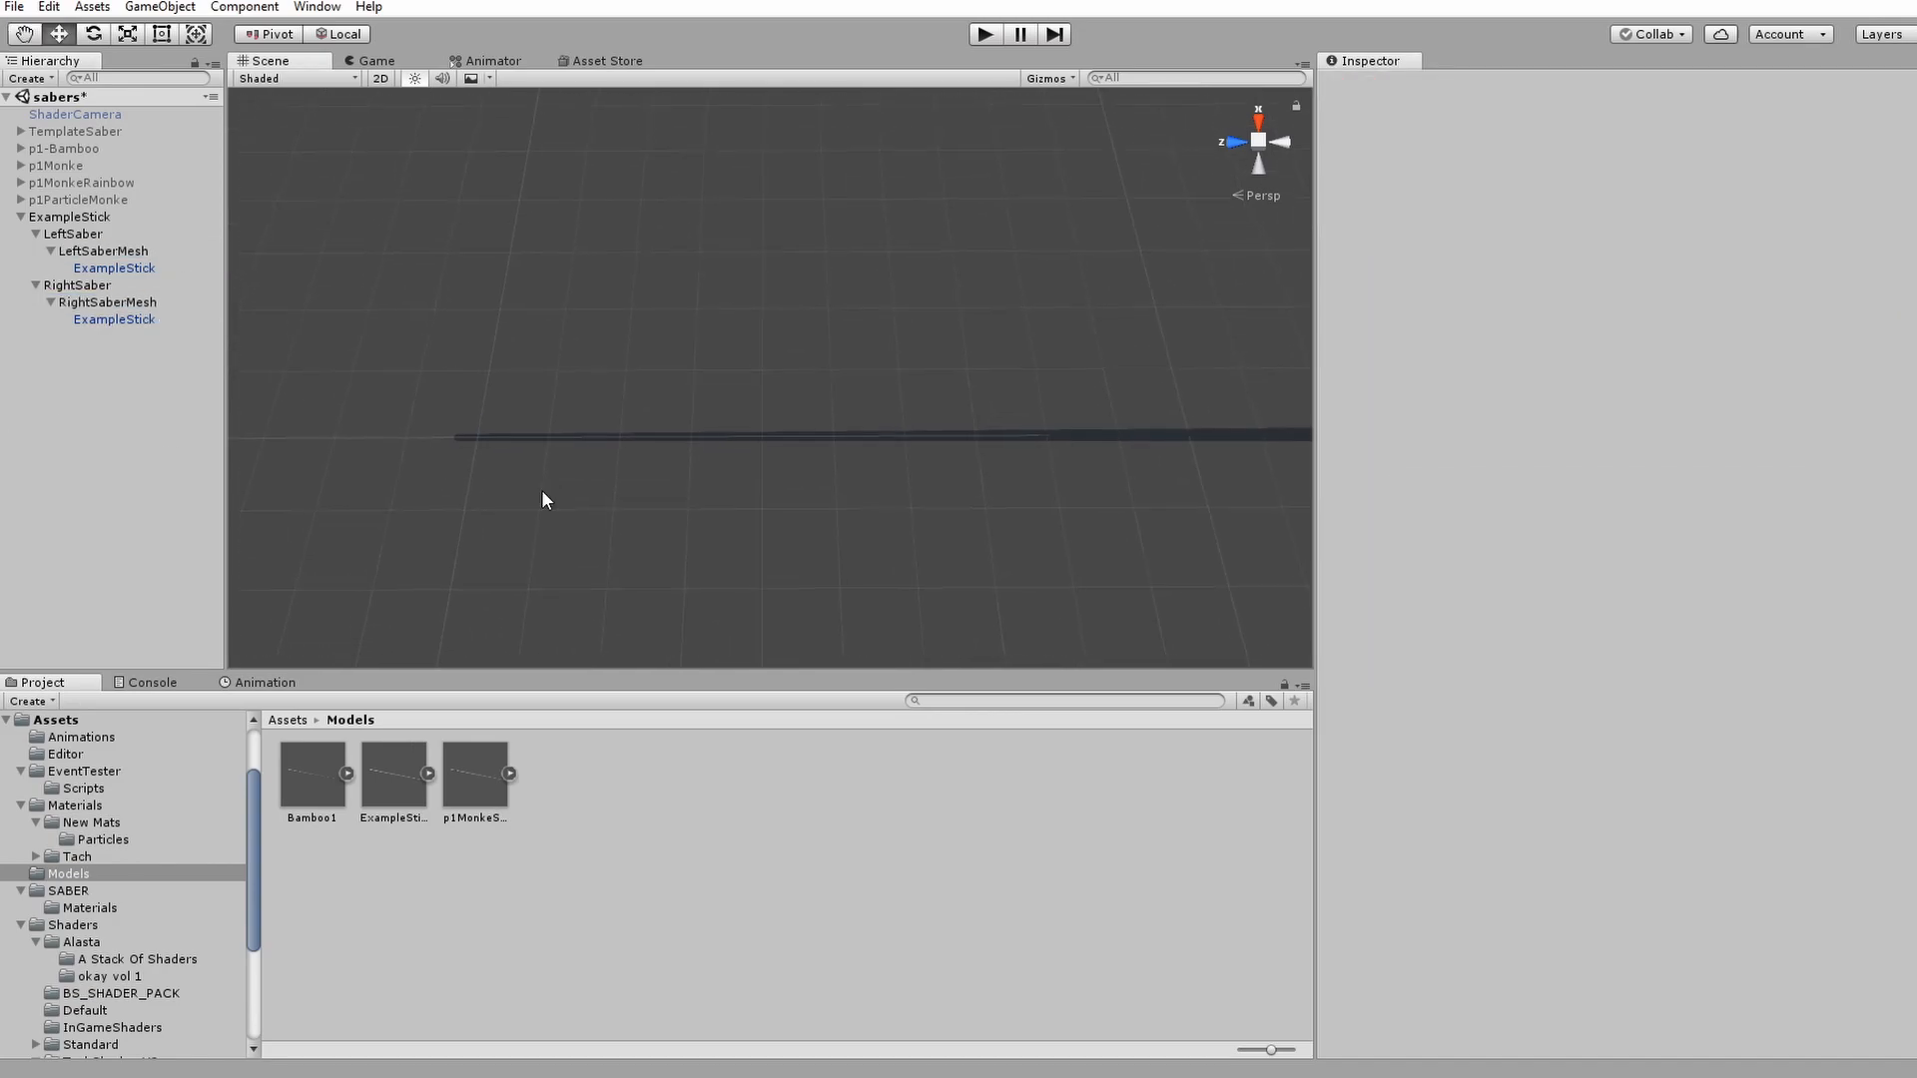
click(88, 906)
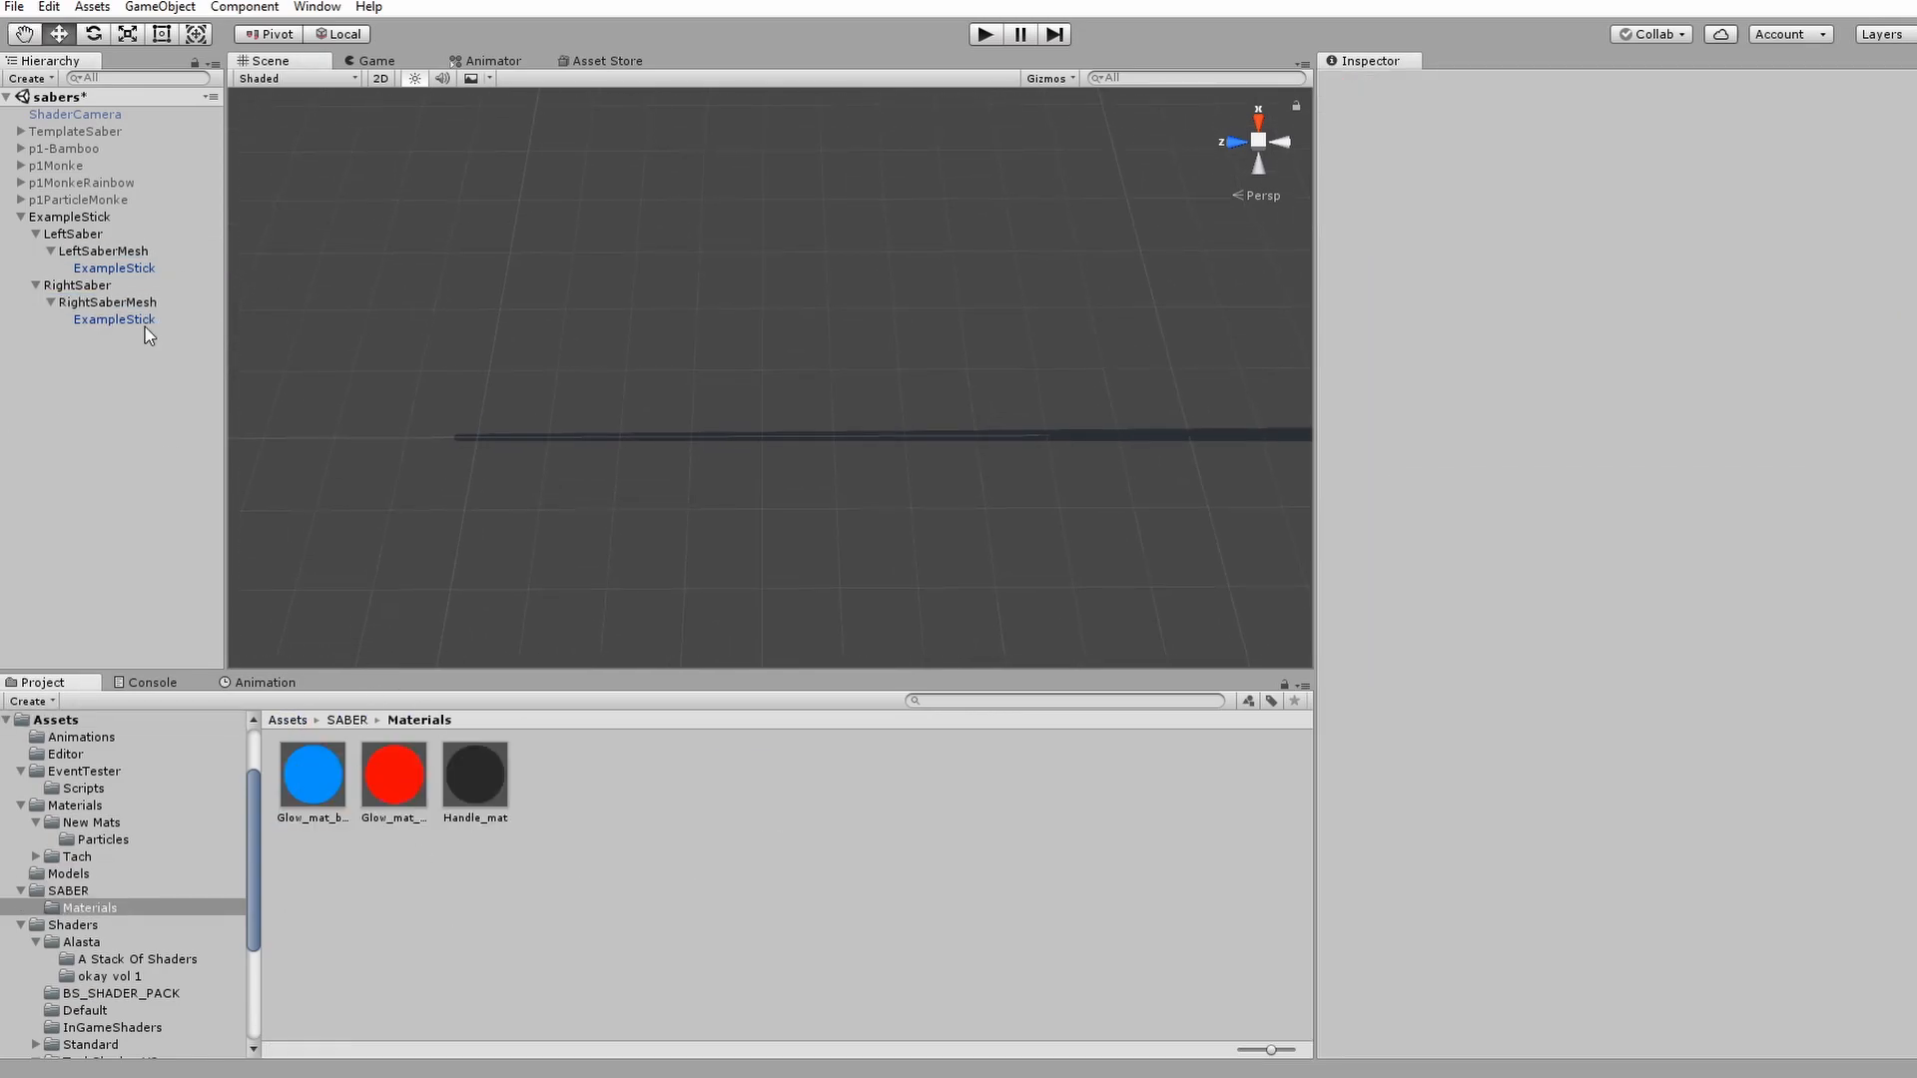
click(64, 284)
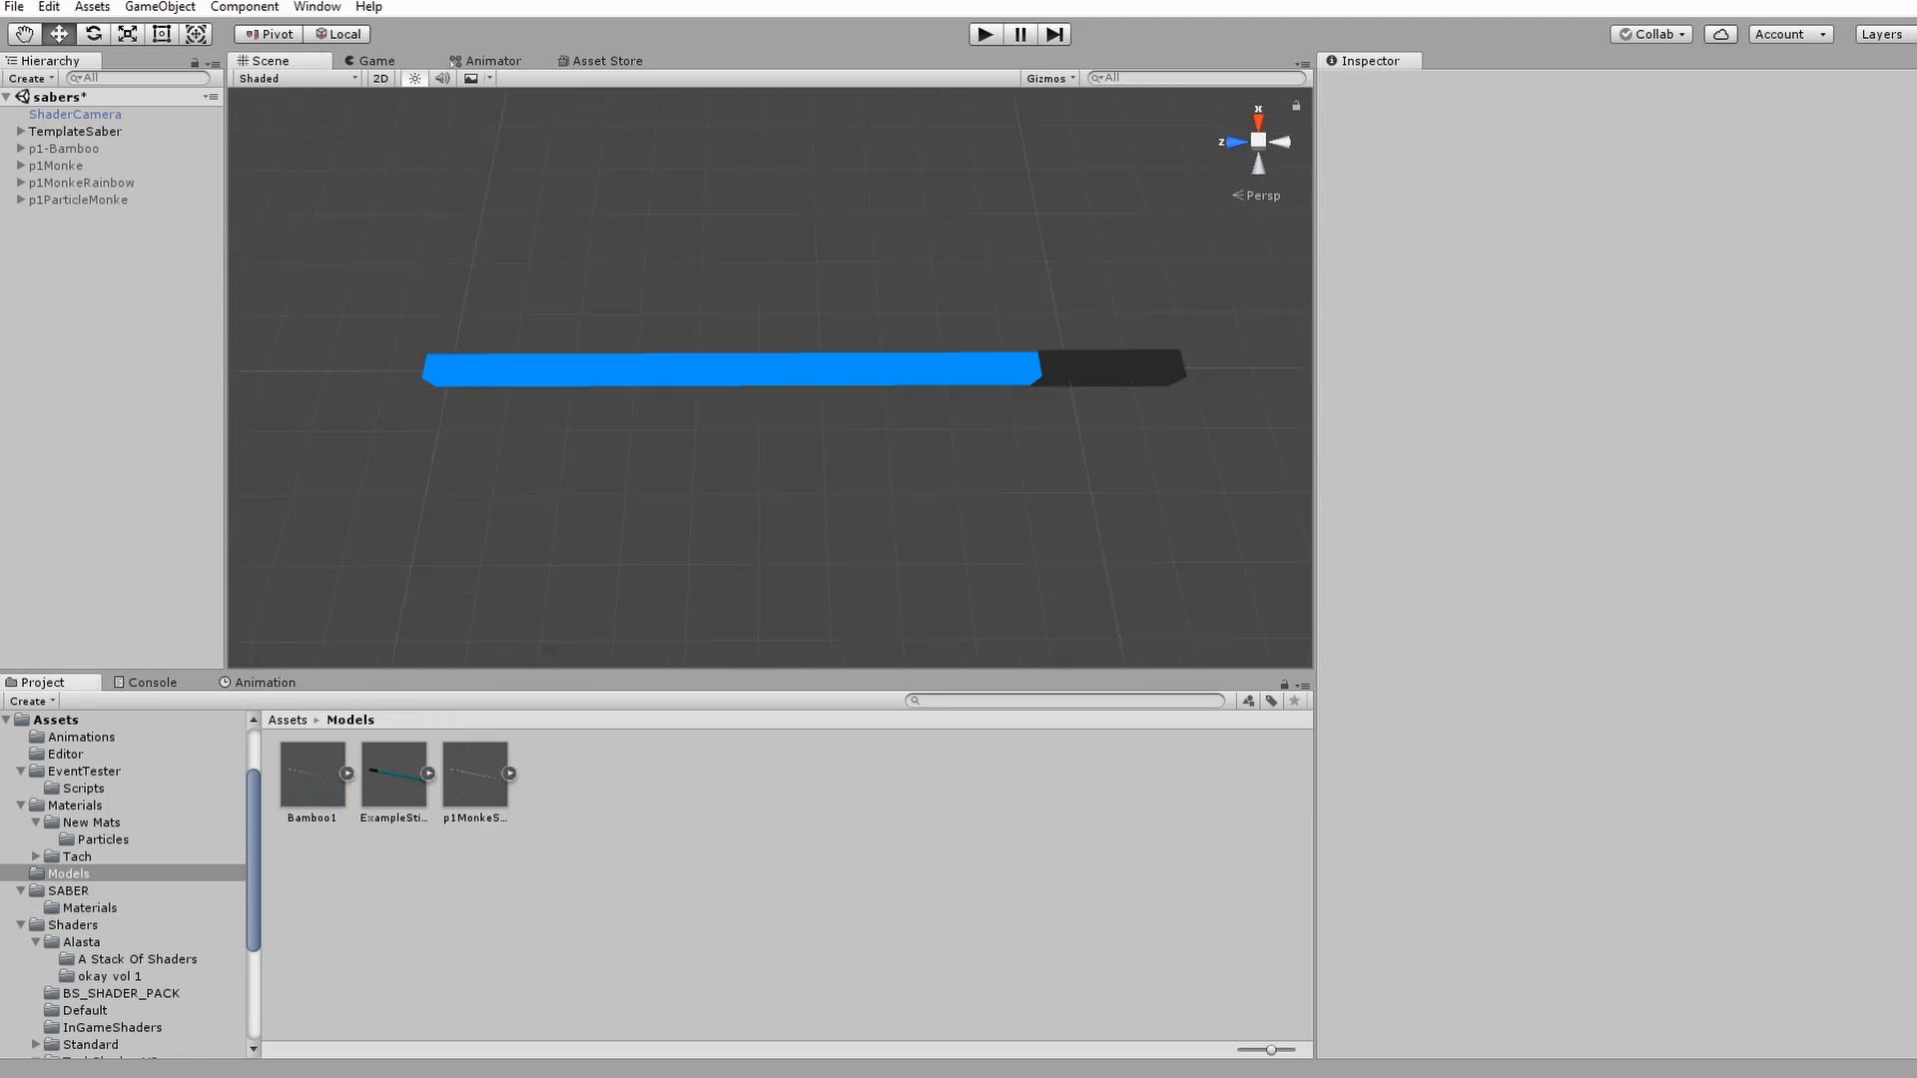
mouse_move(501, 338)
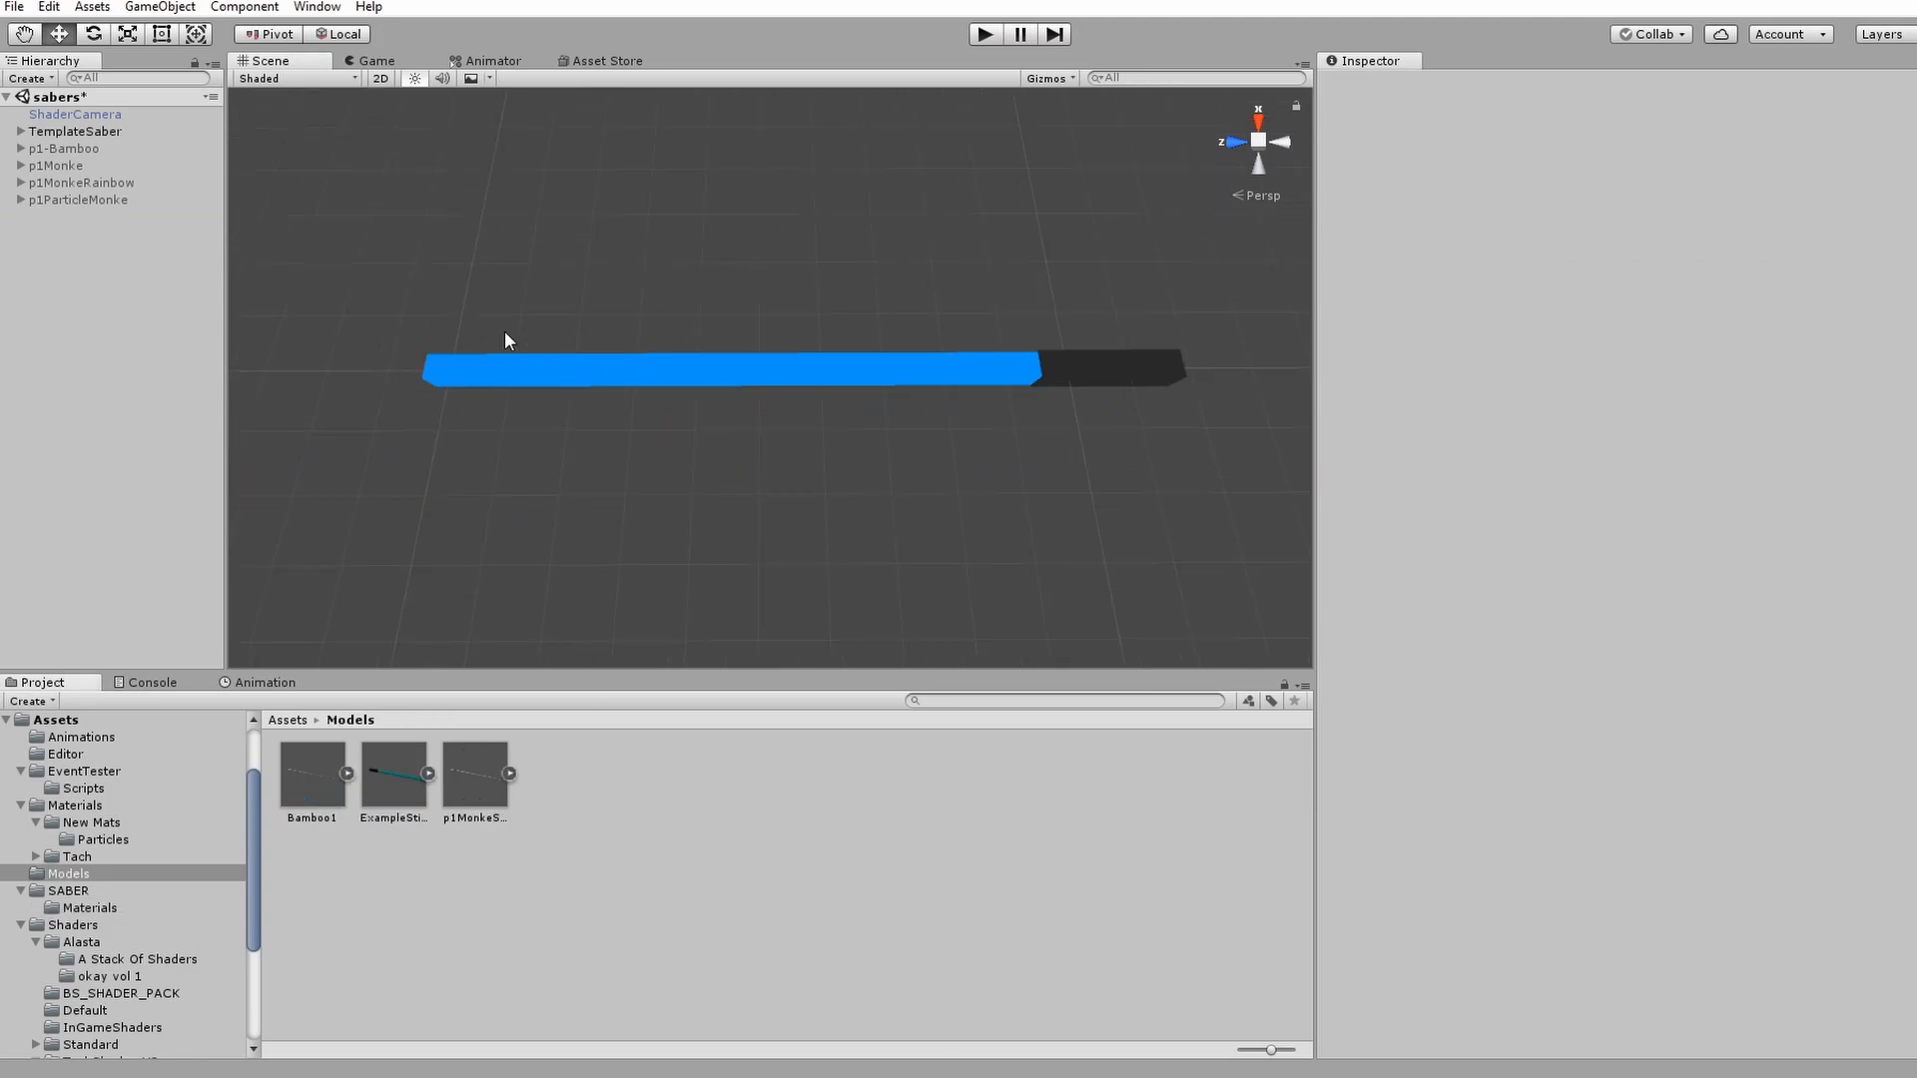
mouse_move(307, 725)
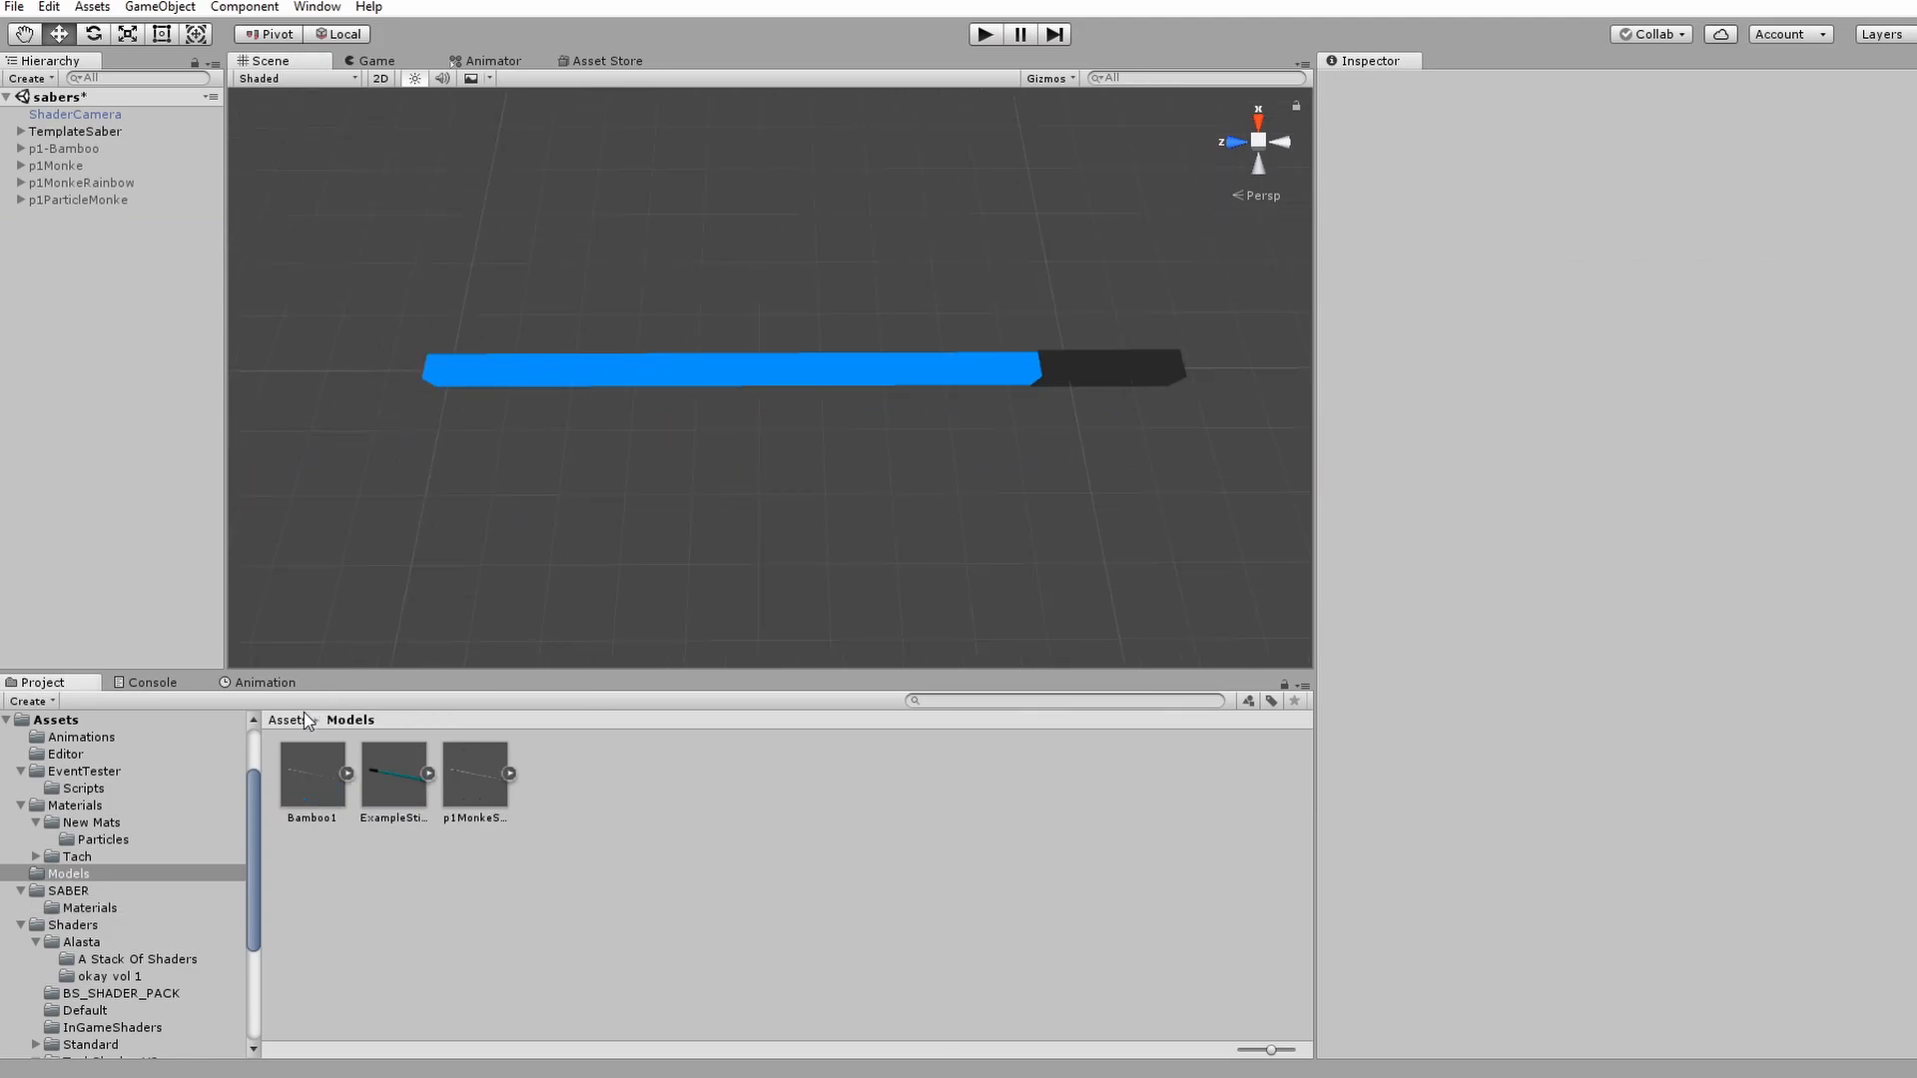
click(286, 719)
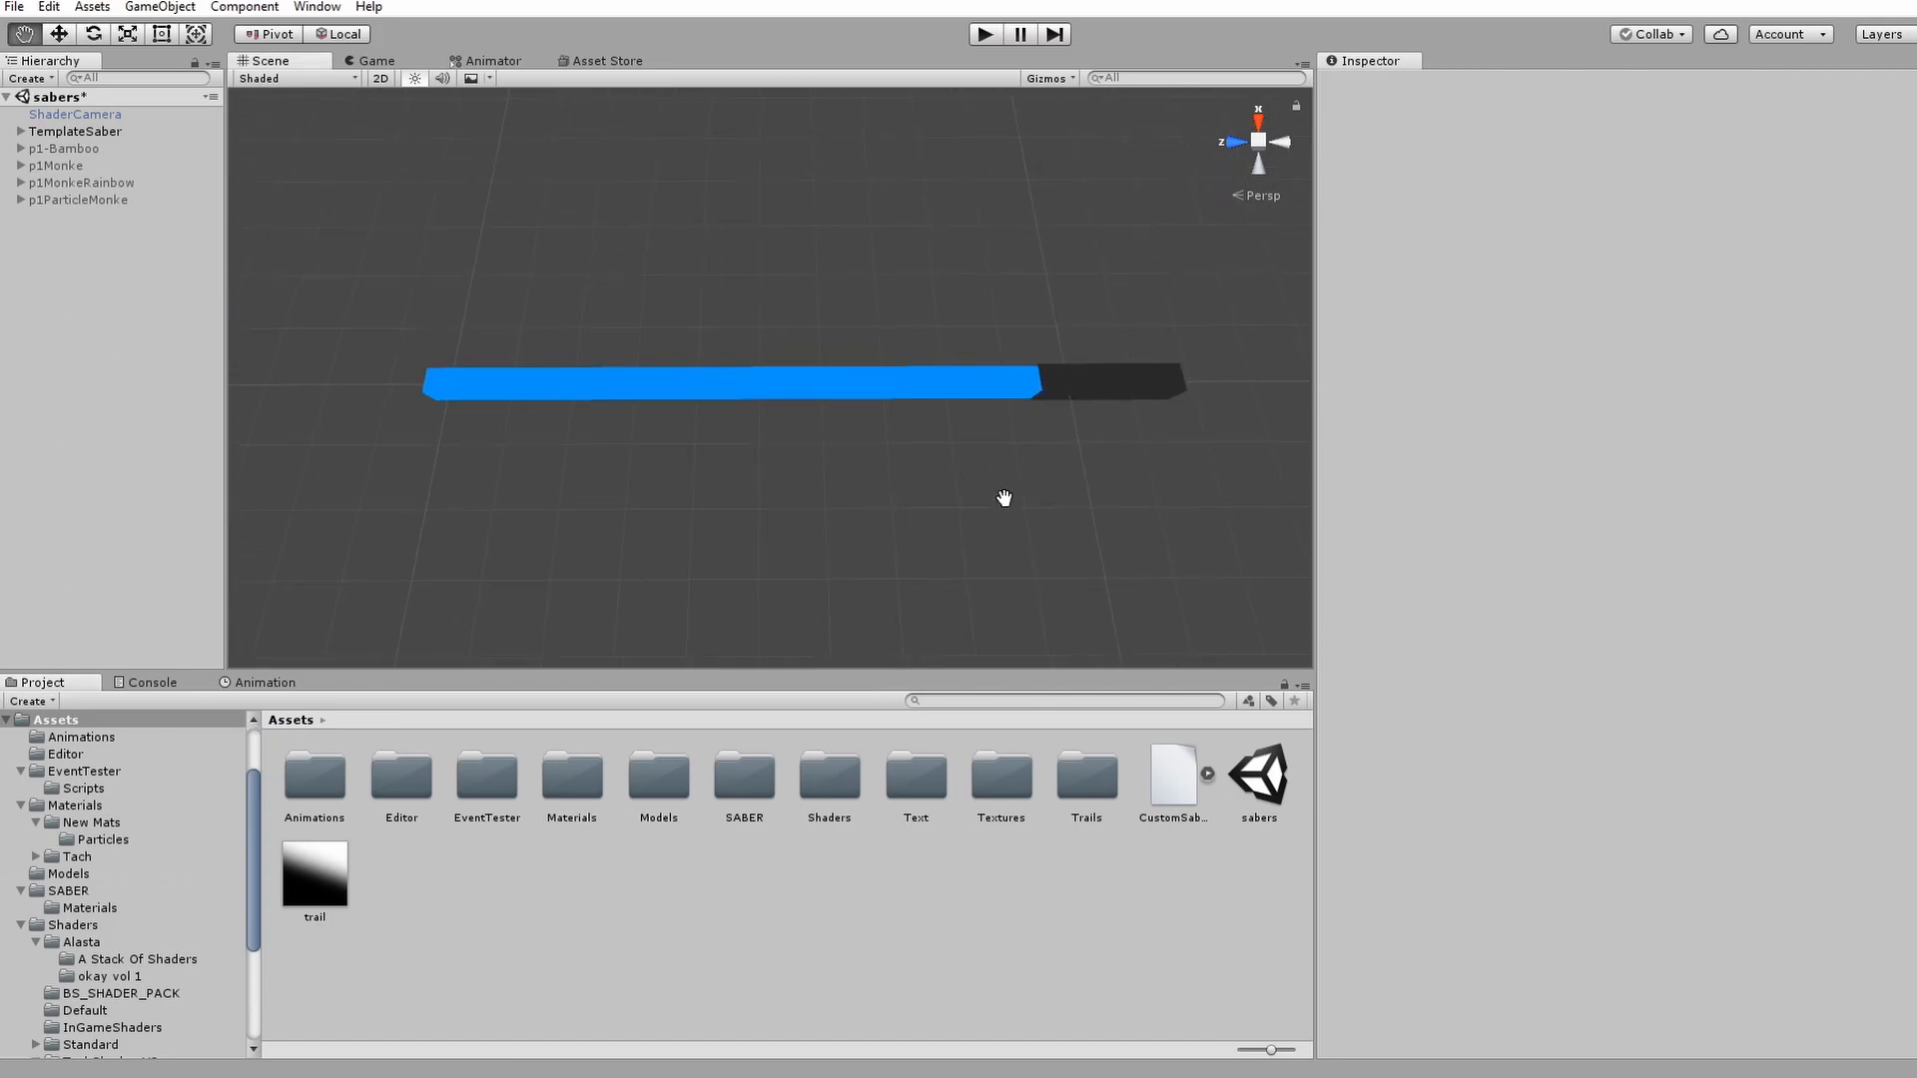
click(68, 132)
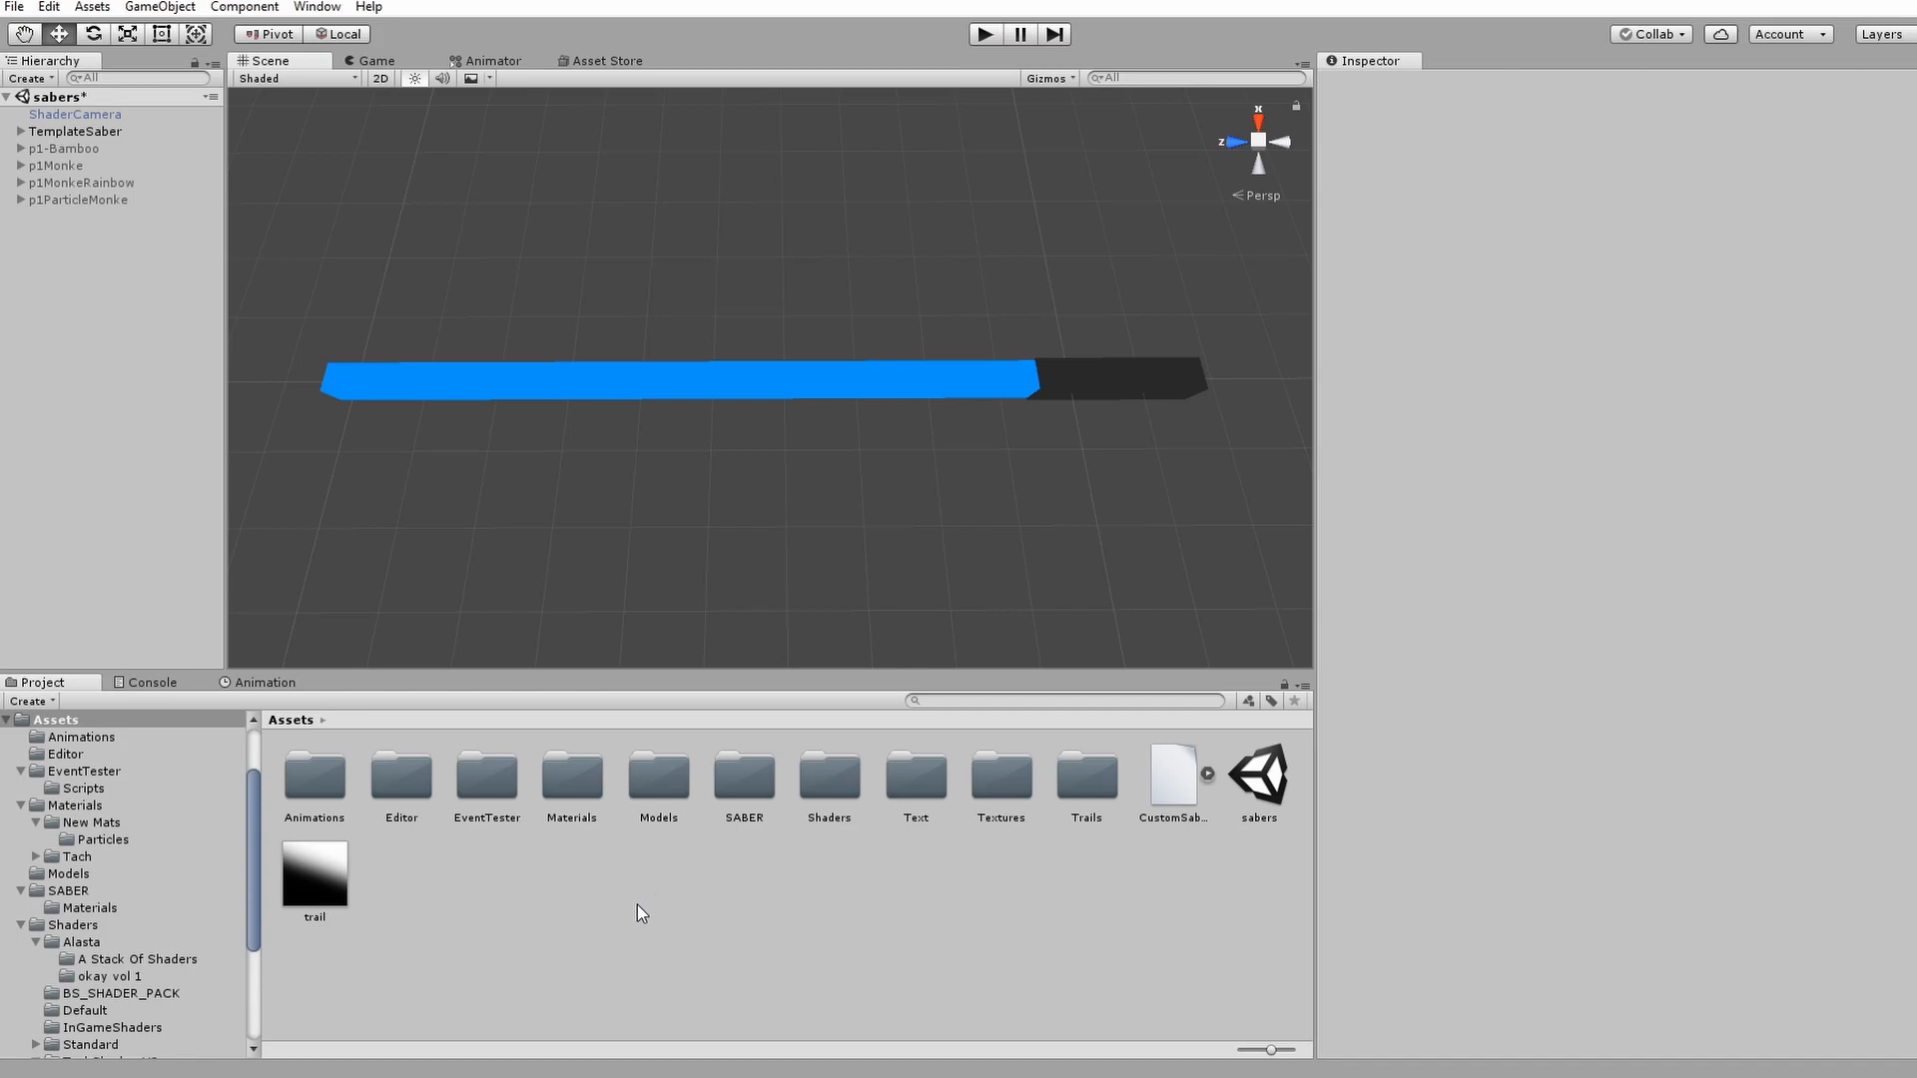
mouse_move(645, 904)
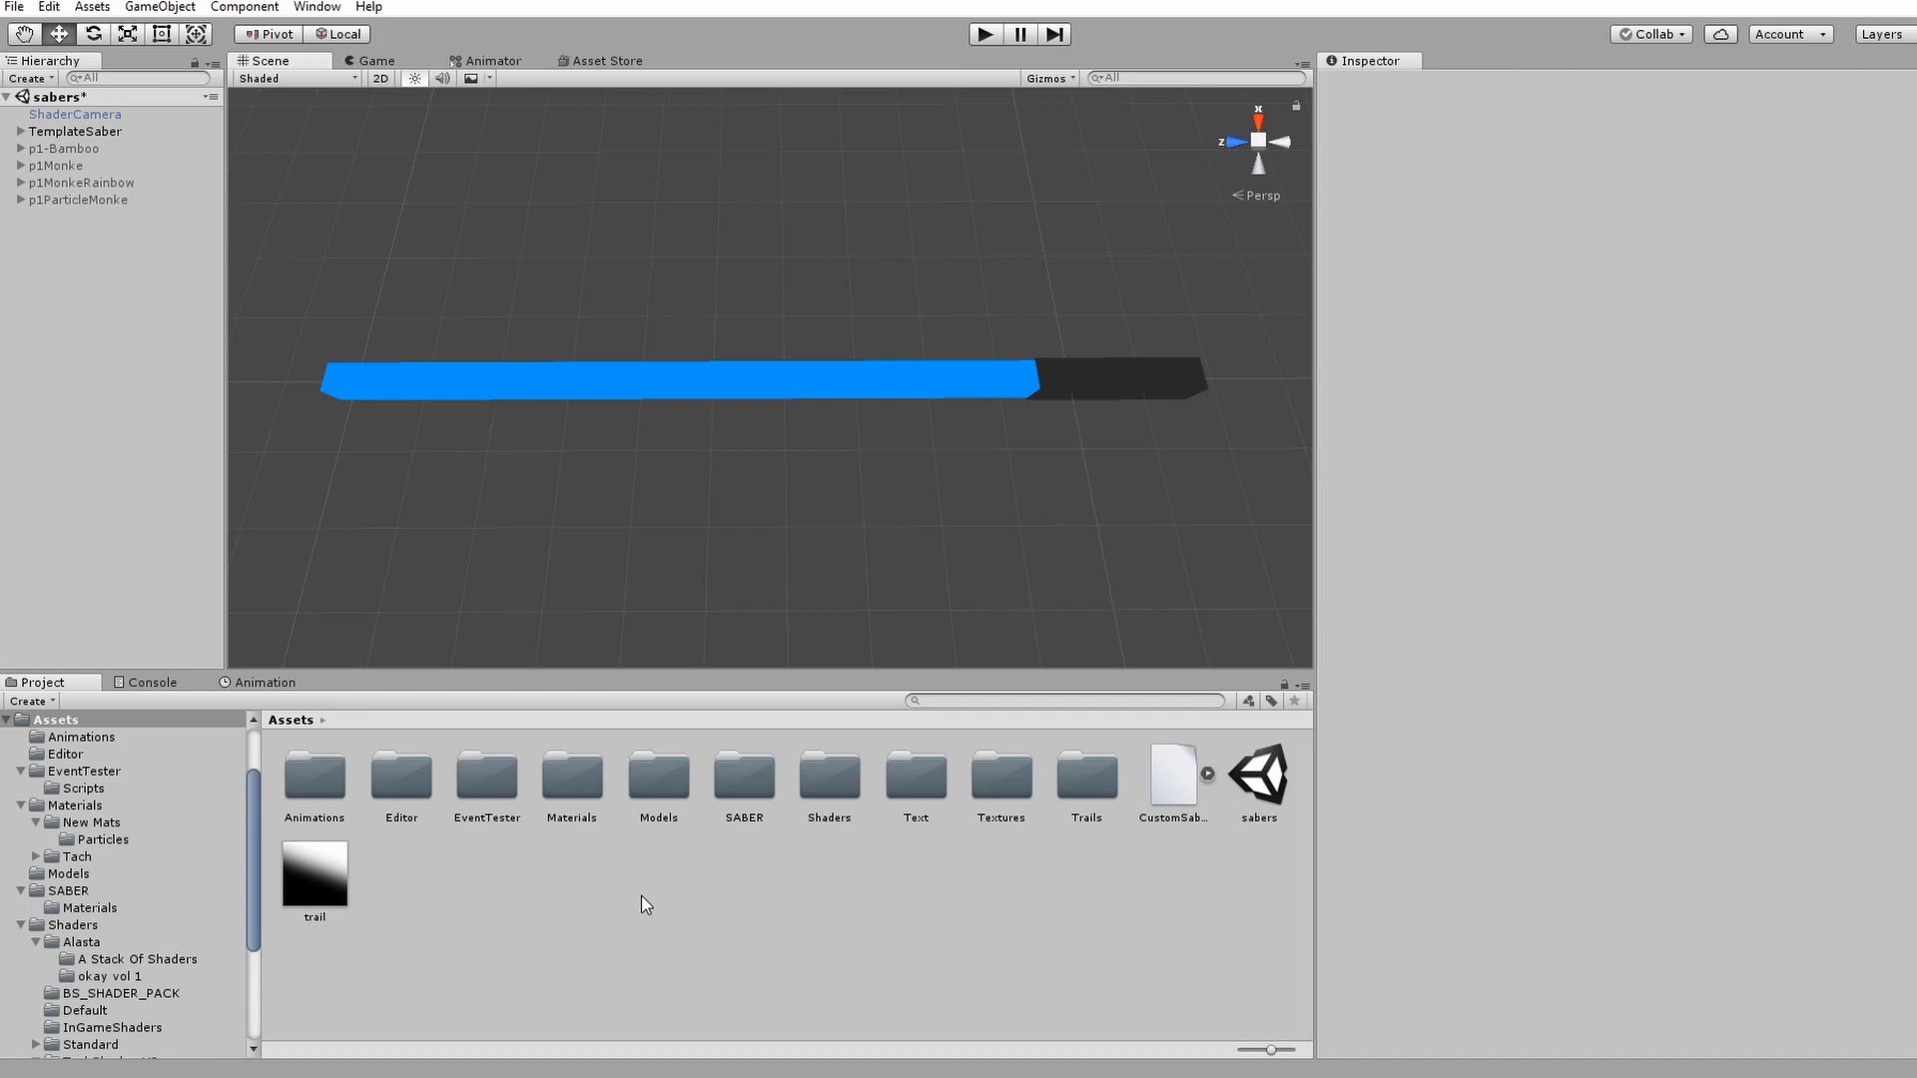
mouse_move(659, 909)
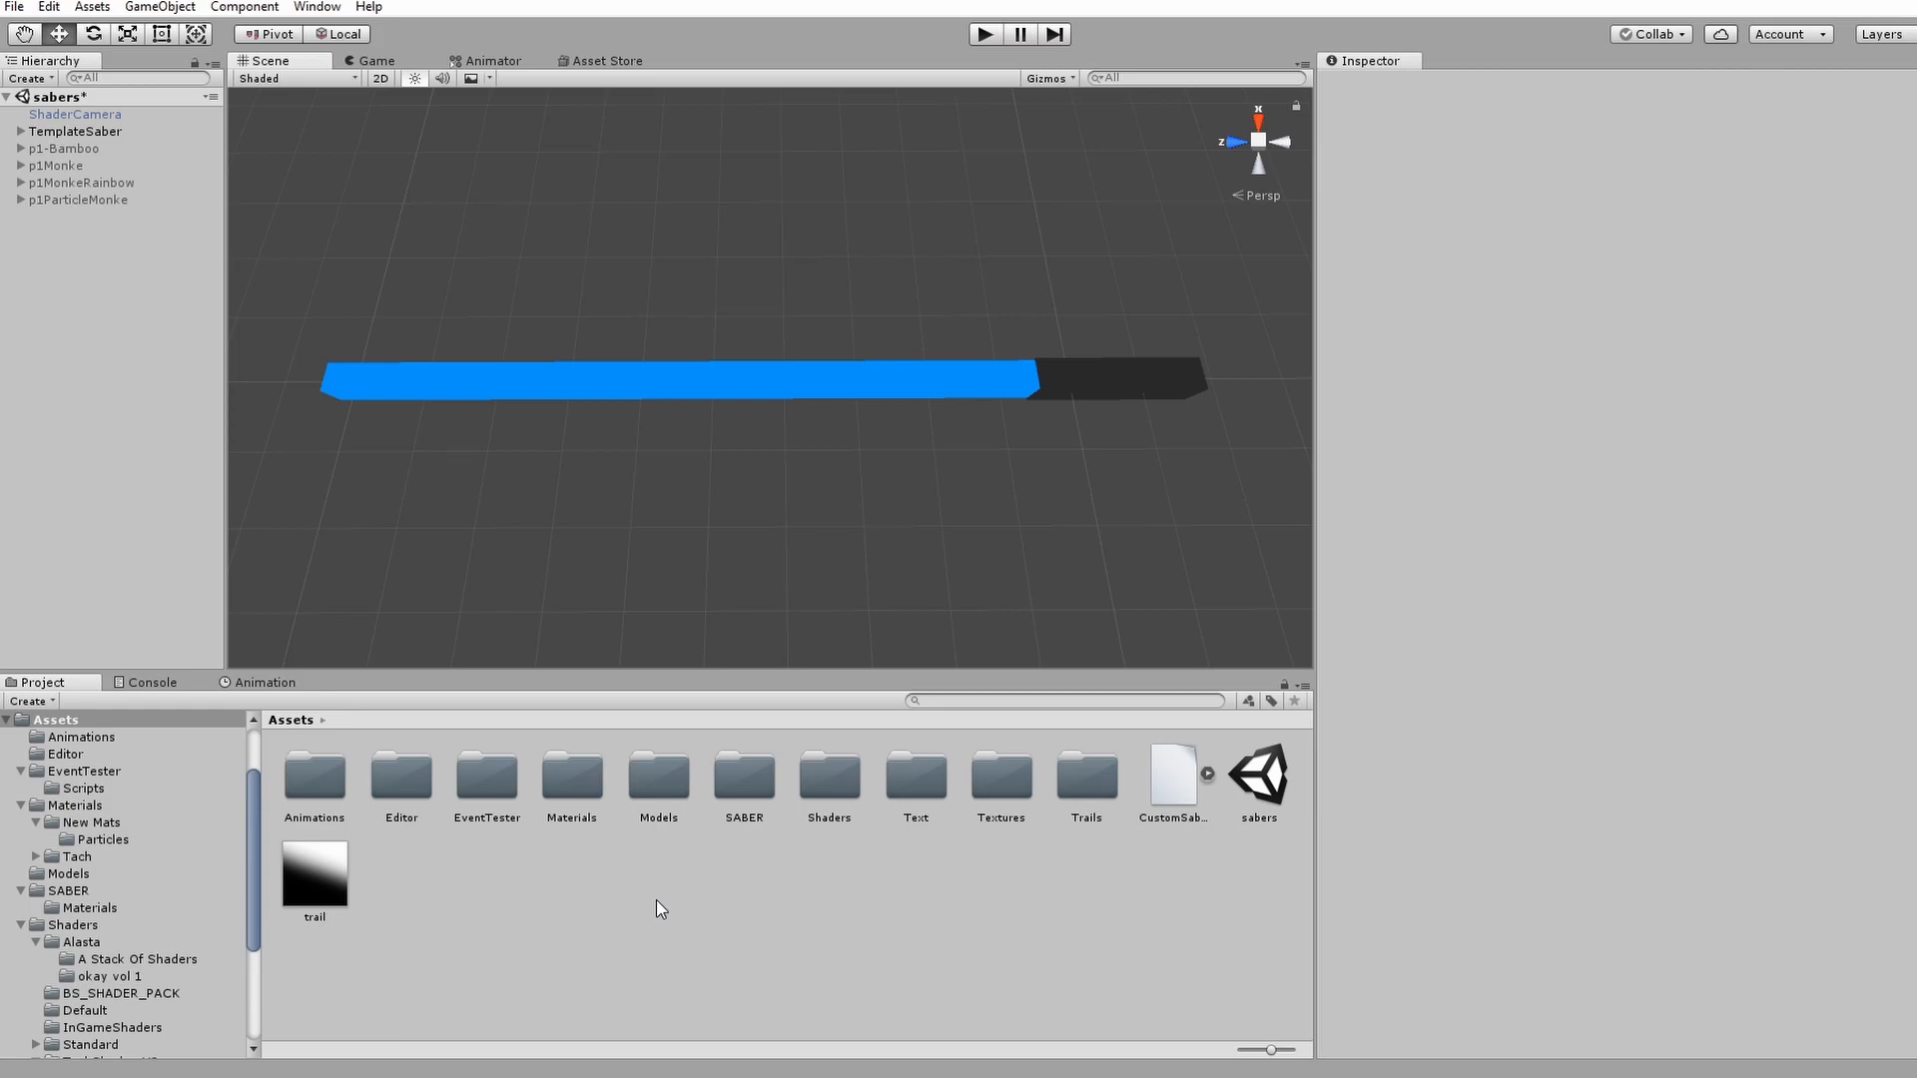
mouse_move(667, 827)
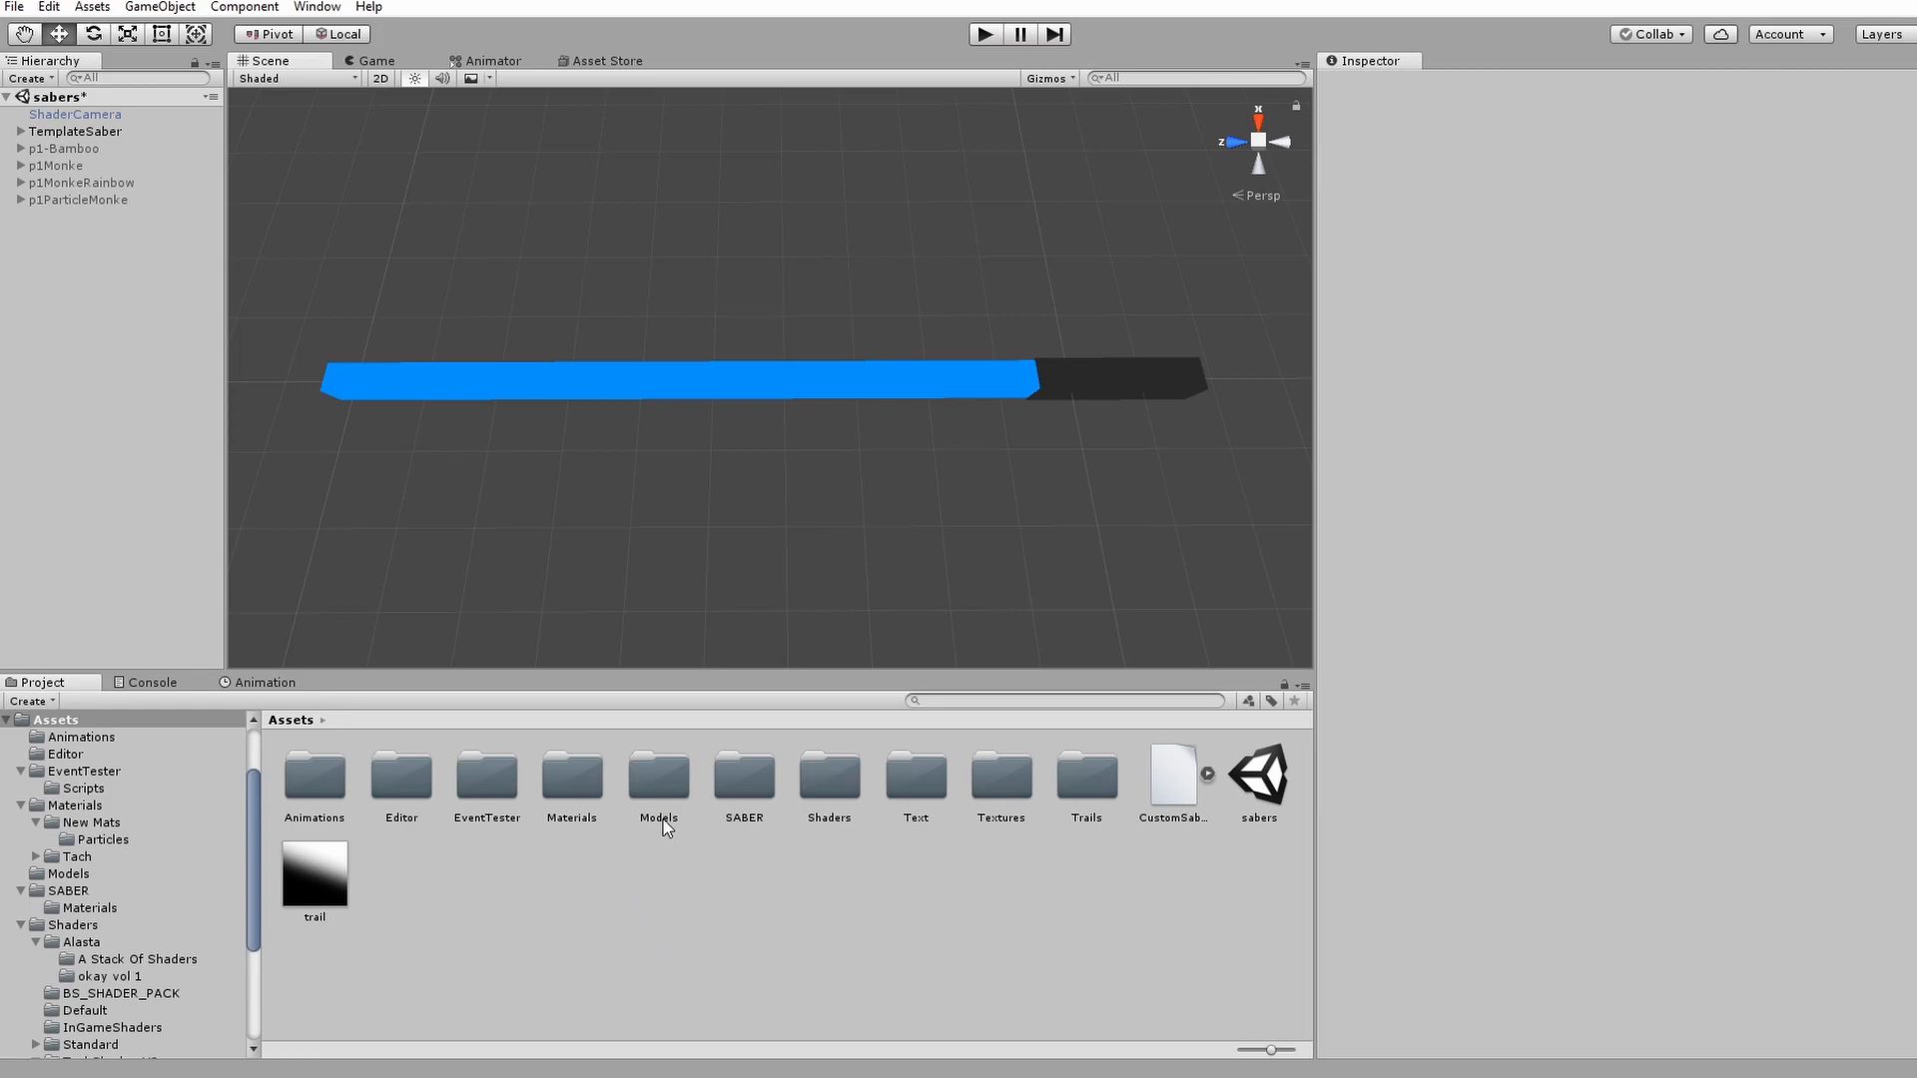
double_click(657, 779)
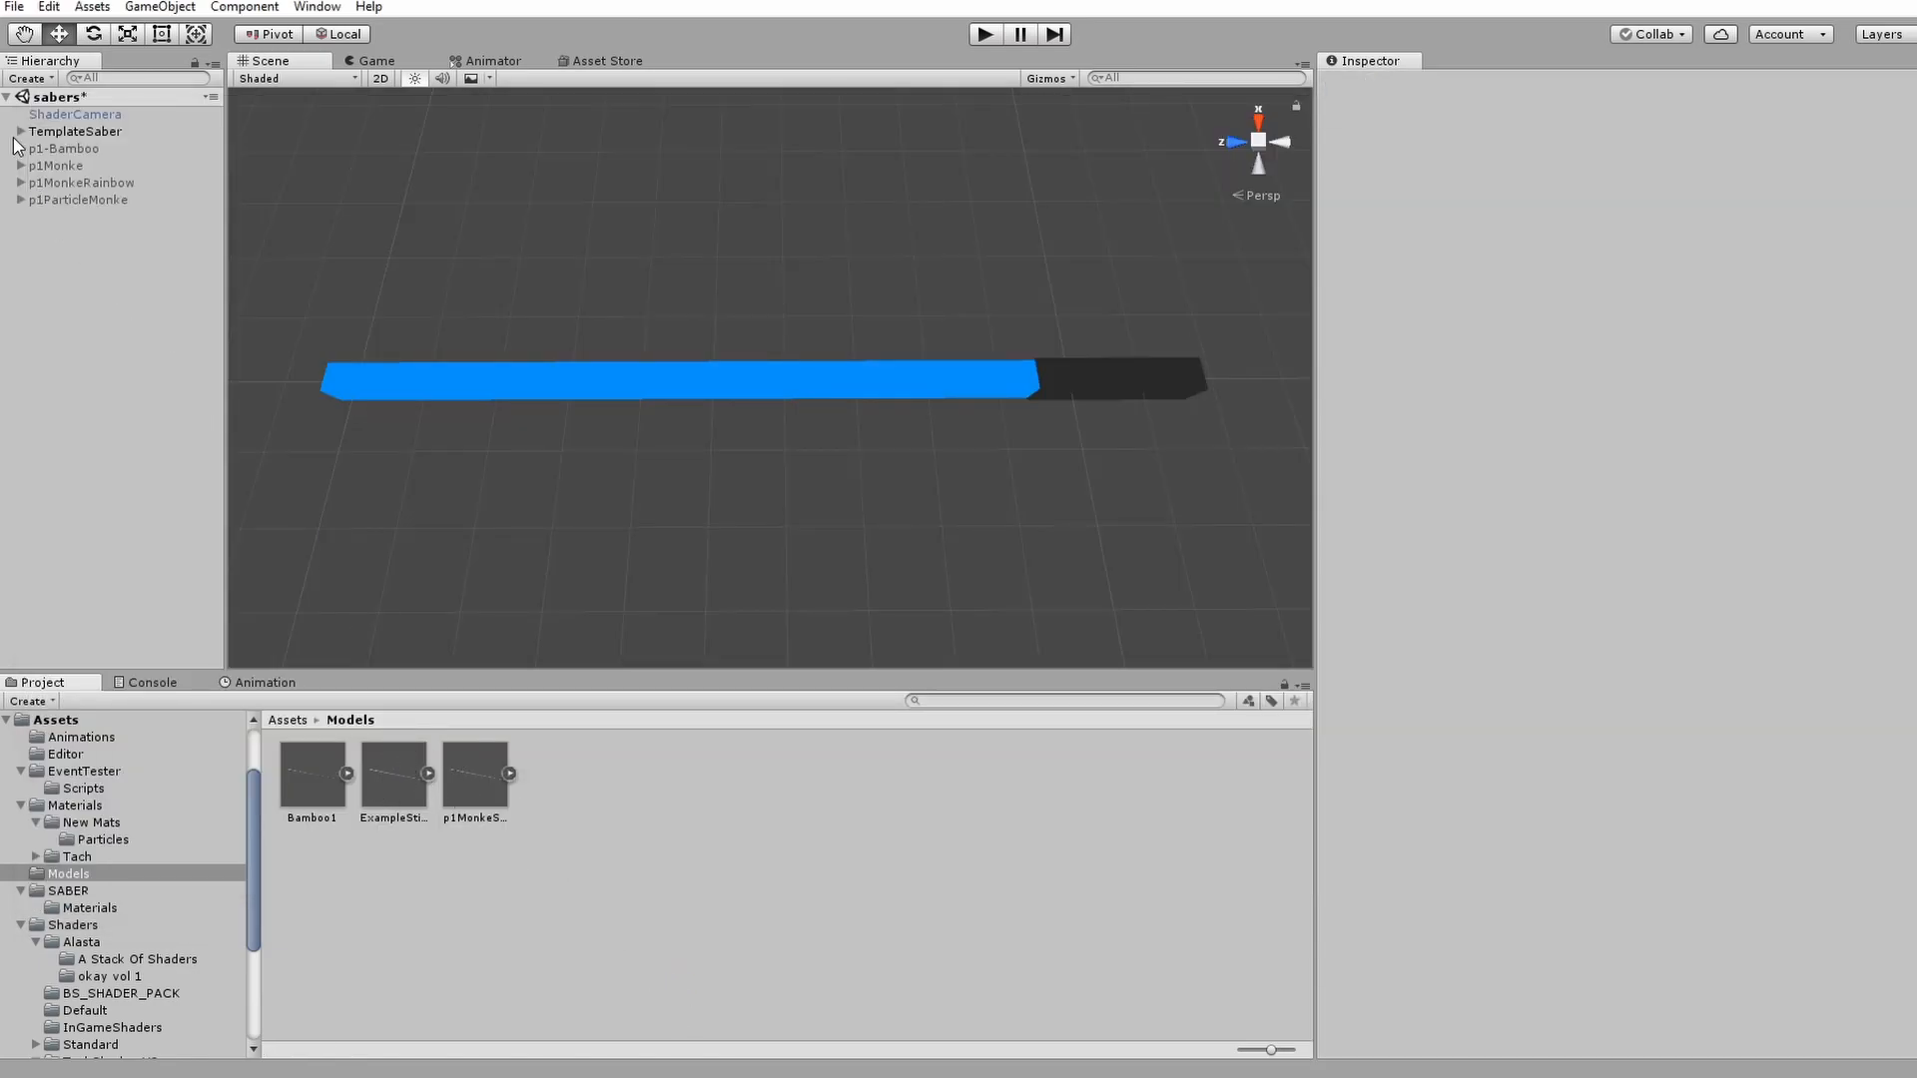
- Duplicate TemplateSaber, switch the original off, and rename the copy ExampleStick
click(71, 132)
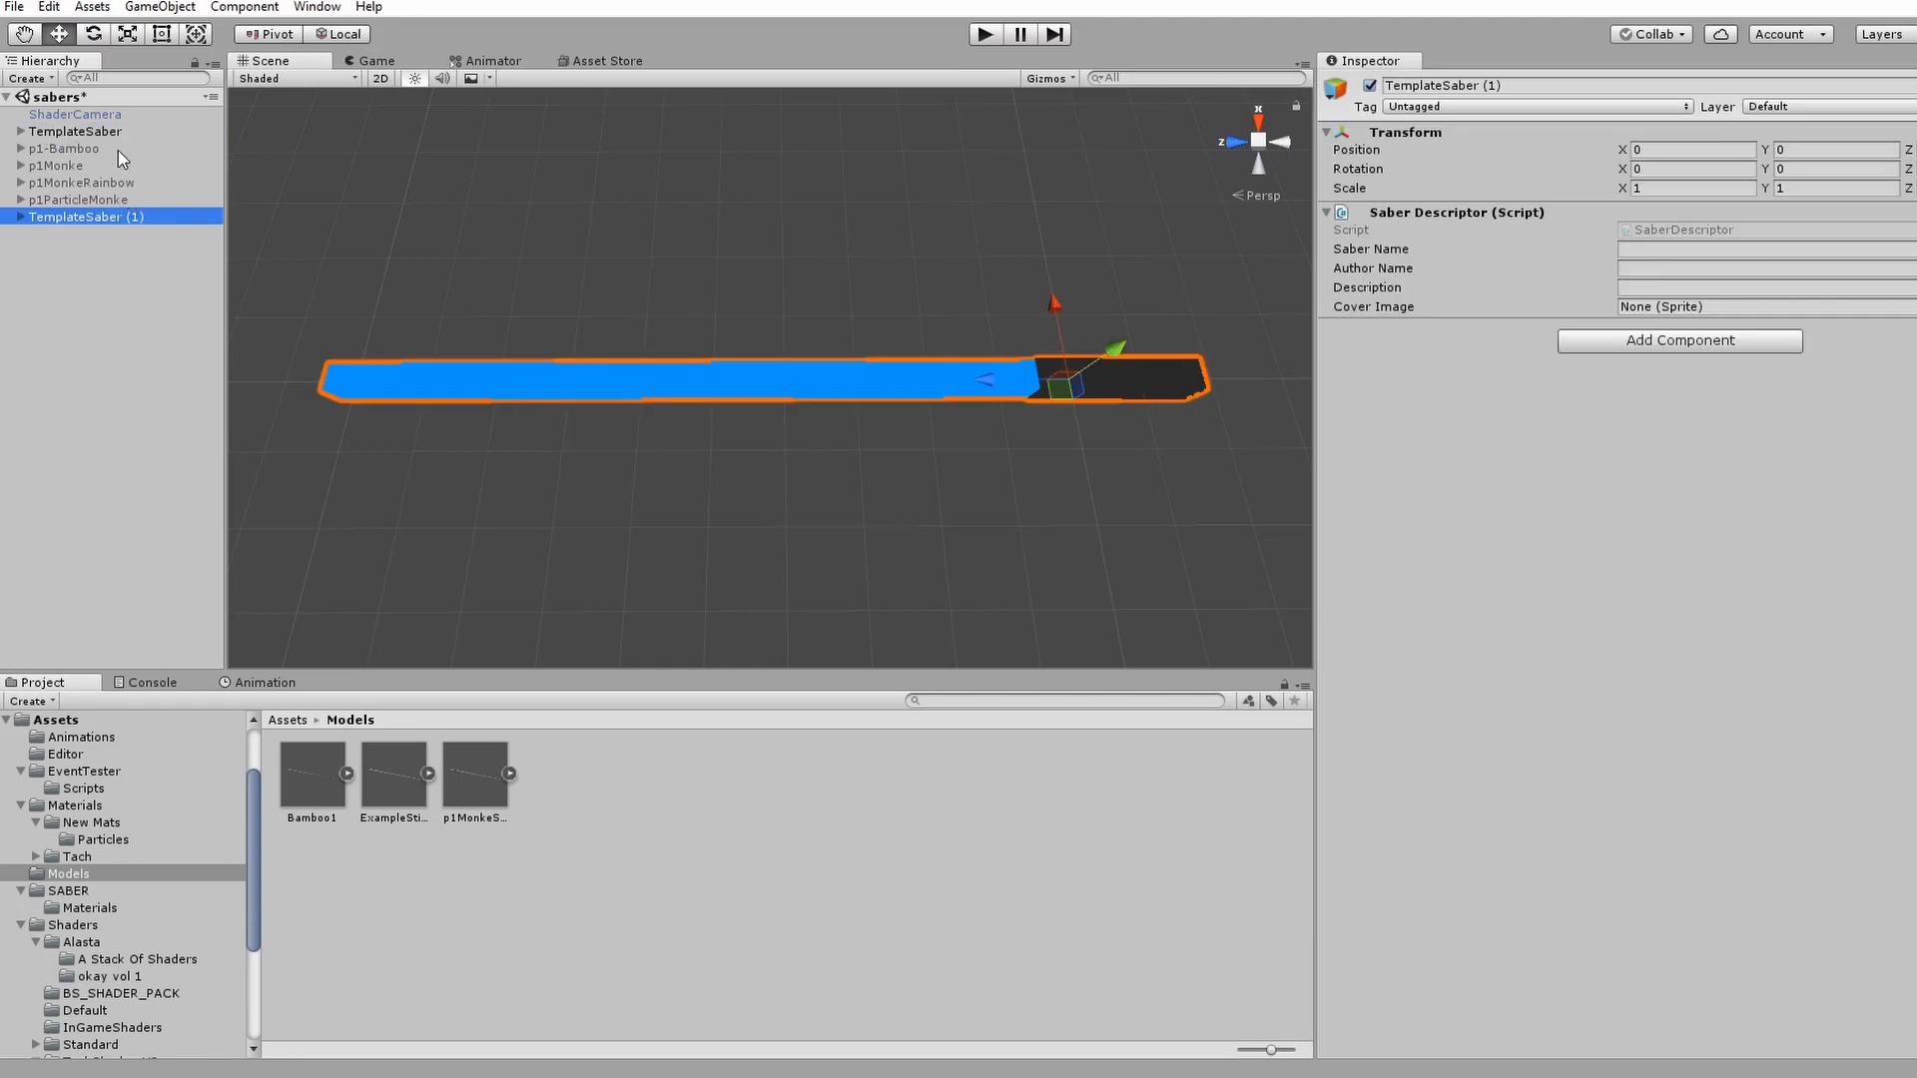
click(60, 132)
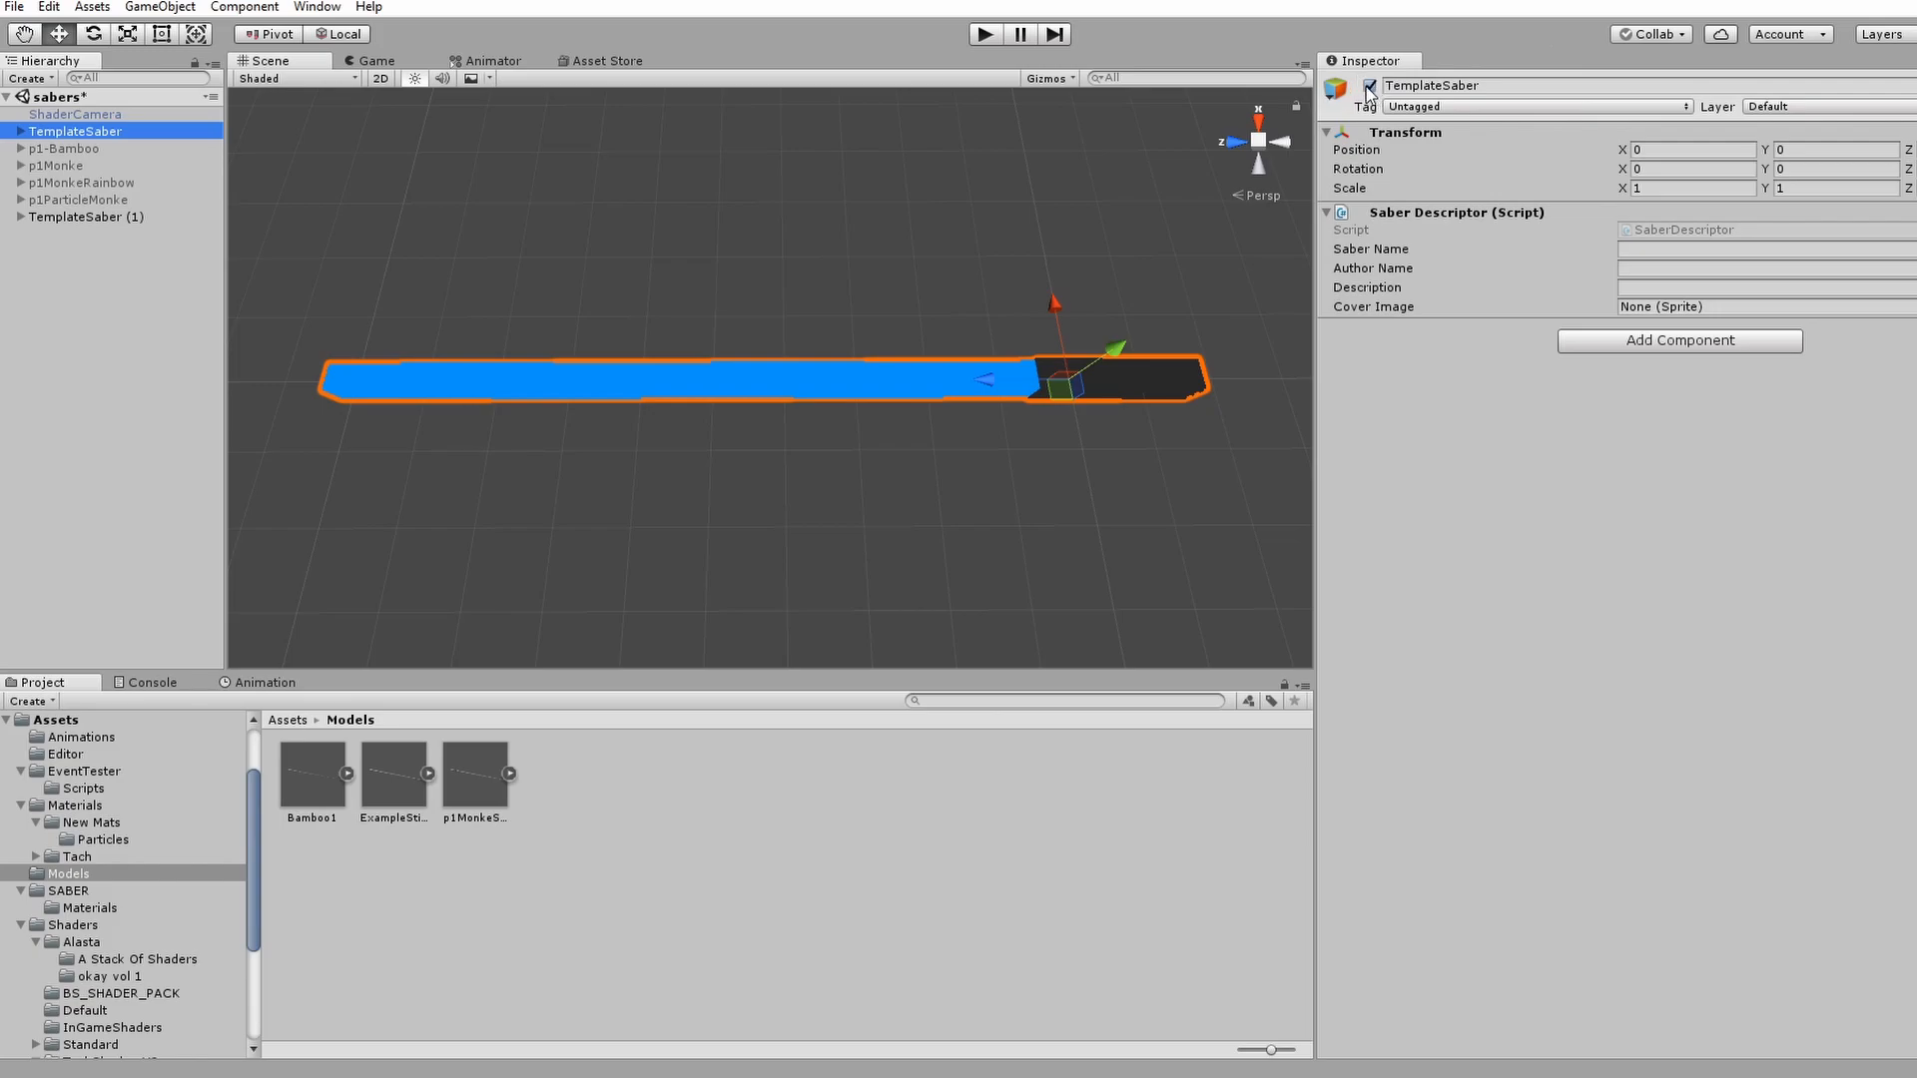
click(86, 215)
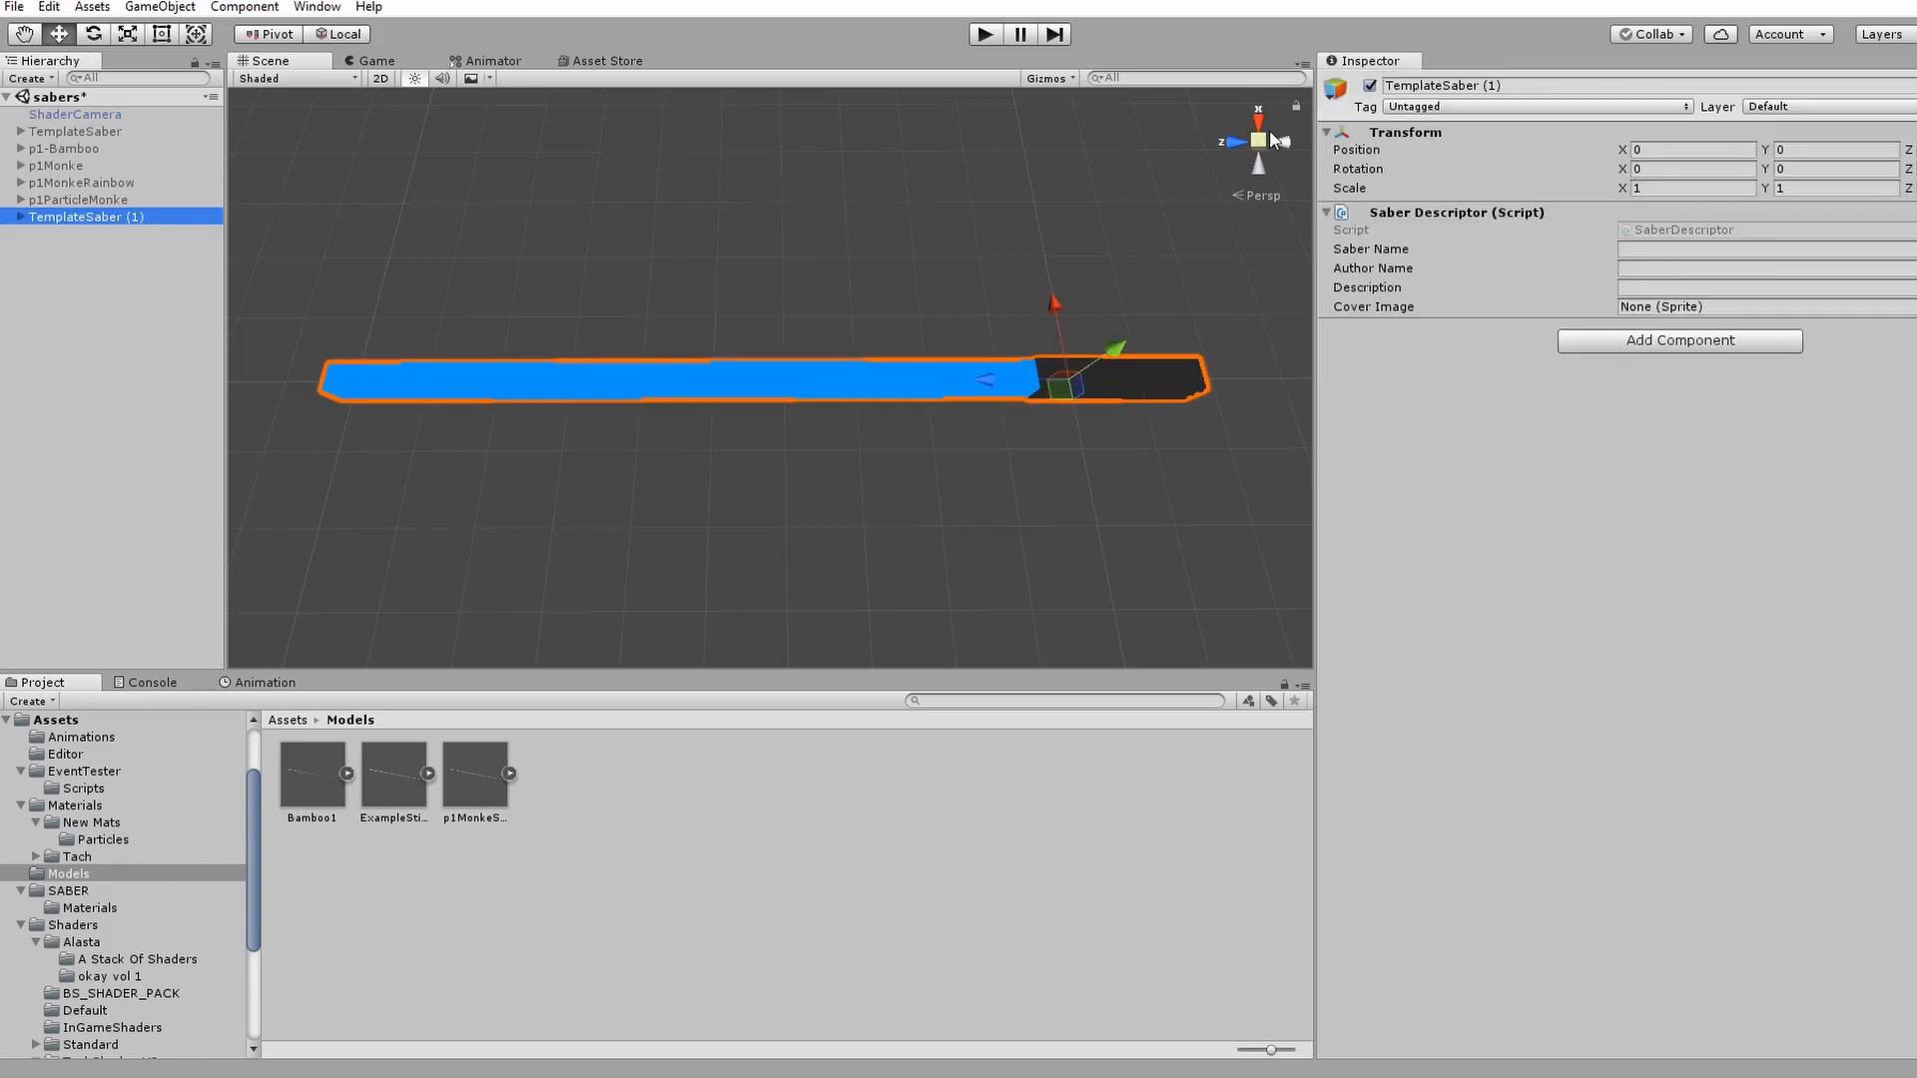
double_click(1438, 84)
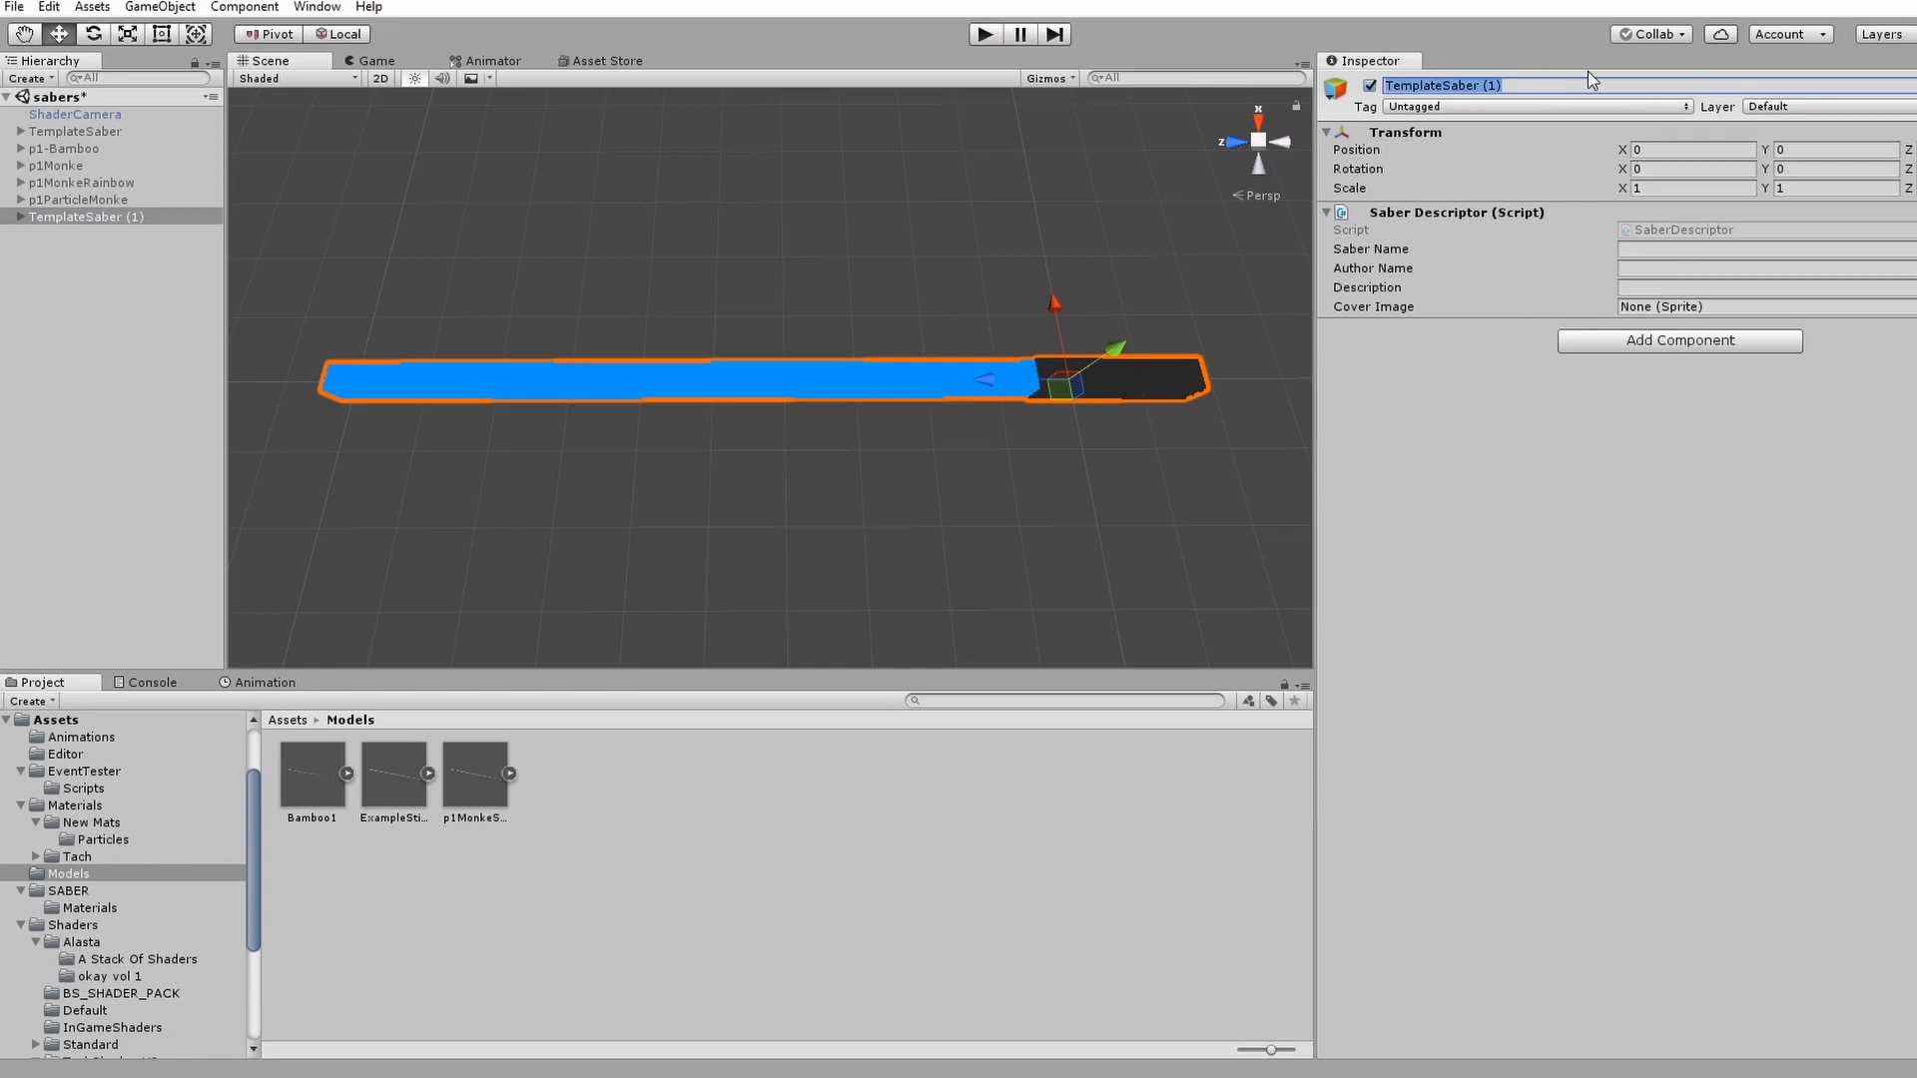
text(ExampleStick)
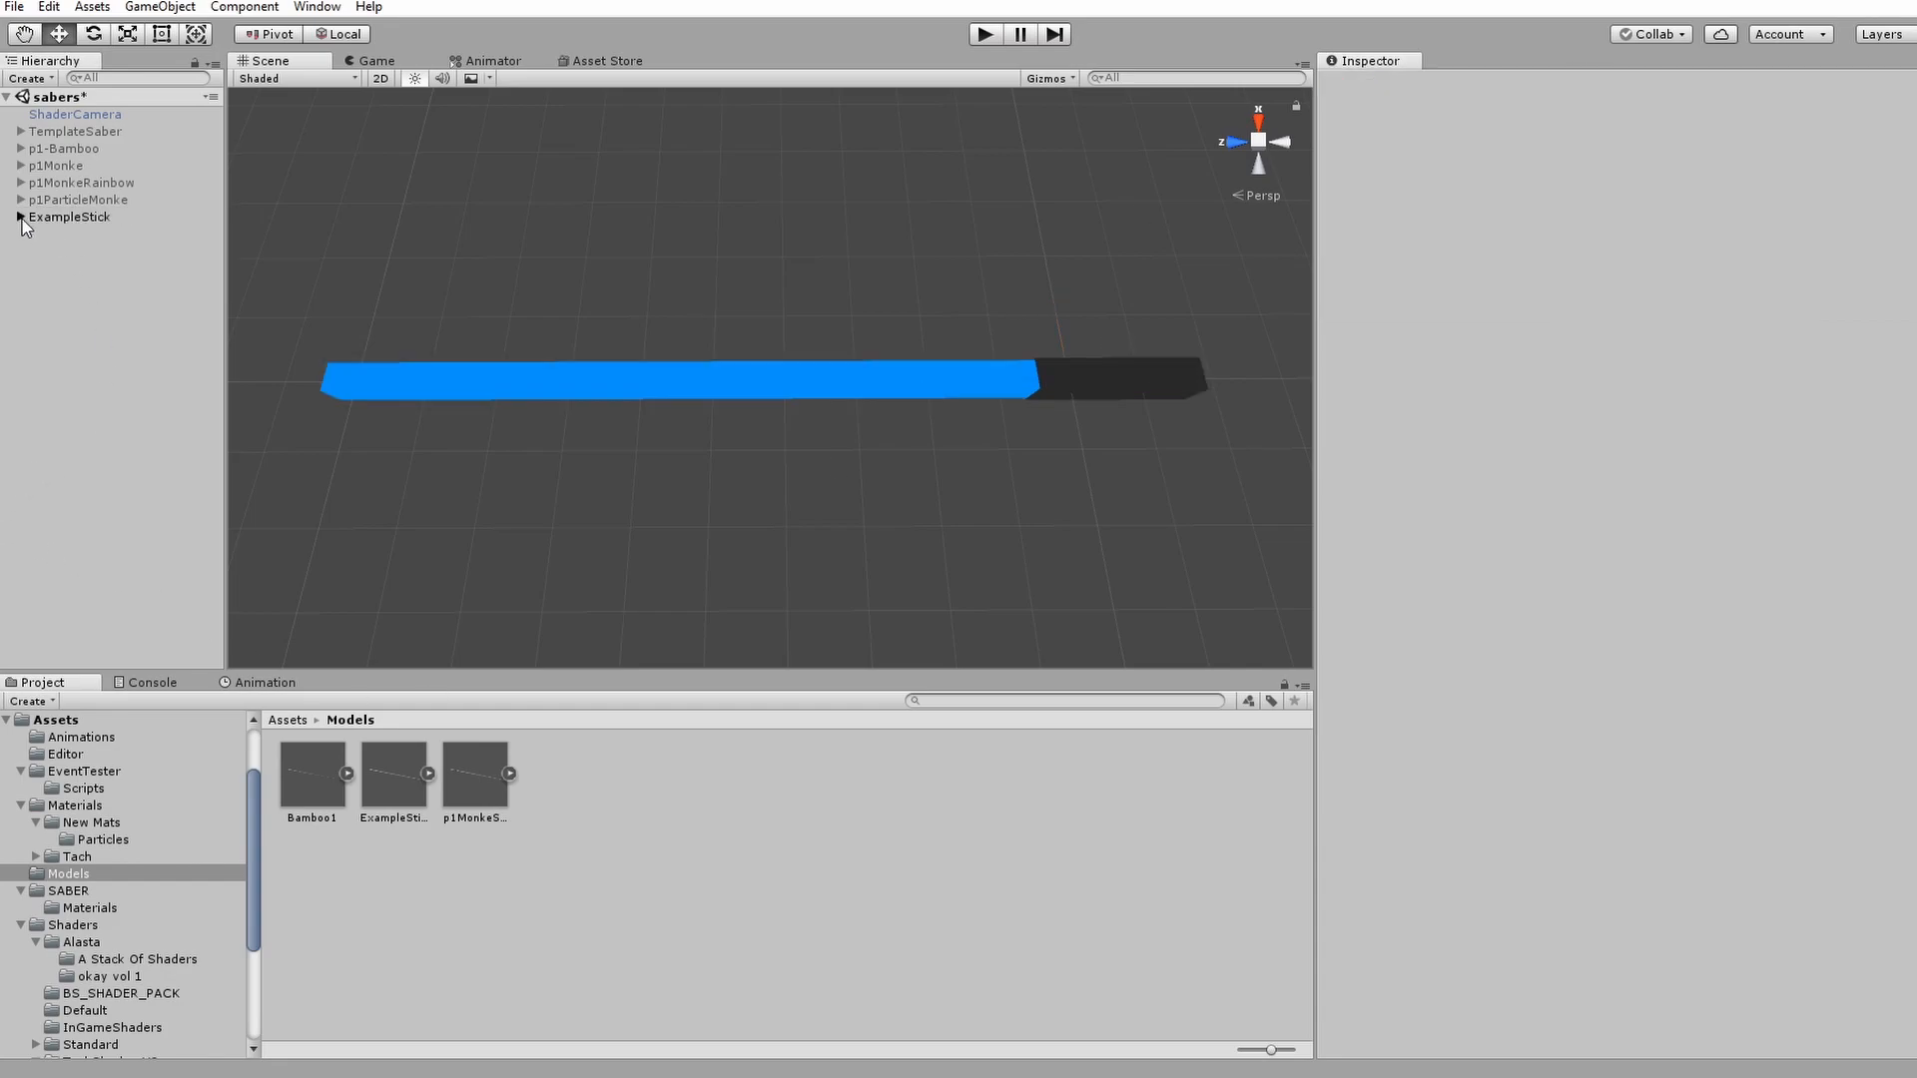
- Drag the ExampleStick model from Assets/Models into the Hierarchy as ExampleStick (1)
click(18, 216)
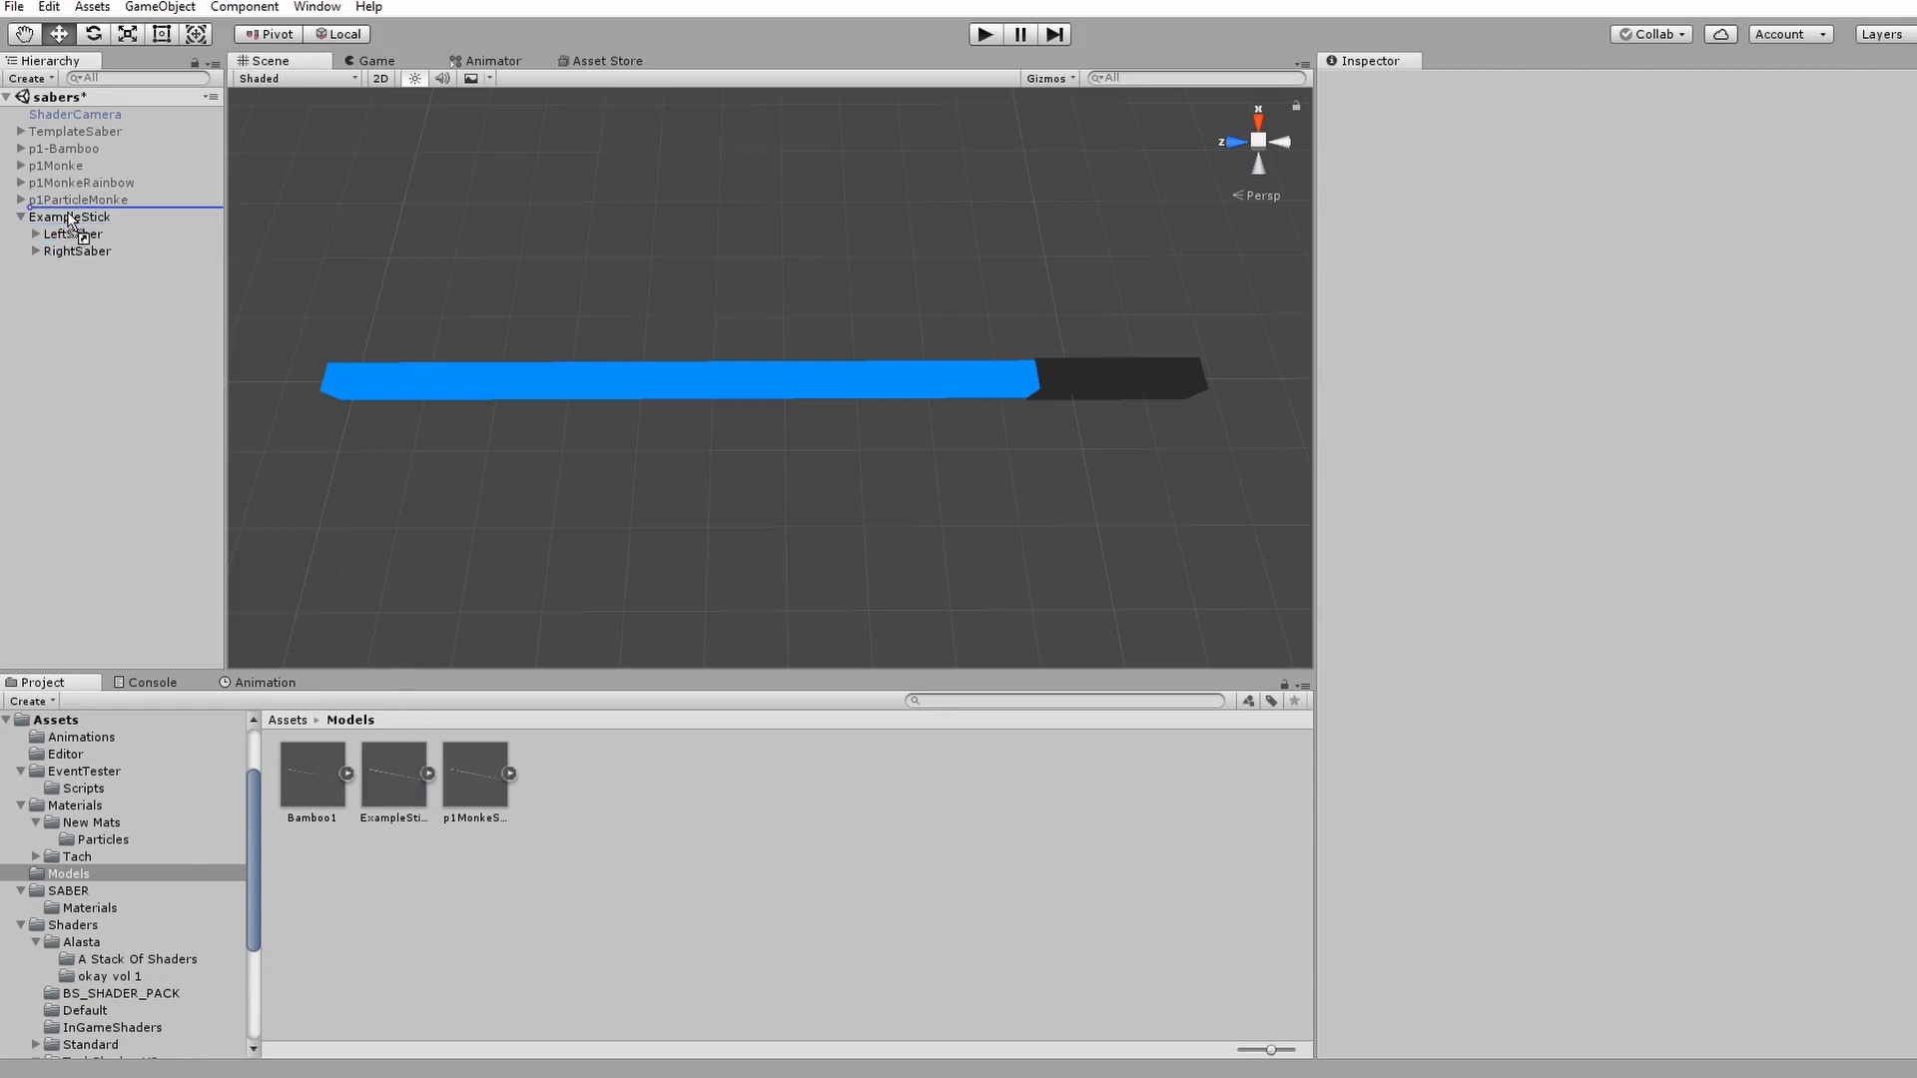
click(84, 268)
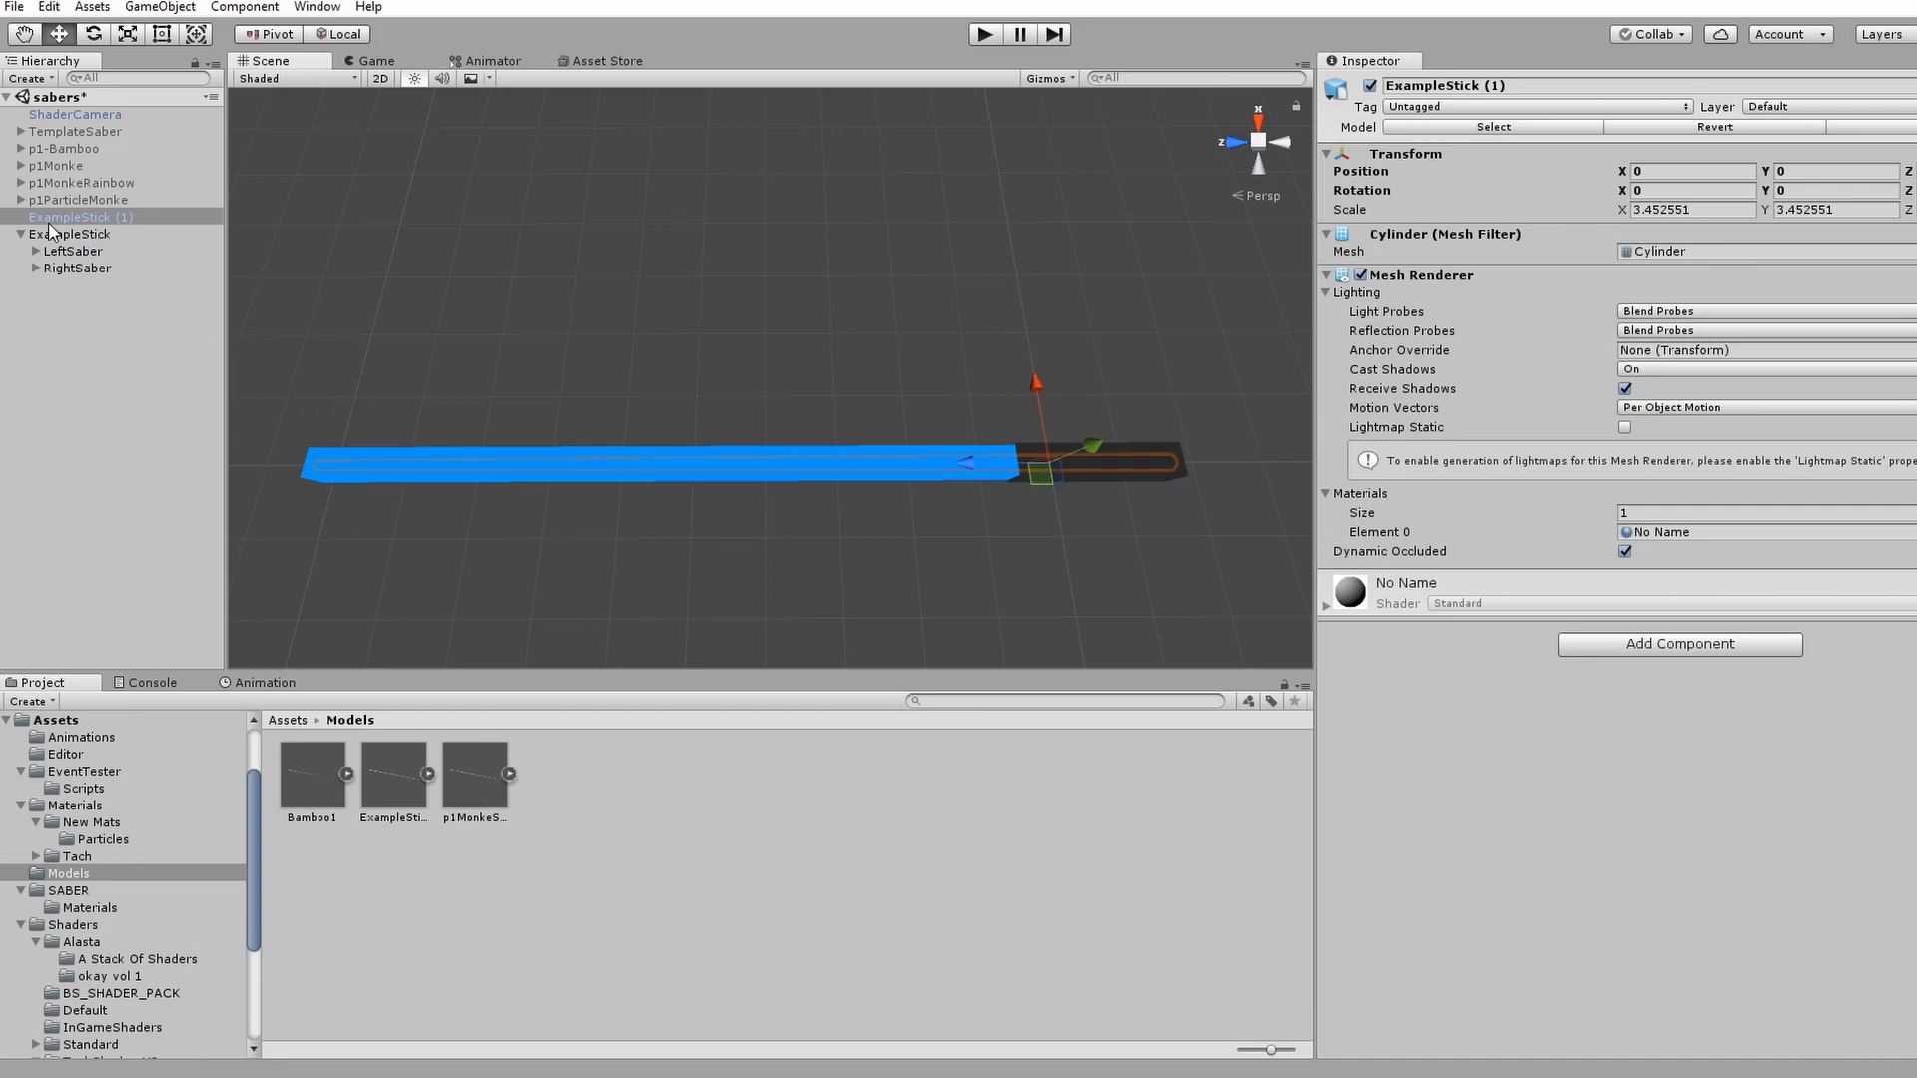
- Nest a stick model copy under LeftSaberMesh and RightSaberMesh, each renamed ExampleStick
click(30, 252)
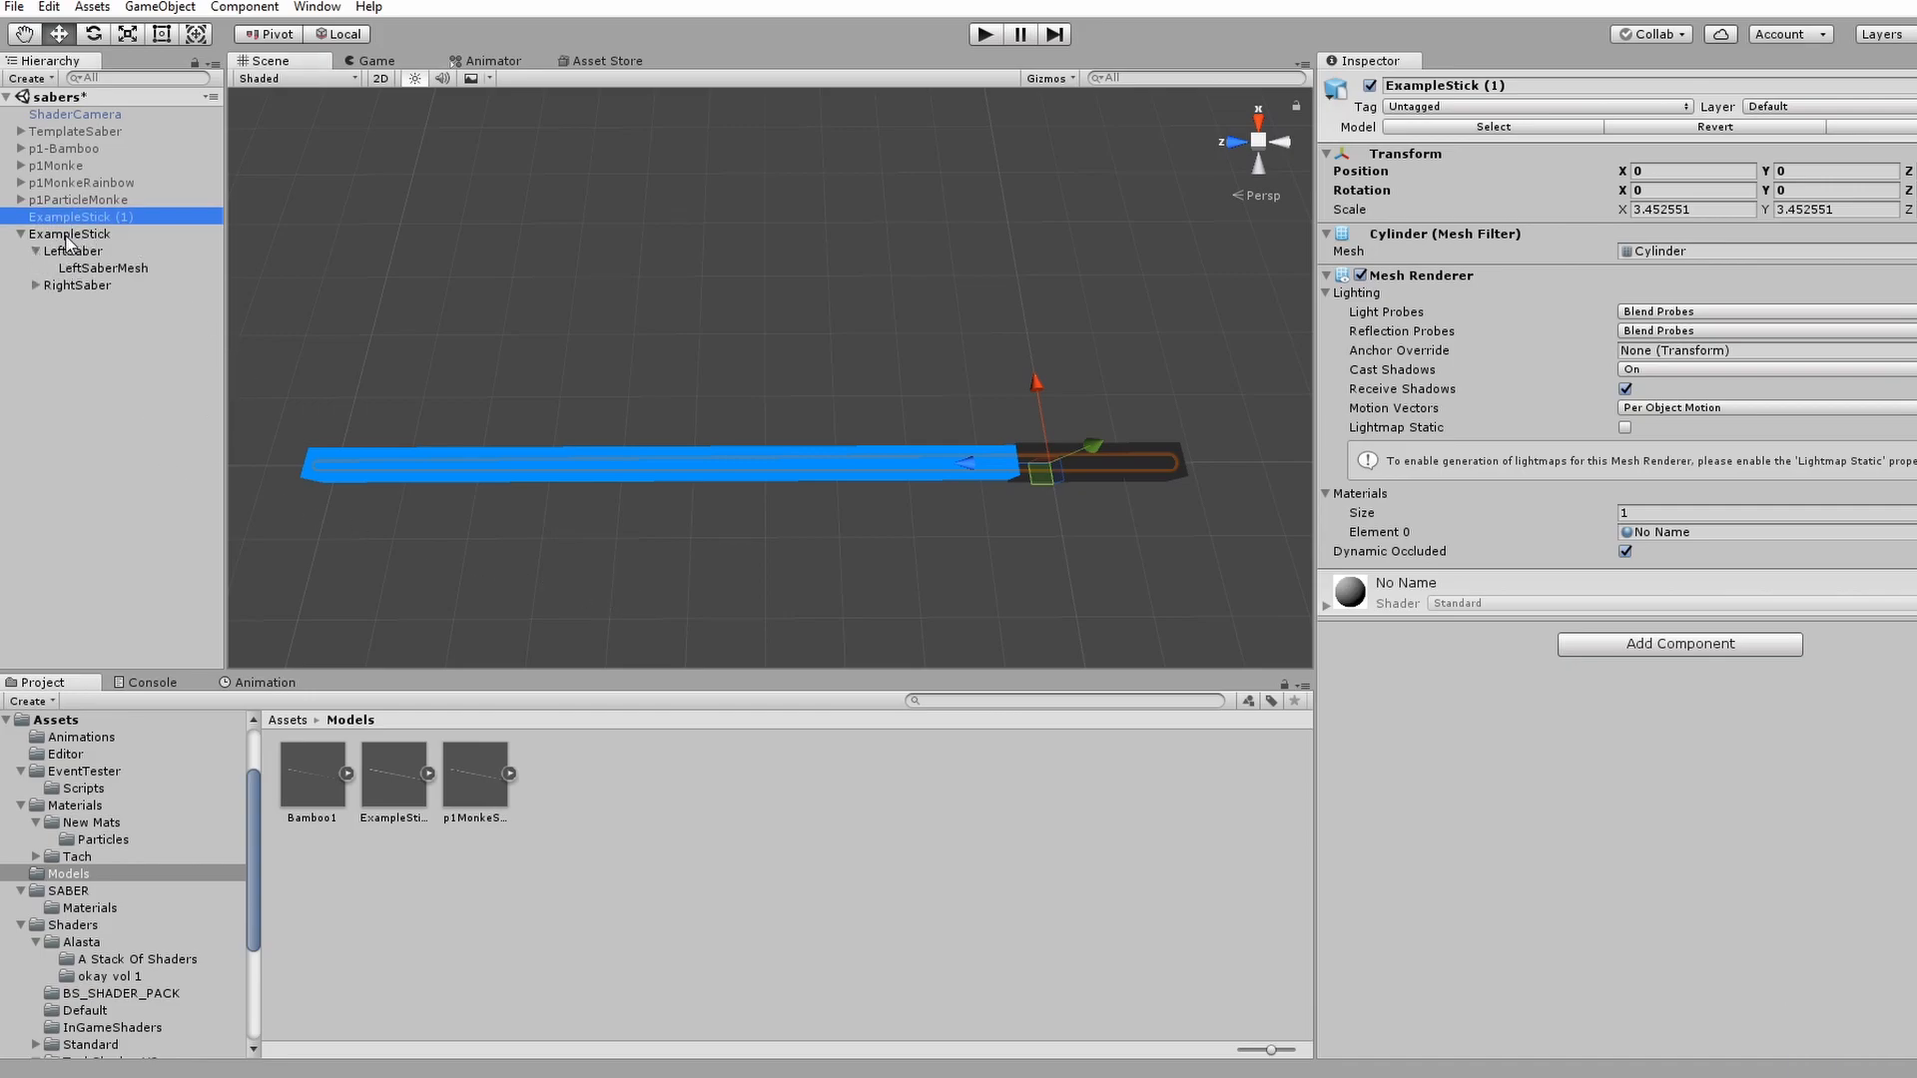
click(95, 267)
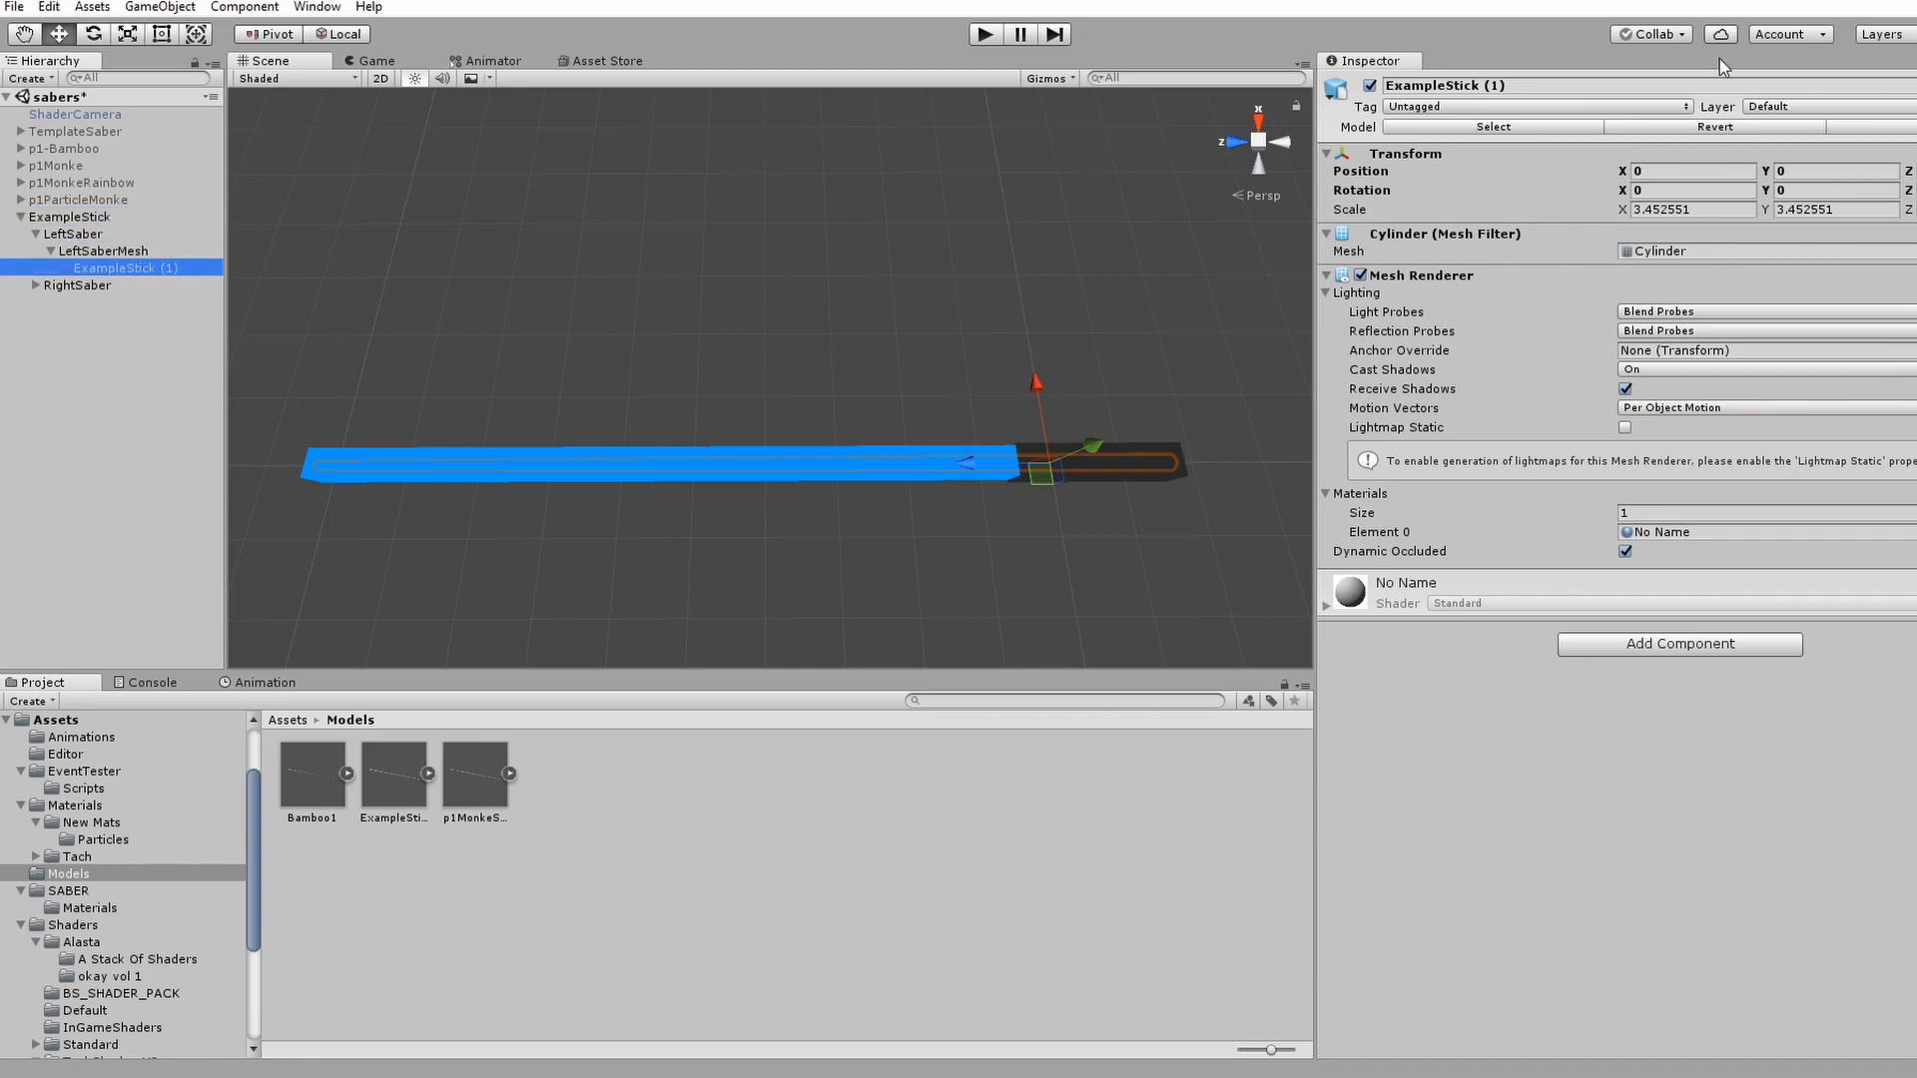
double_click(1422, 84)
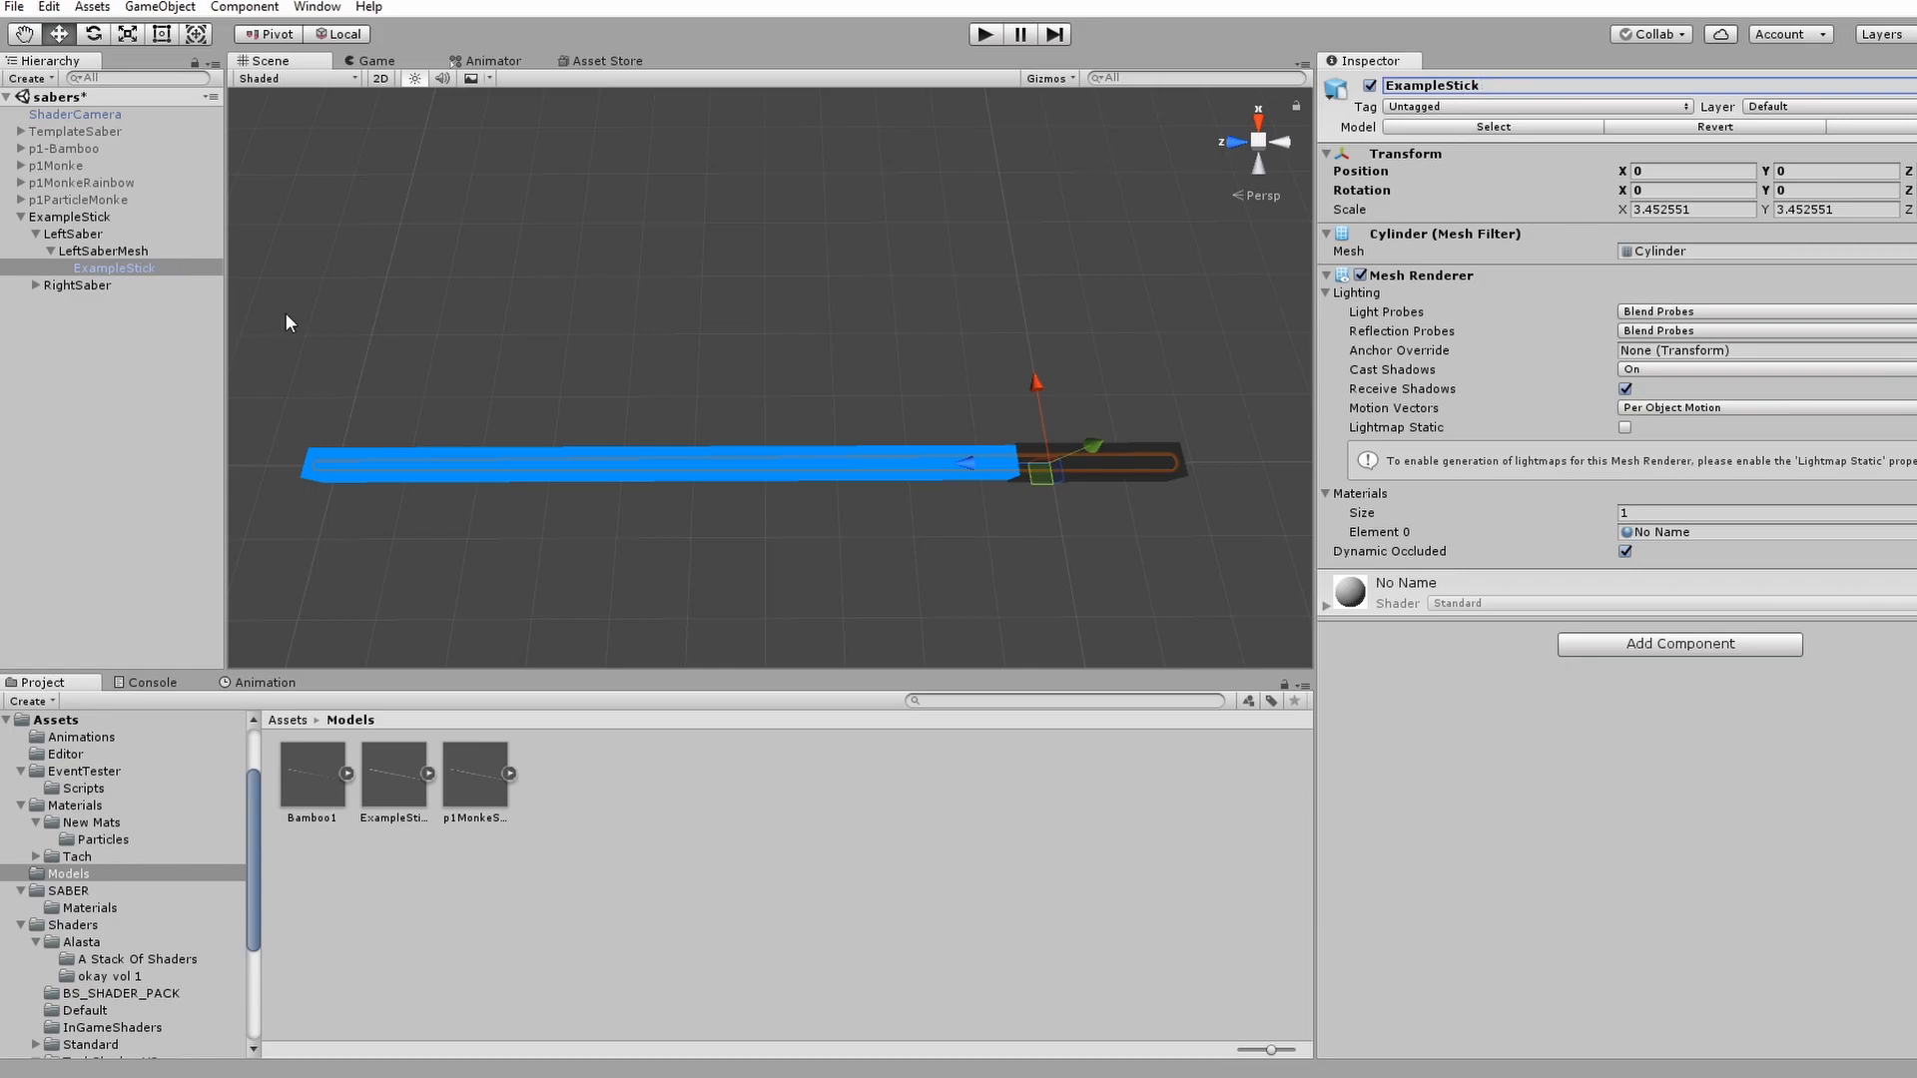
click(112, 268)
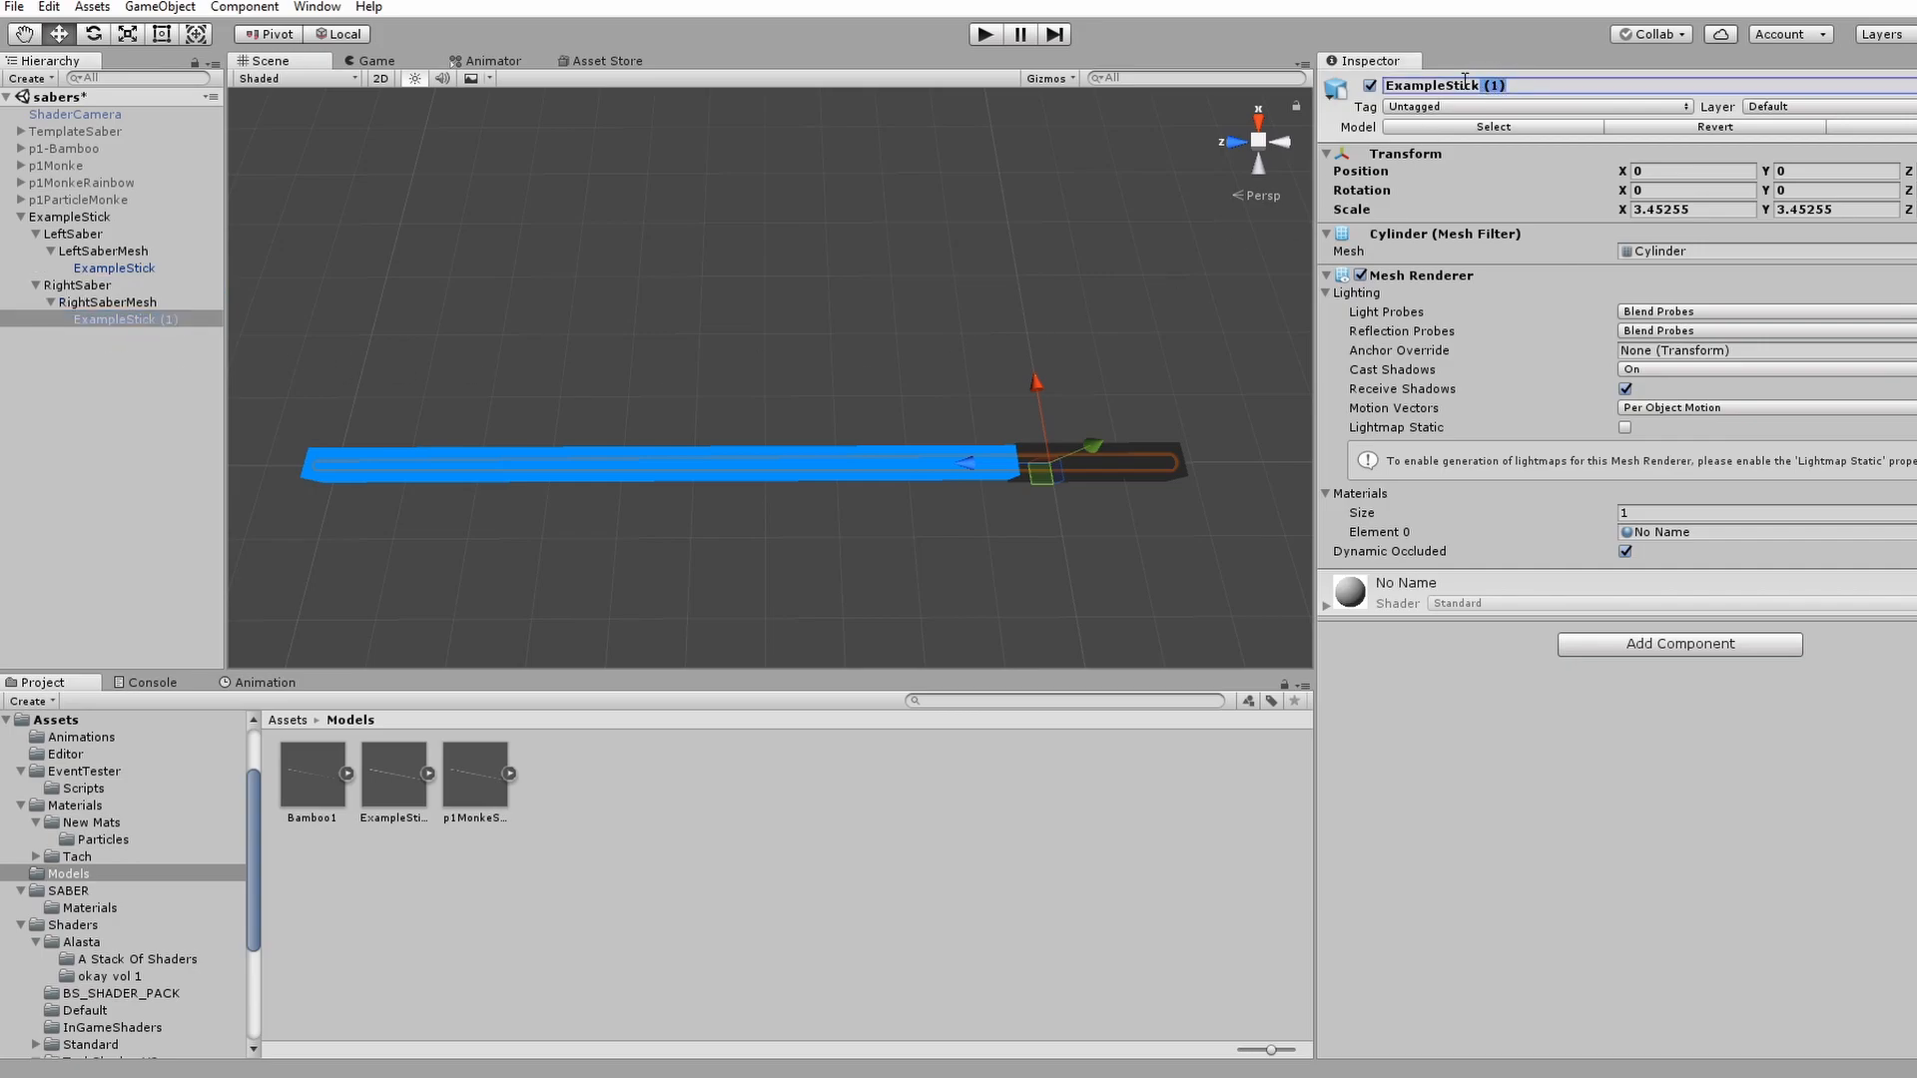
click(100, 252)
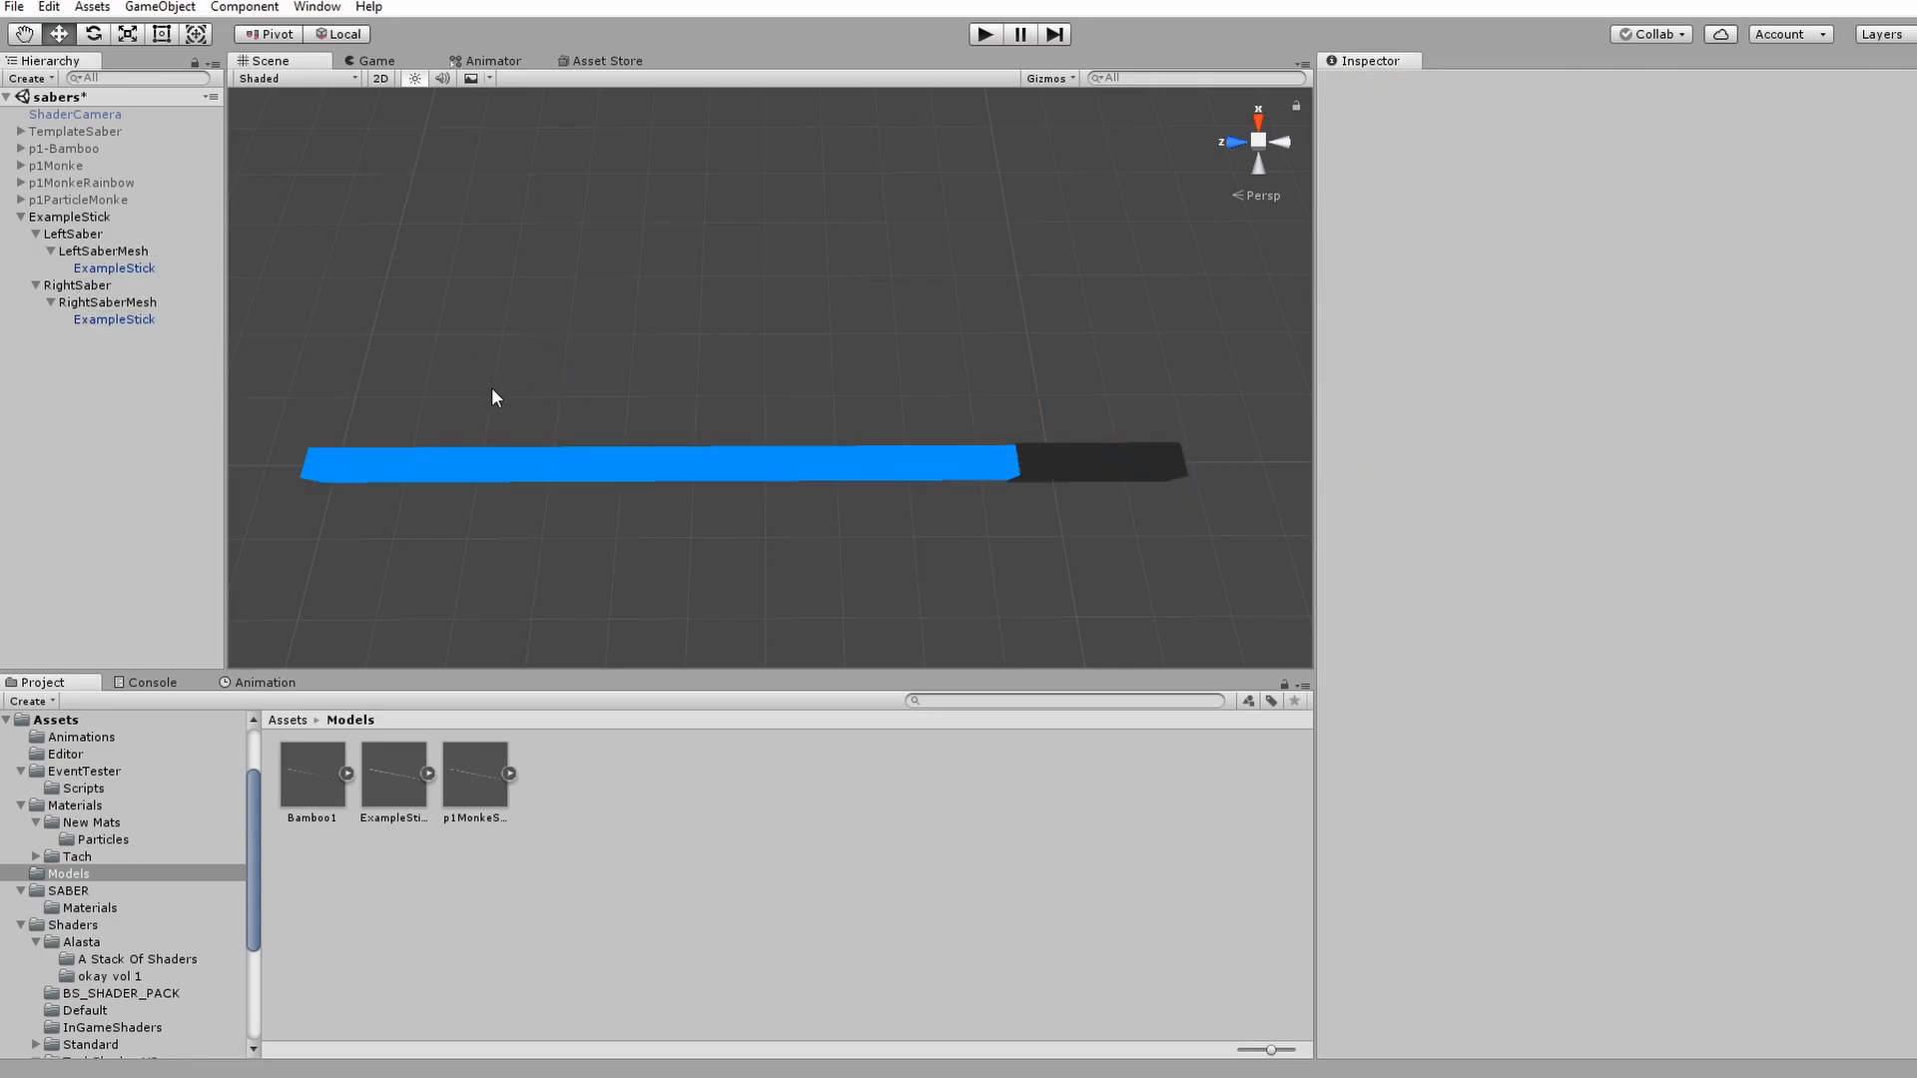
mouse_move(90, 403)
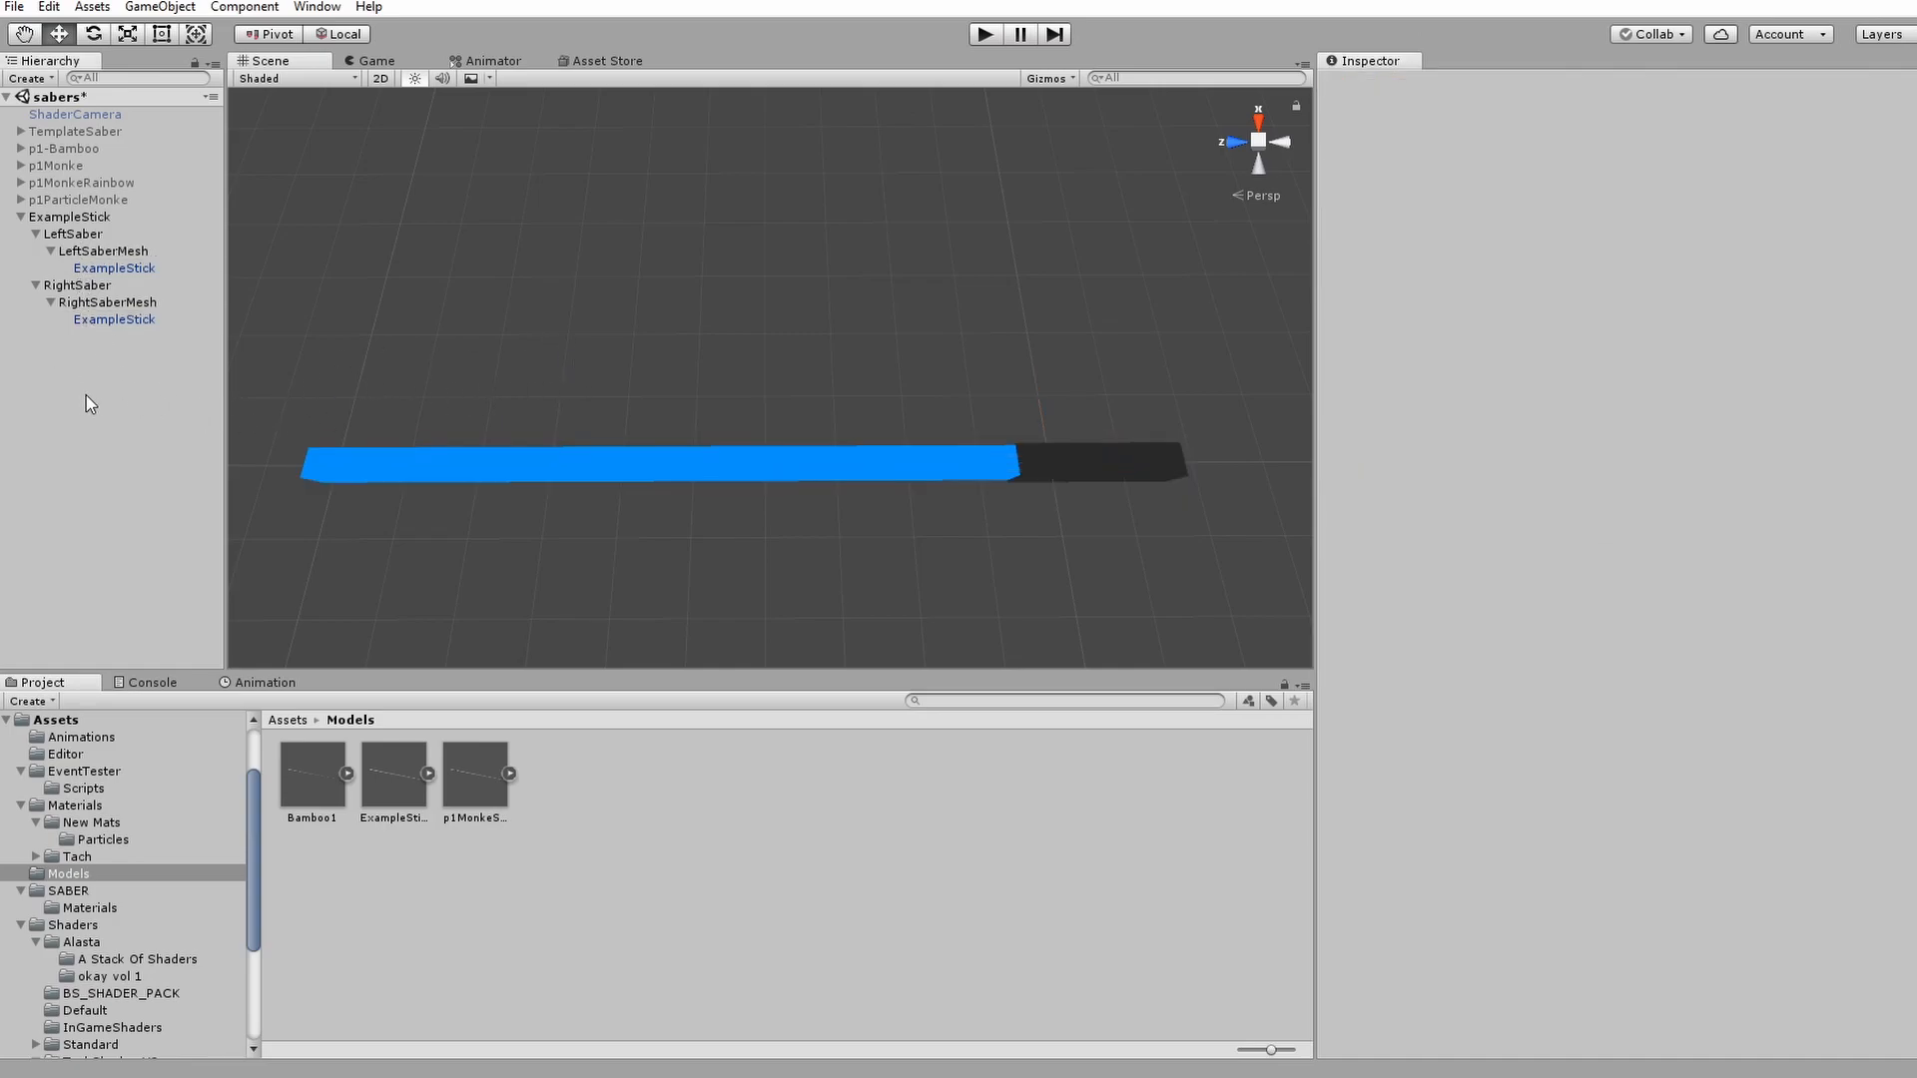
- Remove the template Mesh Renderer component from LeftSaberMesh
click(100, 251)
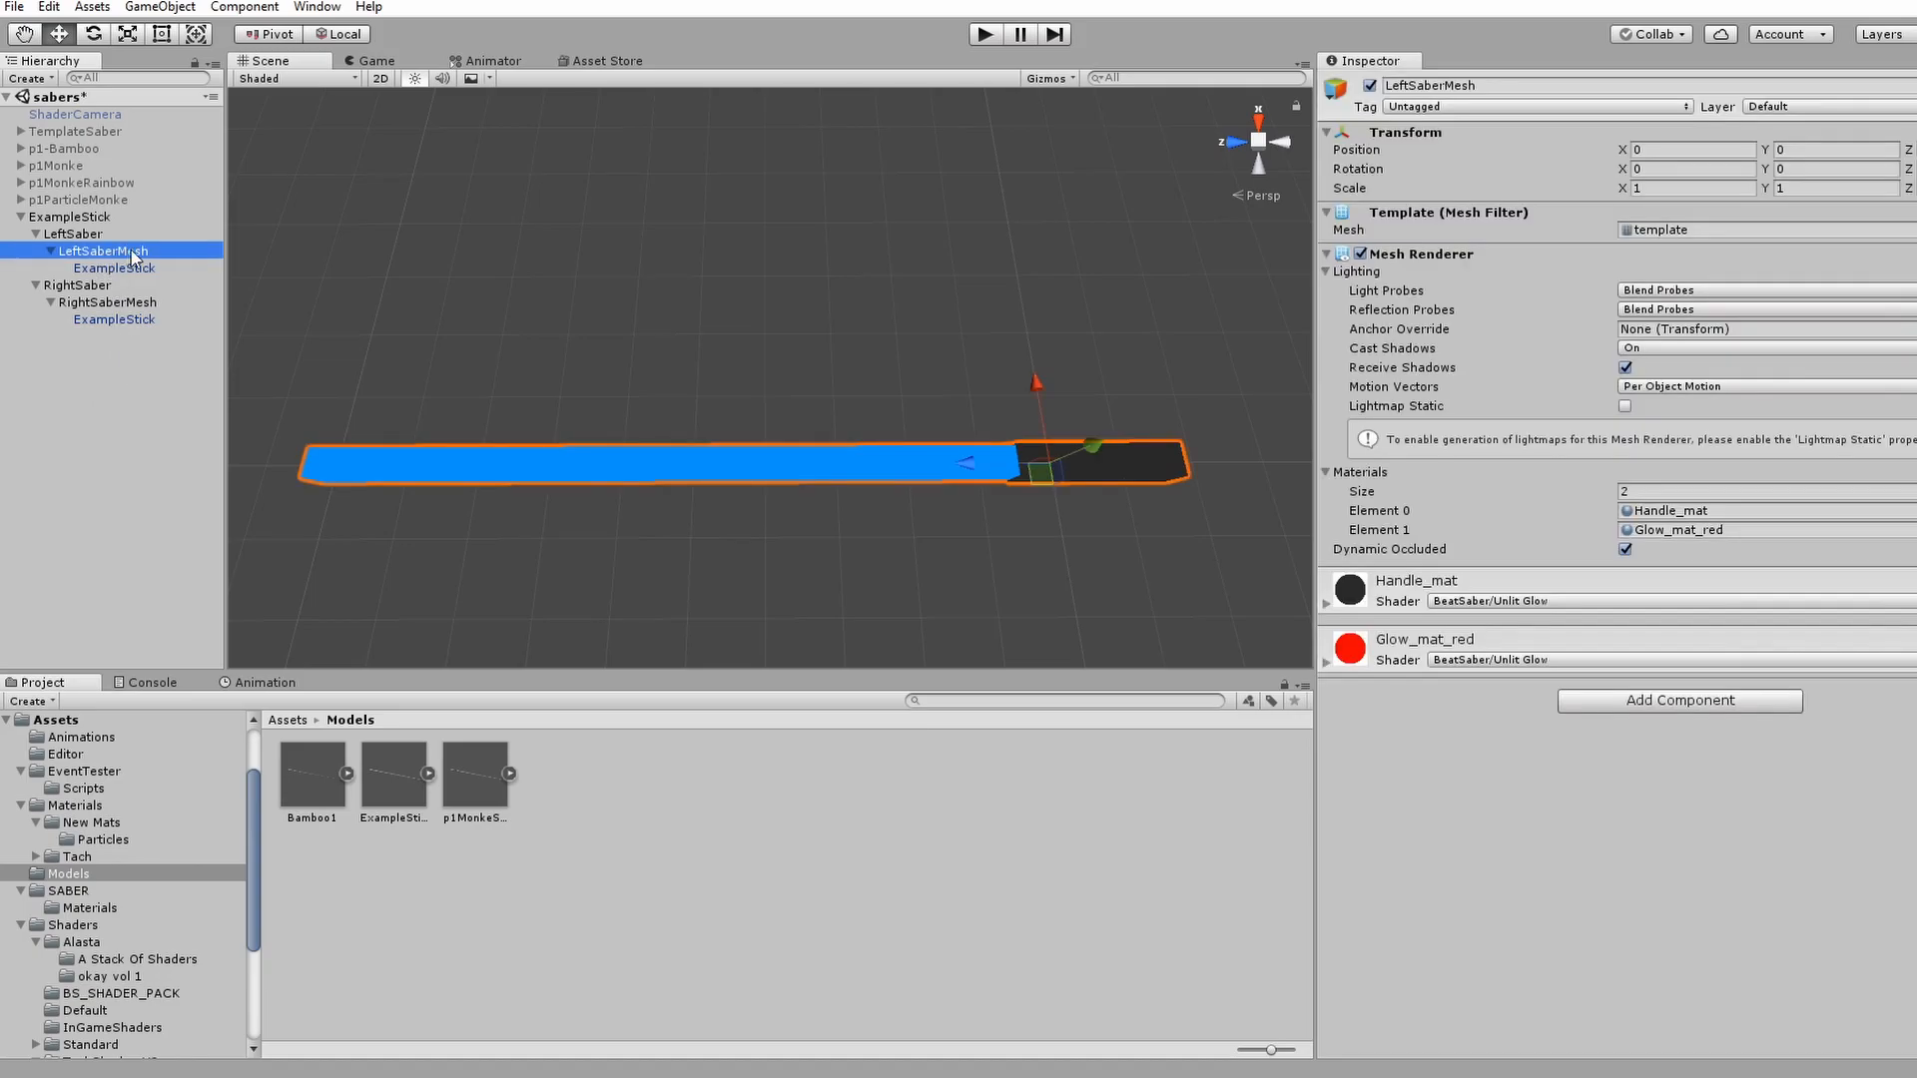
click(1907, 260)
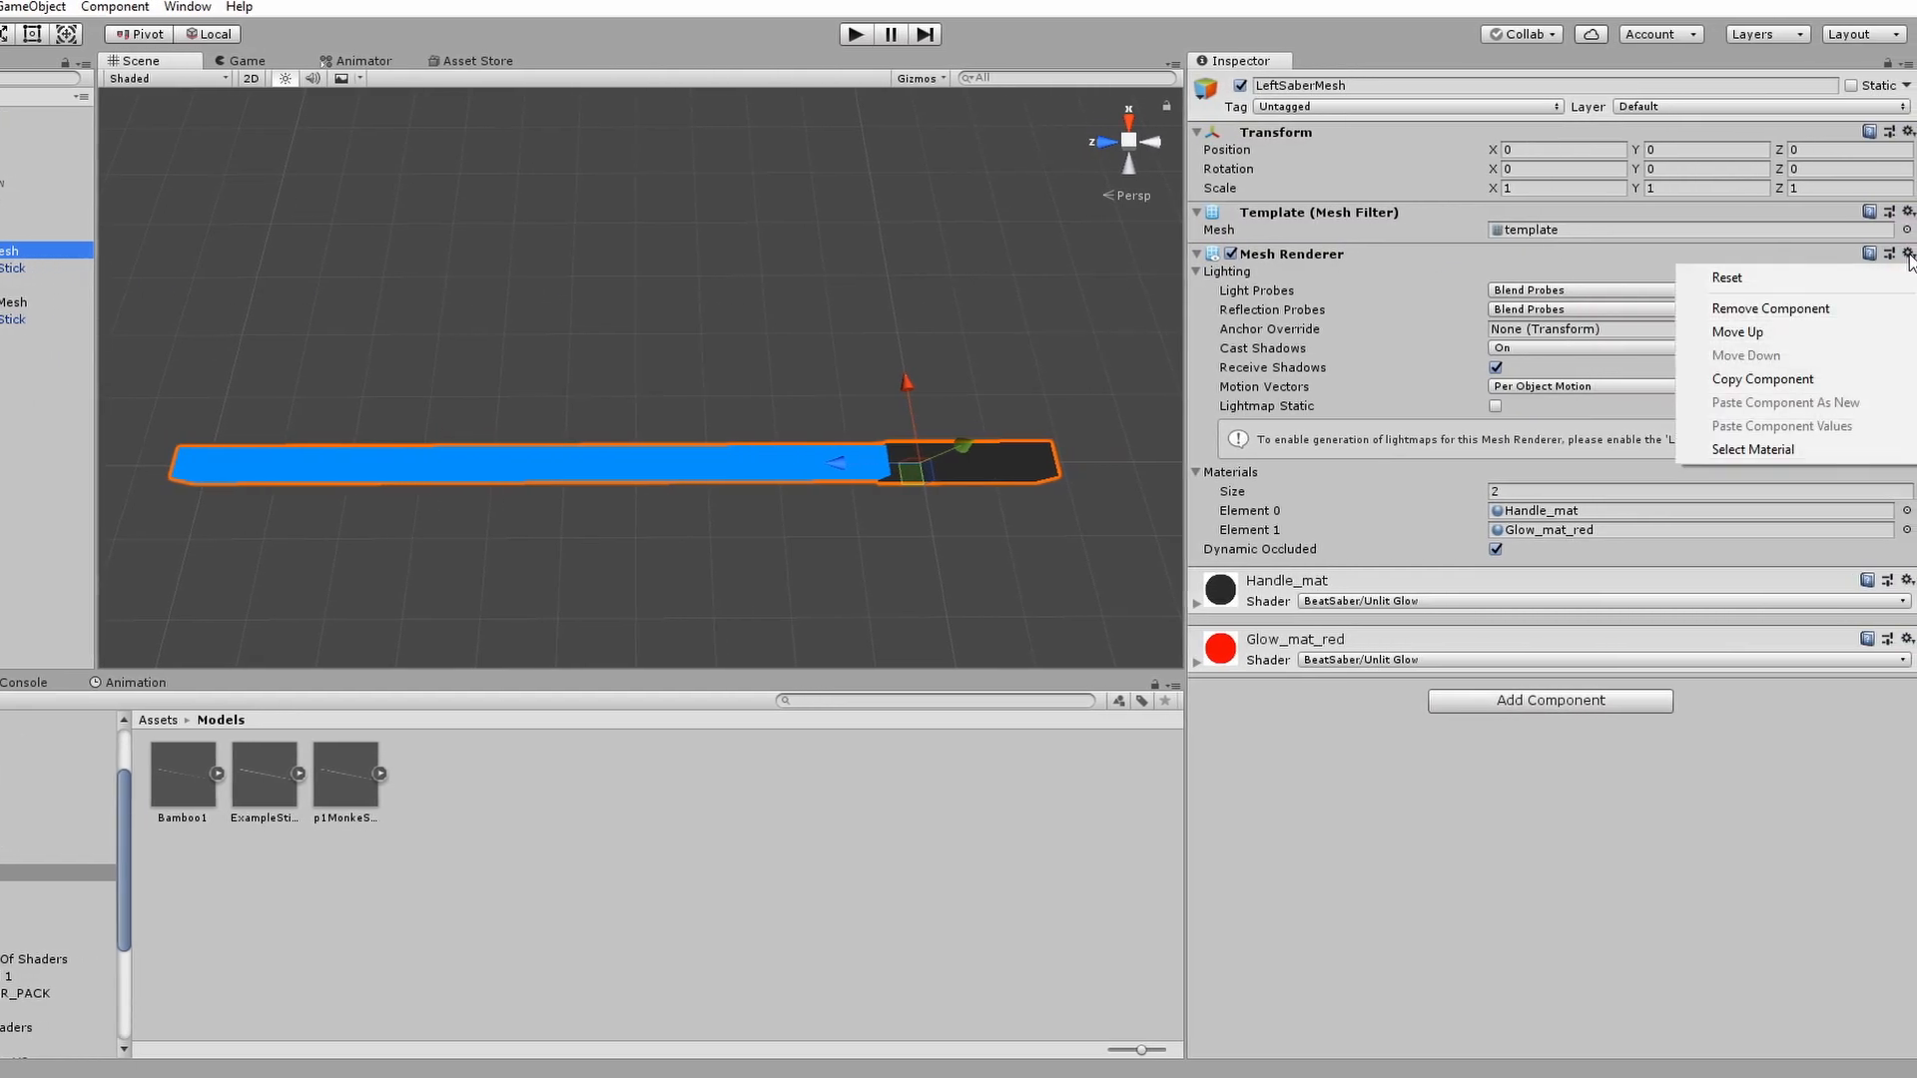
click(1769, 307)
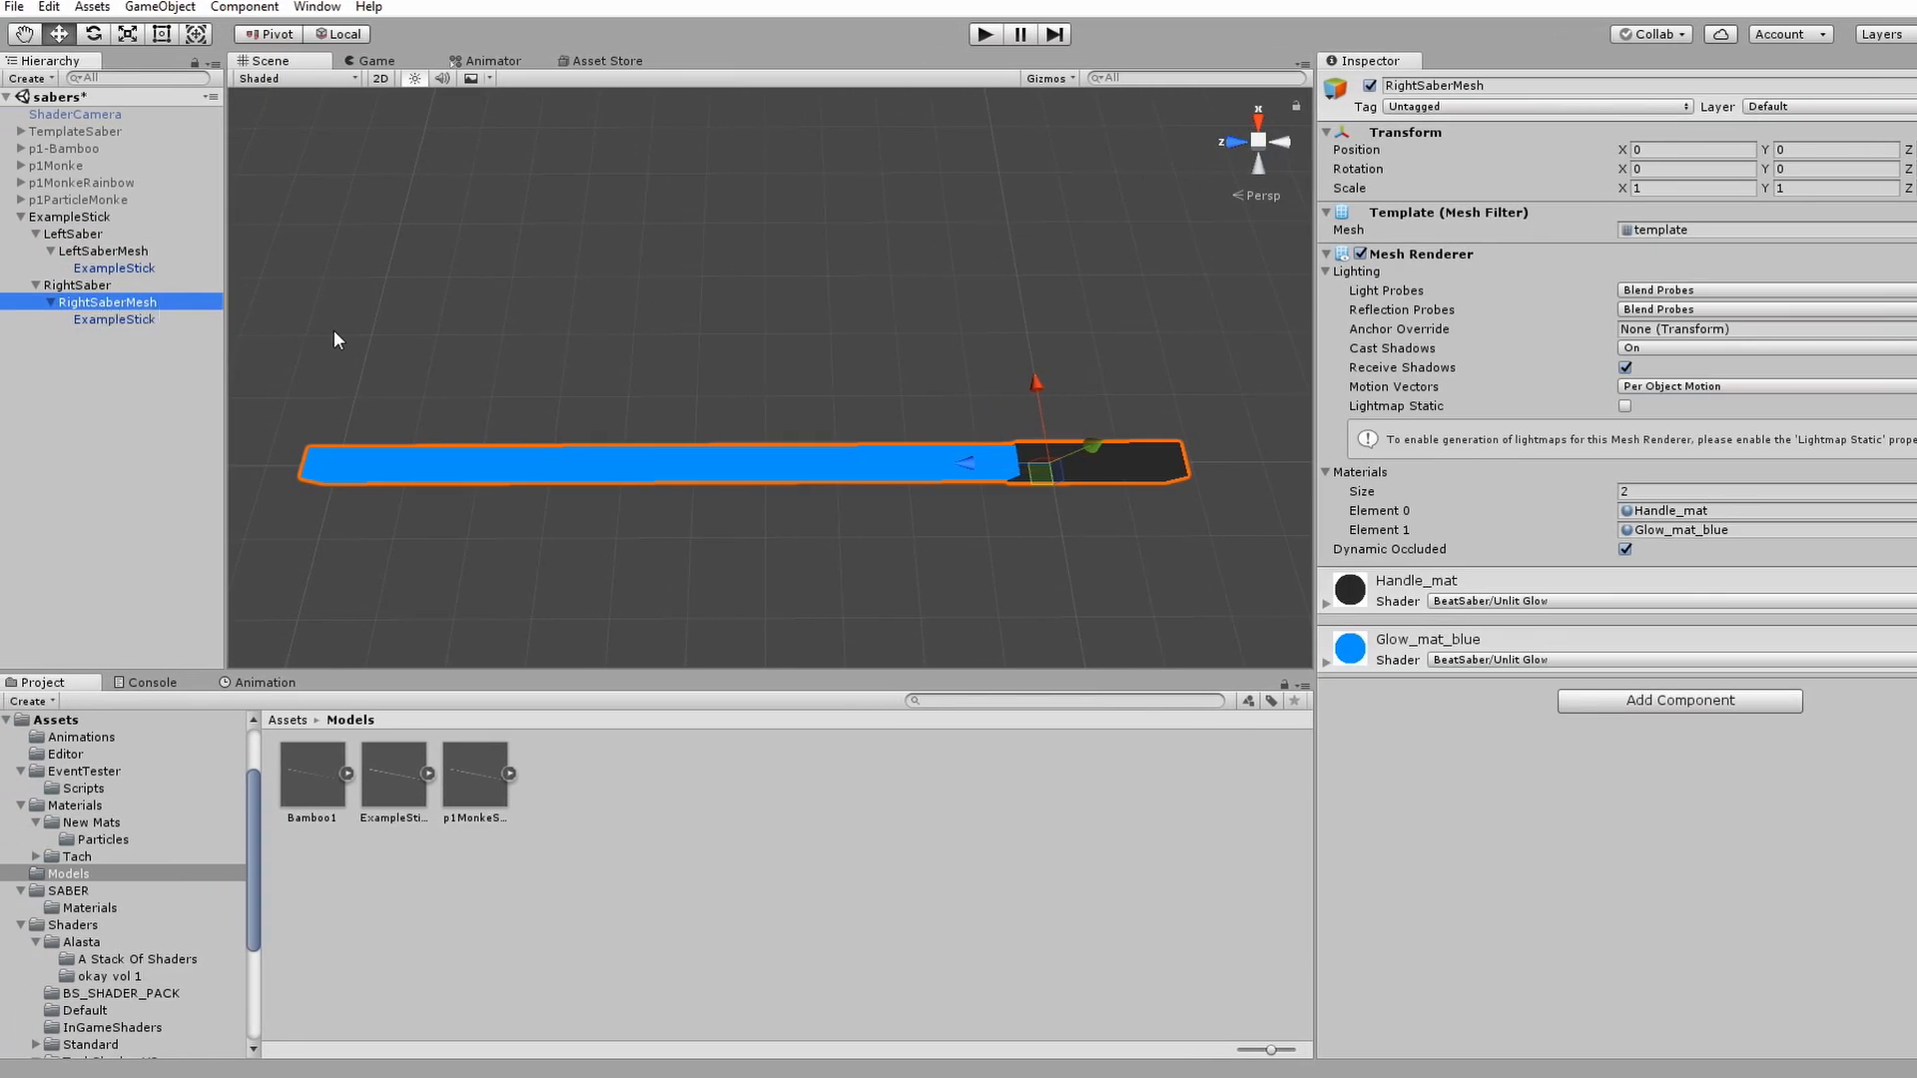
mouse_move(1647, 258)
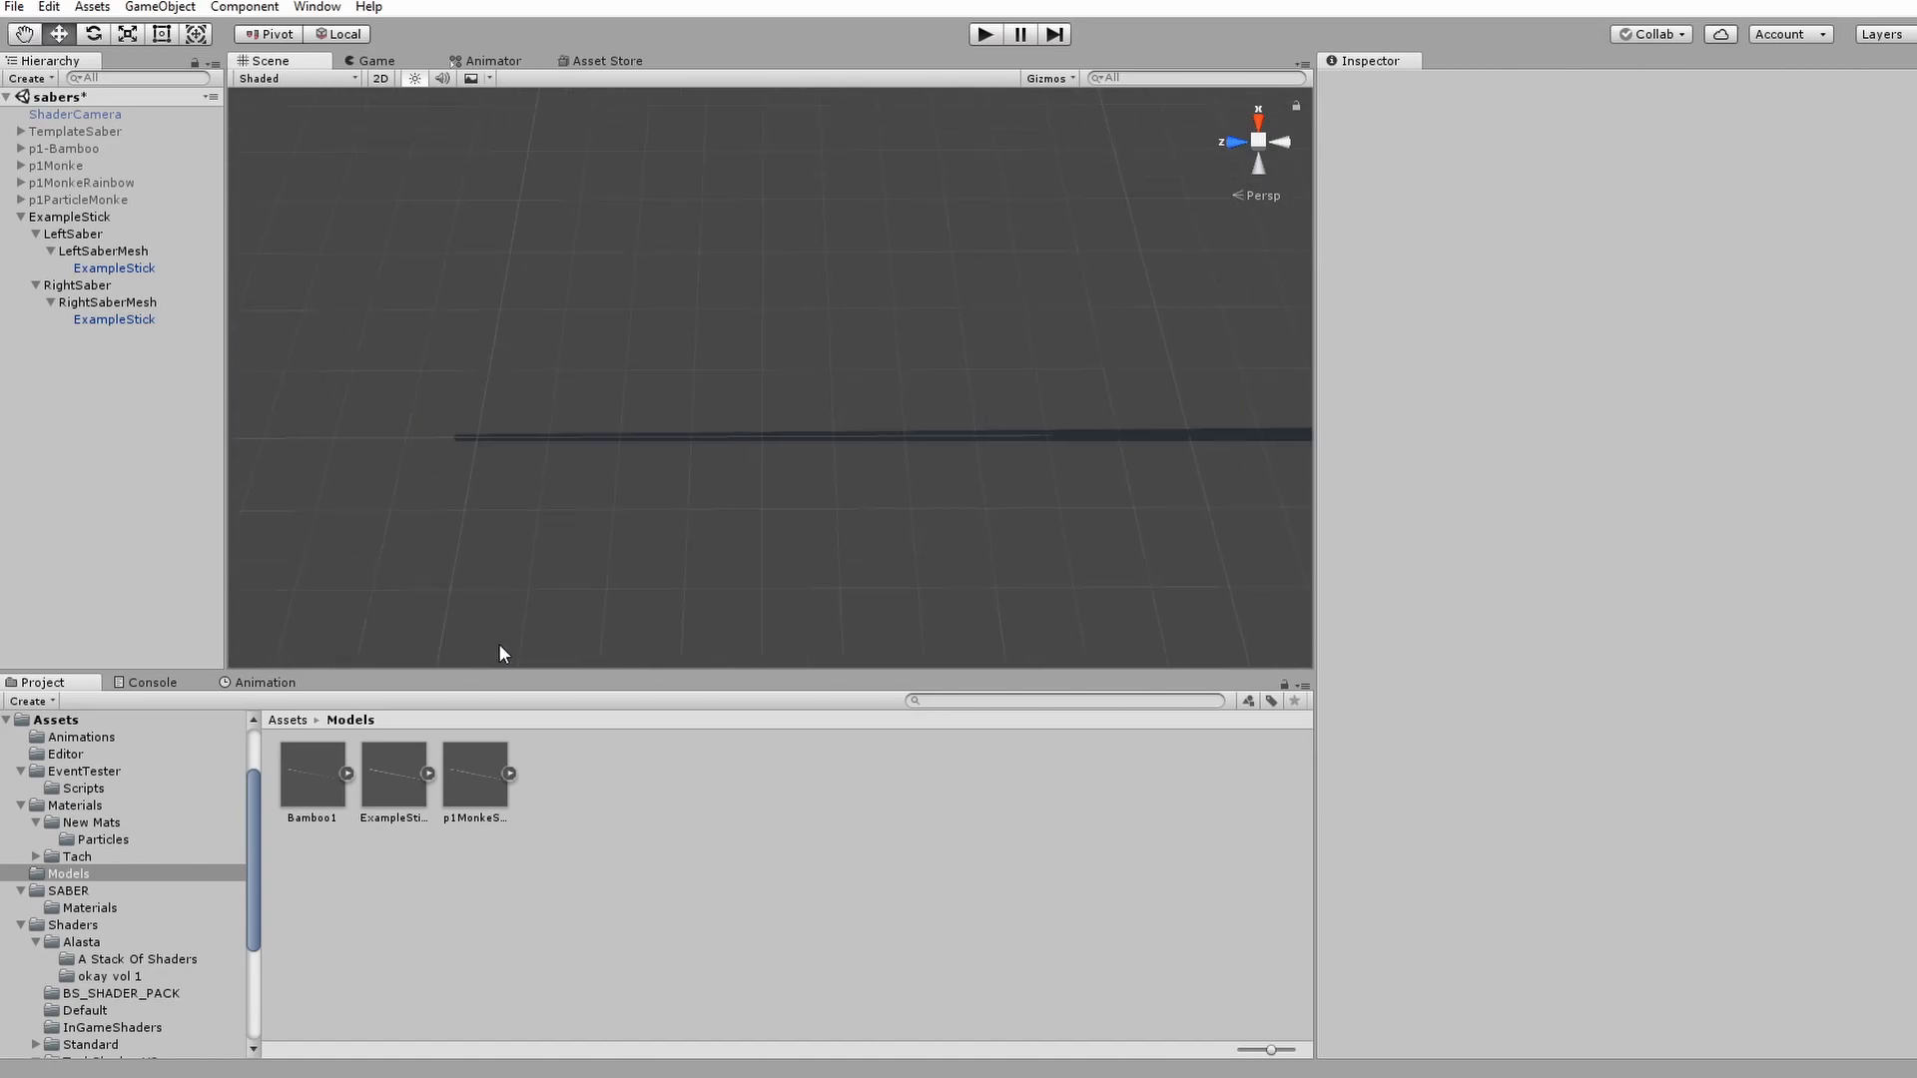
- Browse Assets > SABER > Materials to show Glow_mat_blue, Glow_mat_red and Handle_mat
click(54, 719)
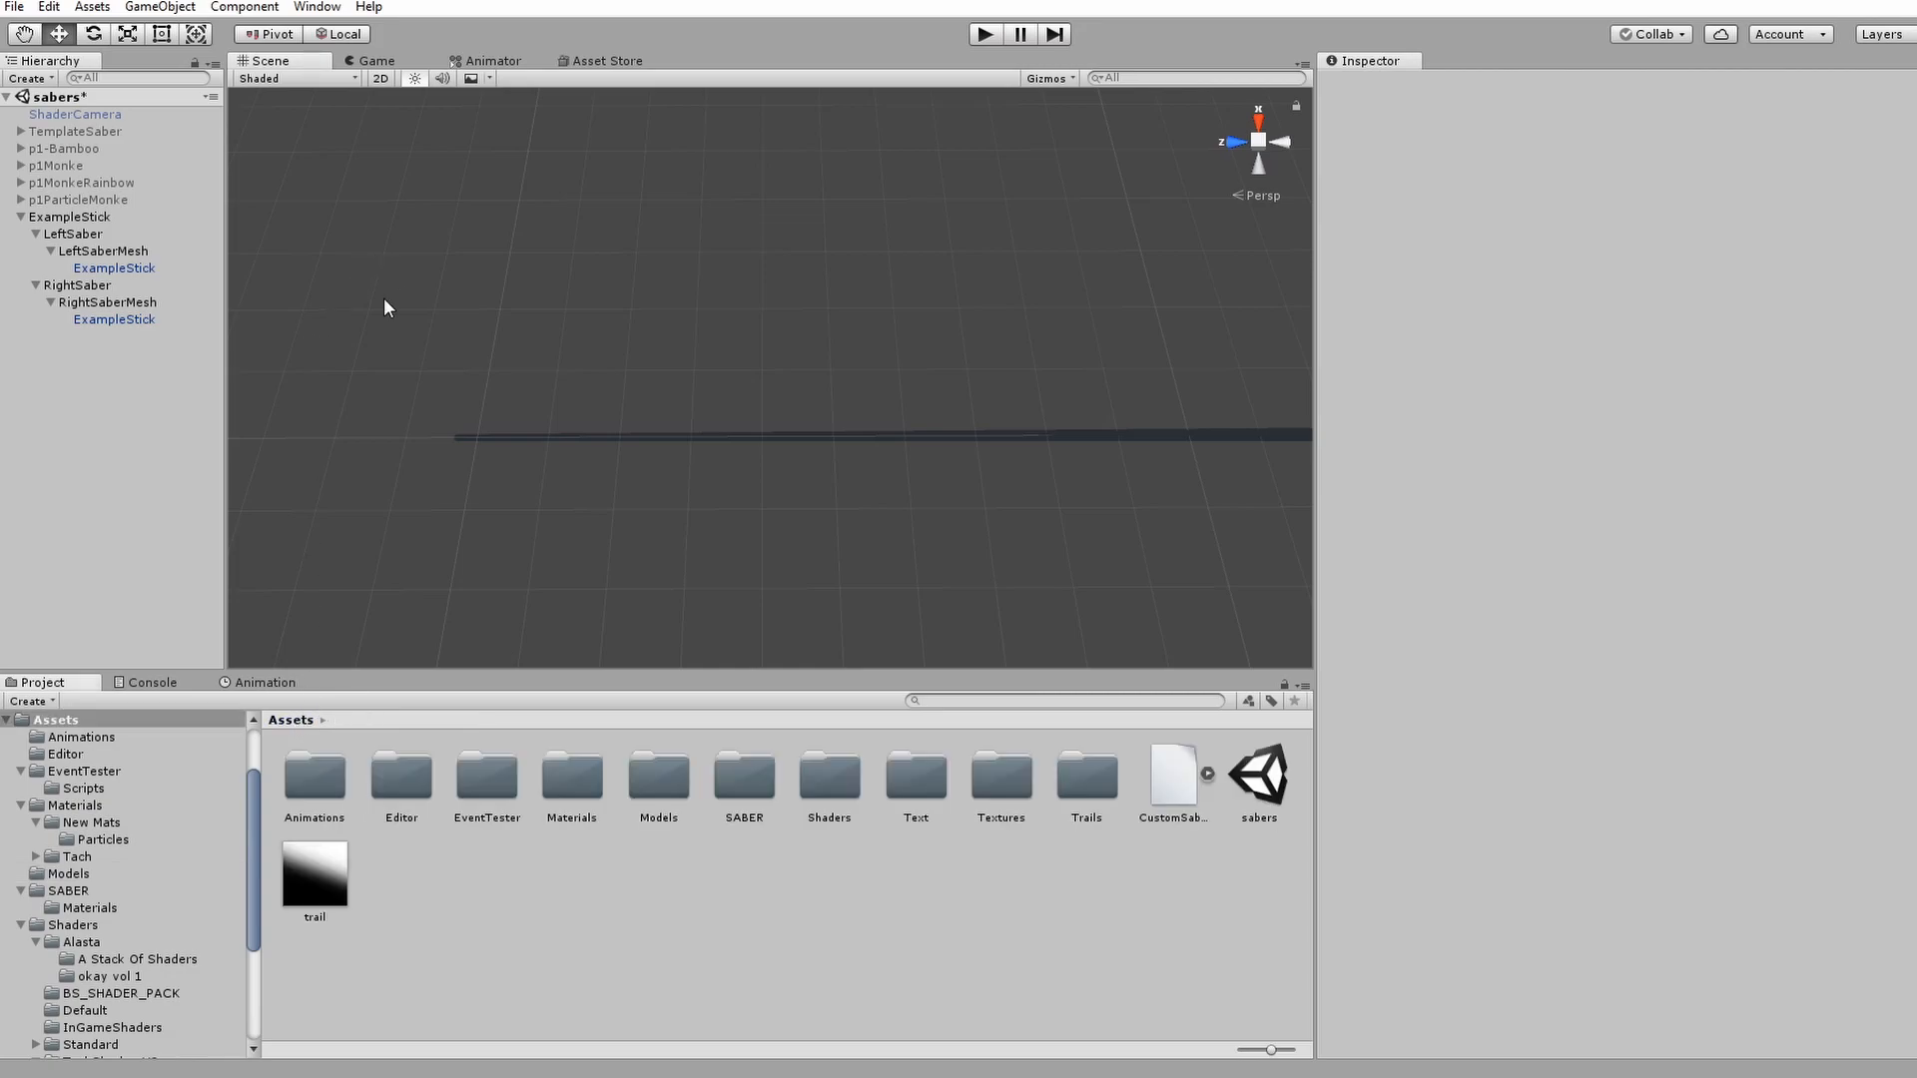
mouse_move(587, 795)
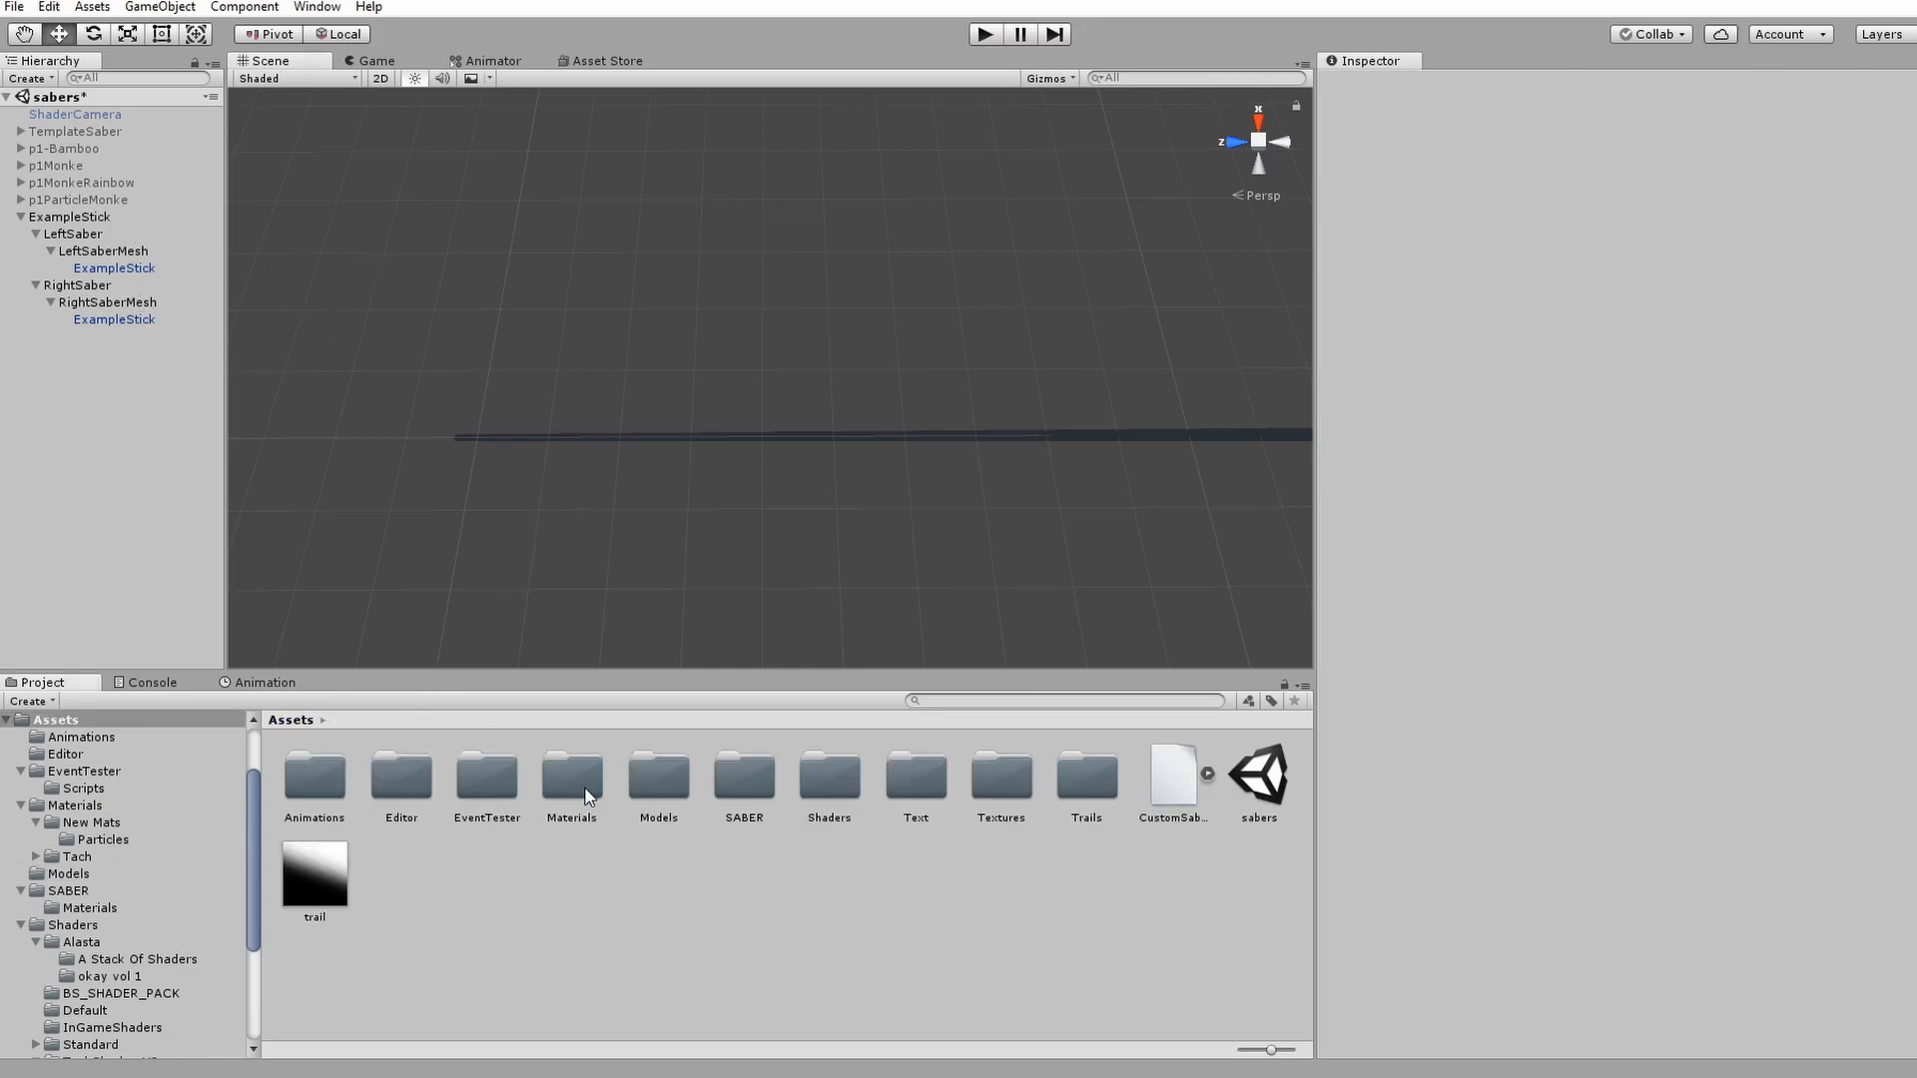
double_click(743, 783)
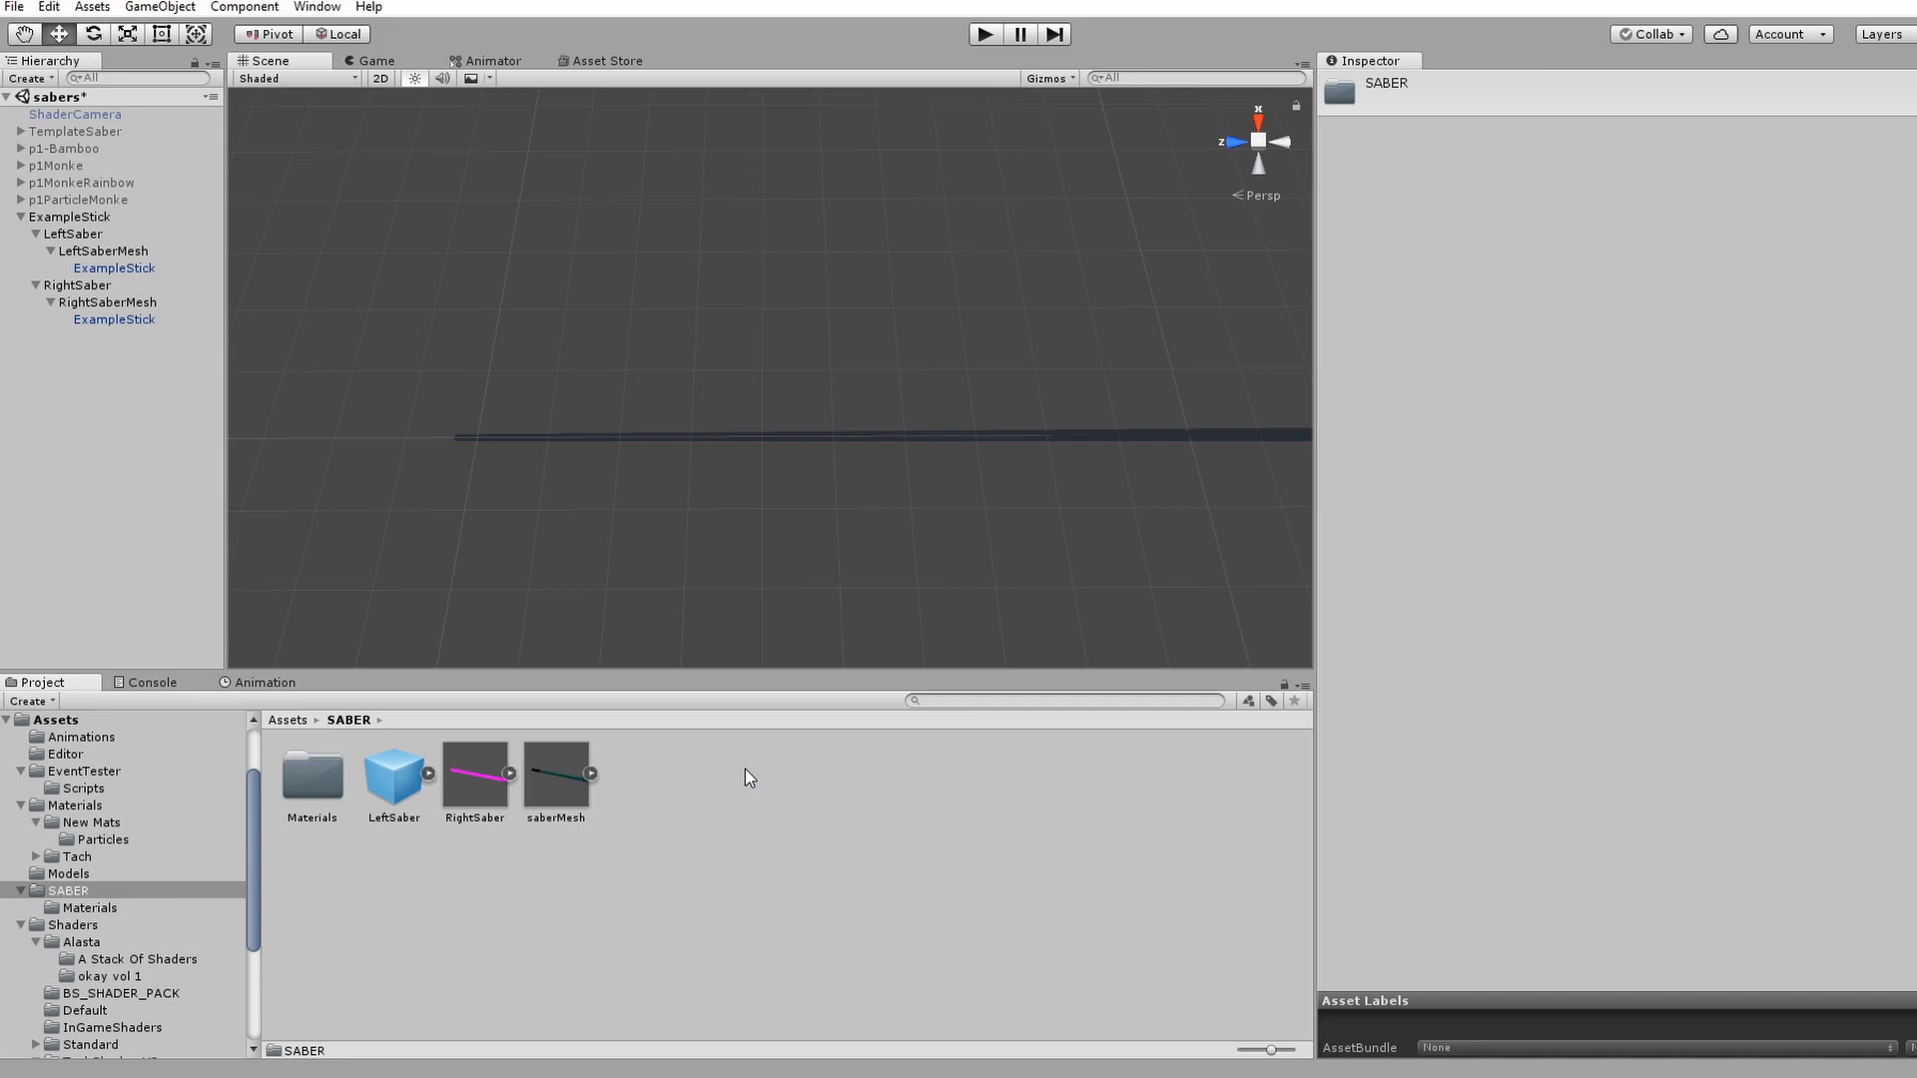
mouse_move(307, 779)
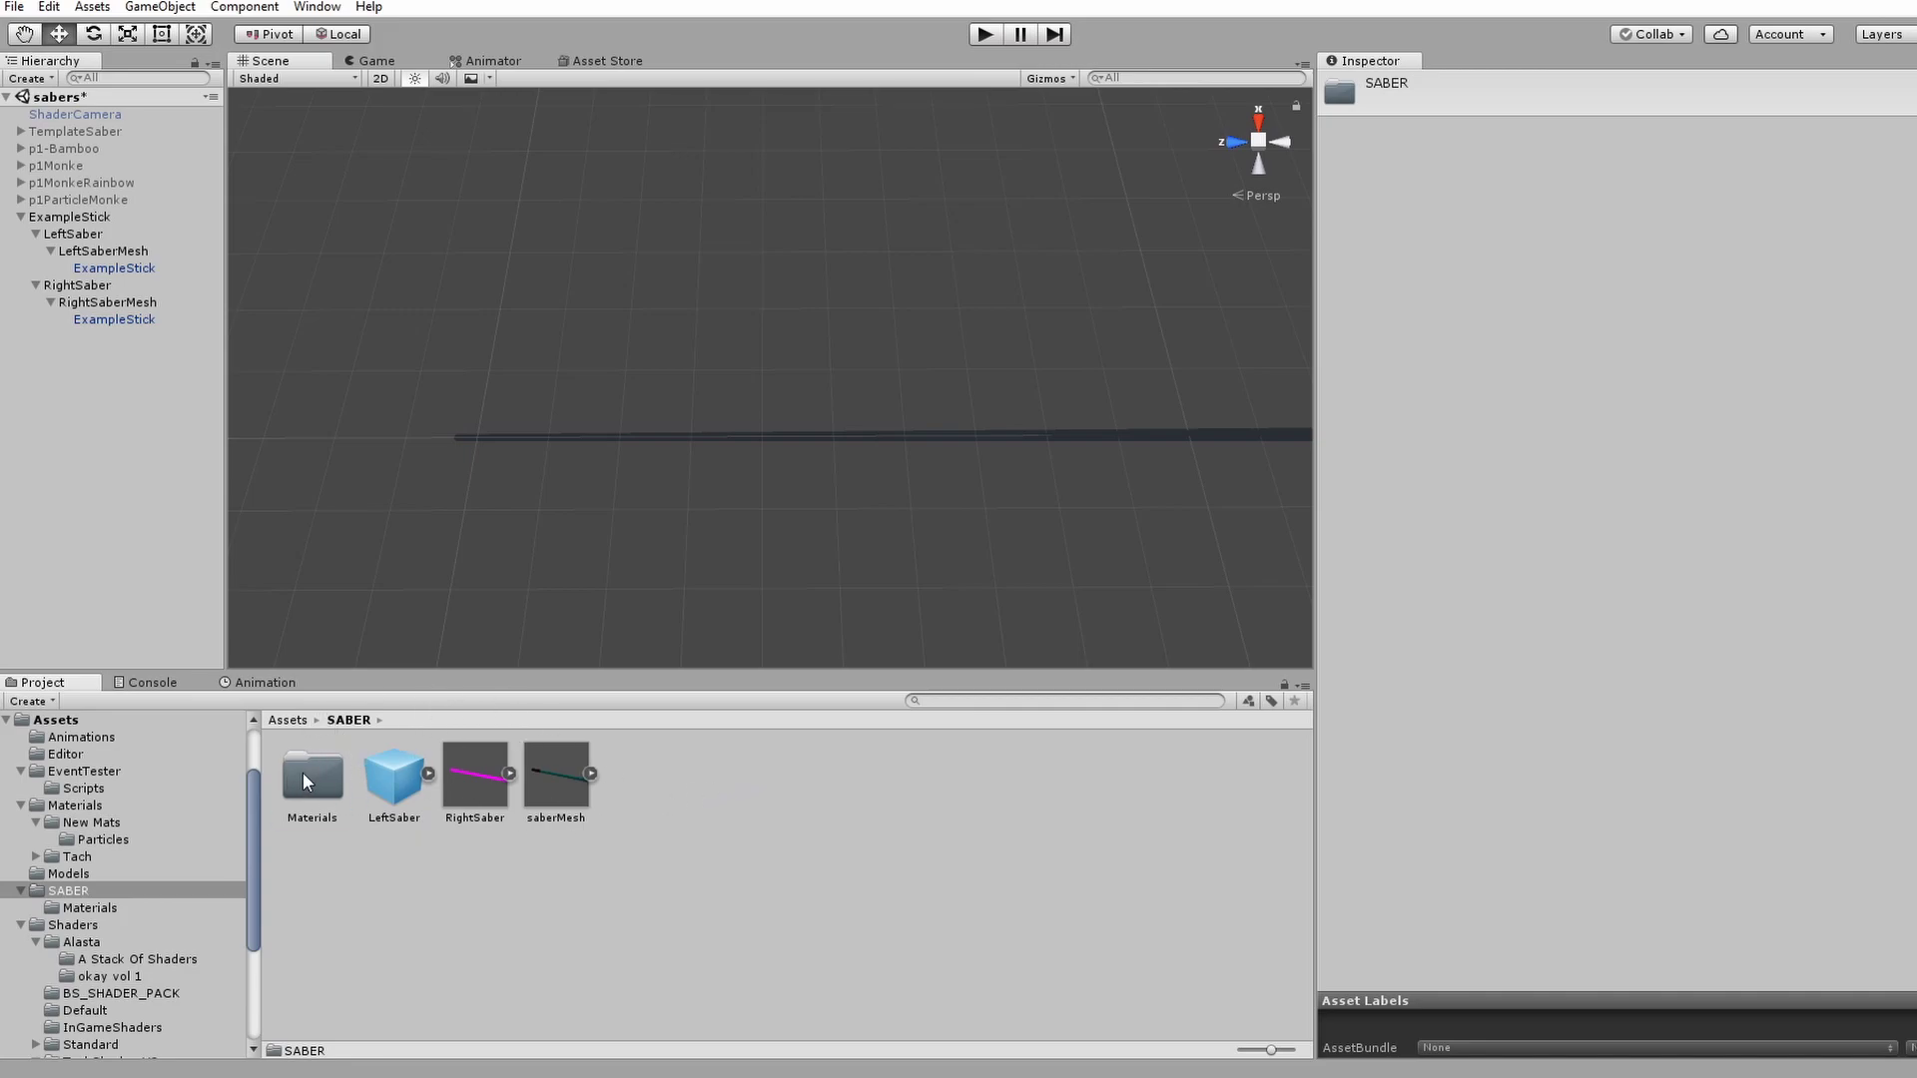
double_click(311, 777)
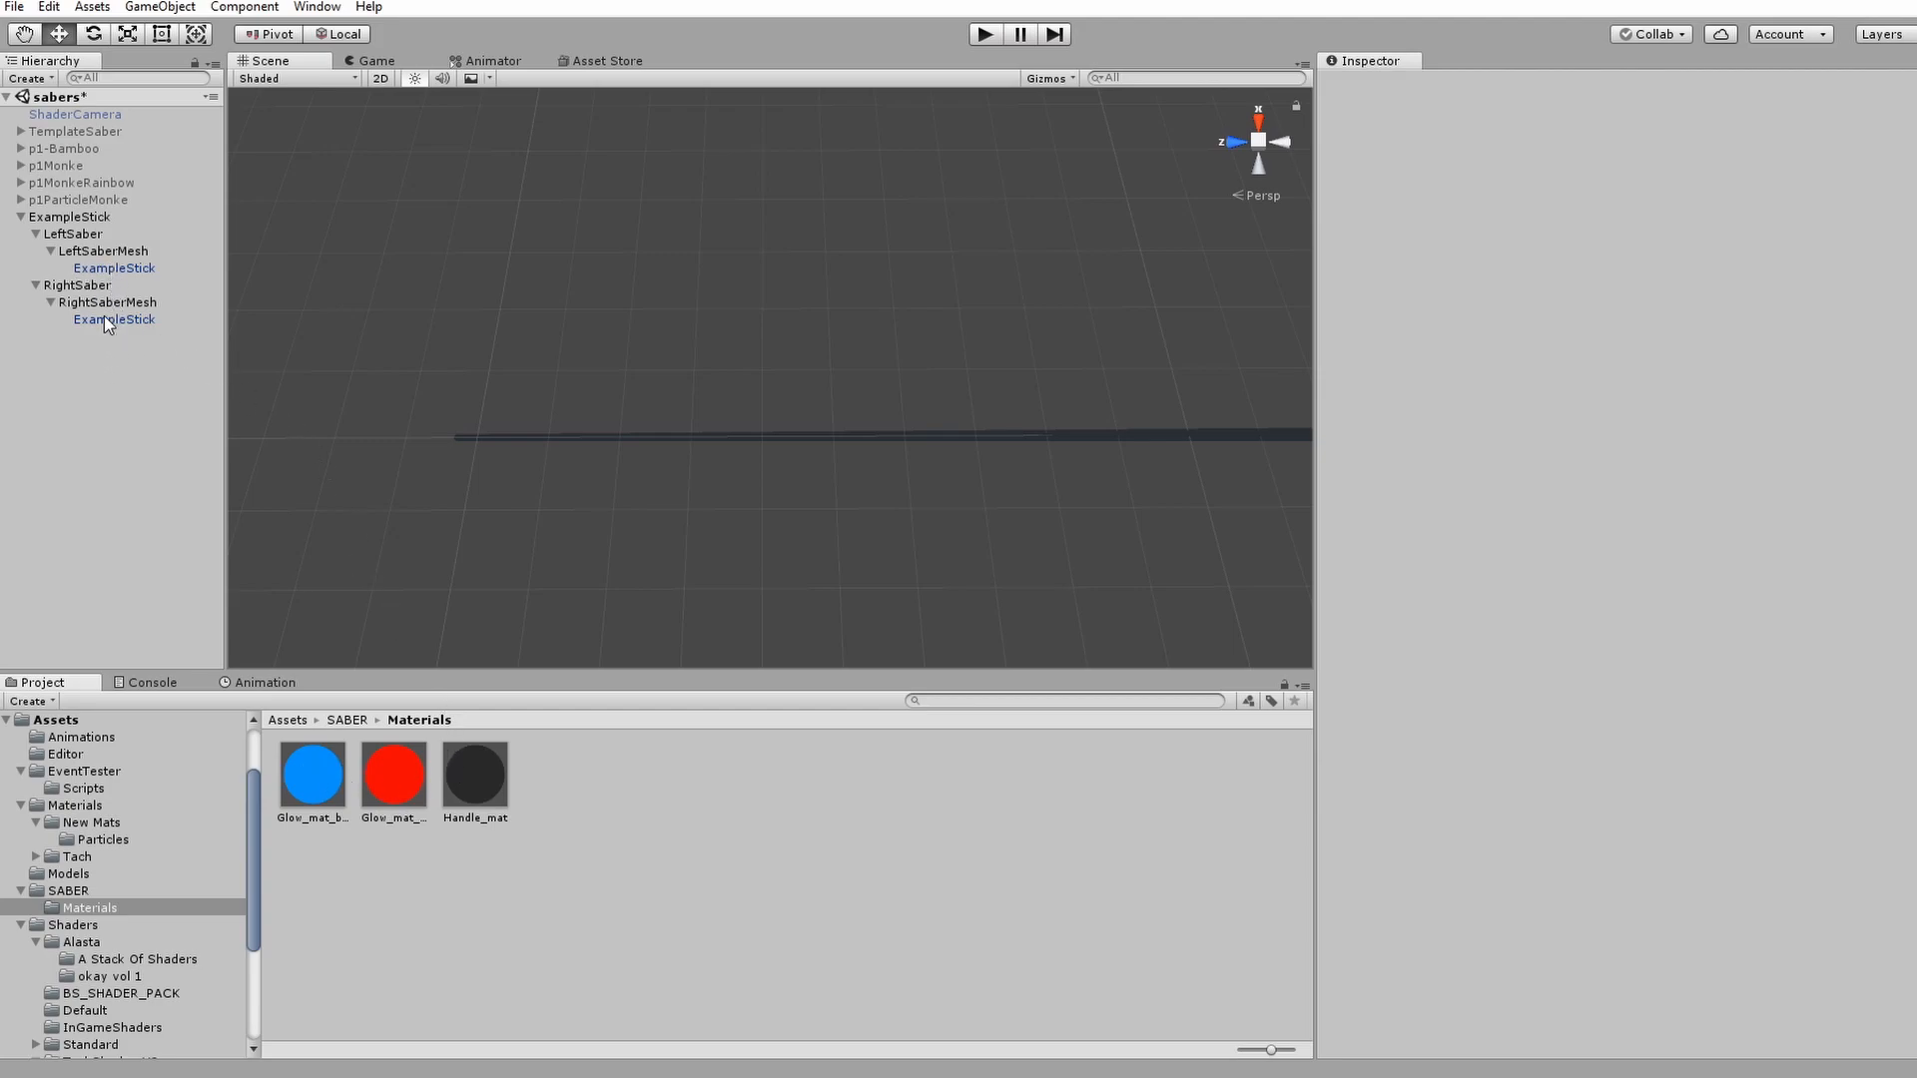
- Toggle RightSaber and LeftSaber on and off to preview each glow, ending with the blue right saber shown
click(62, 283)
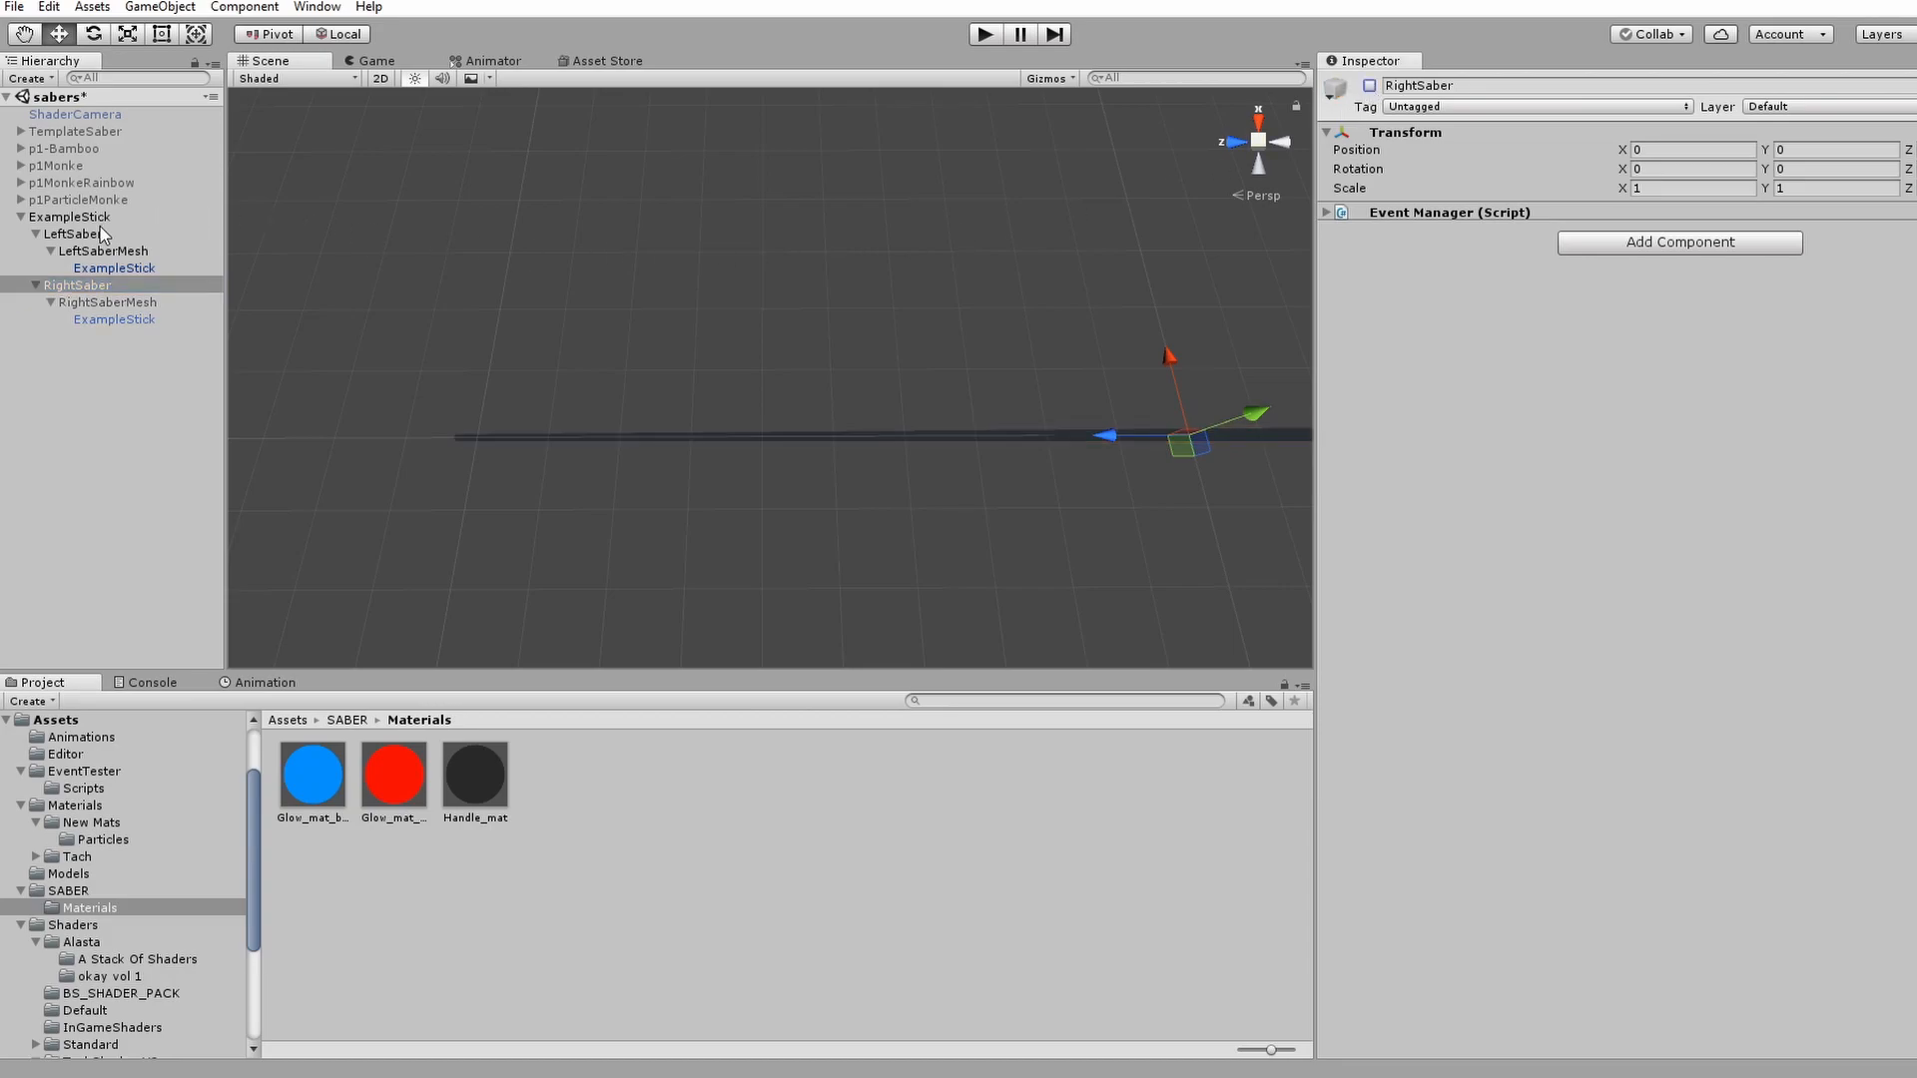
click(394, 774)
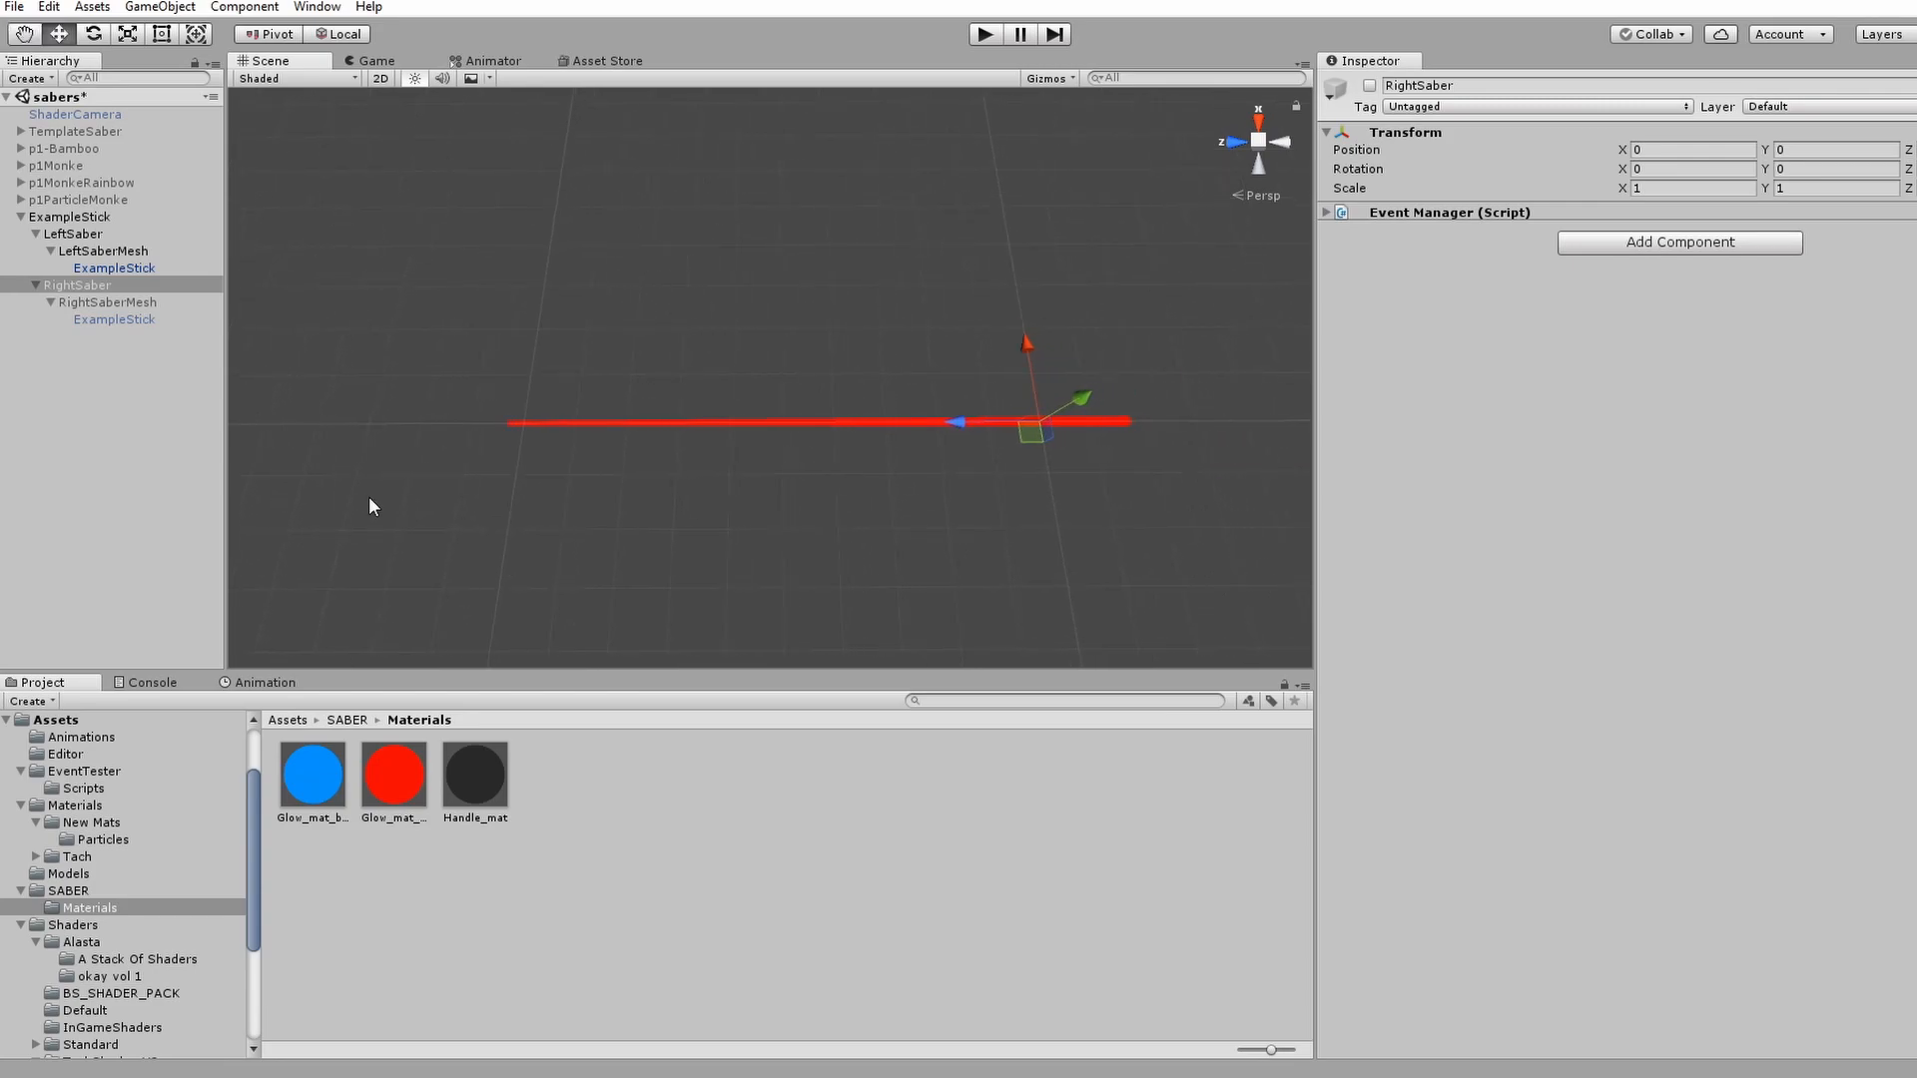
click(60, 234)
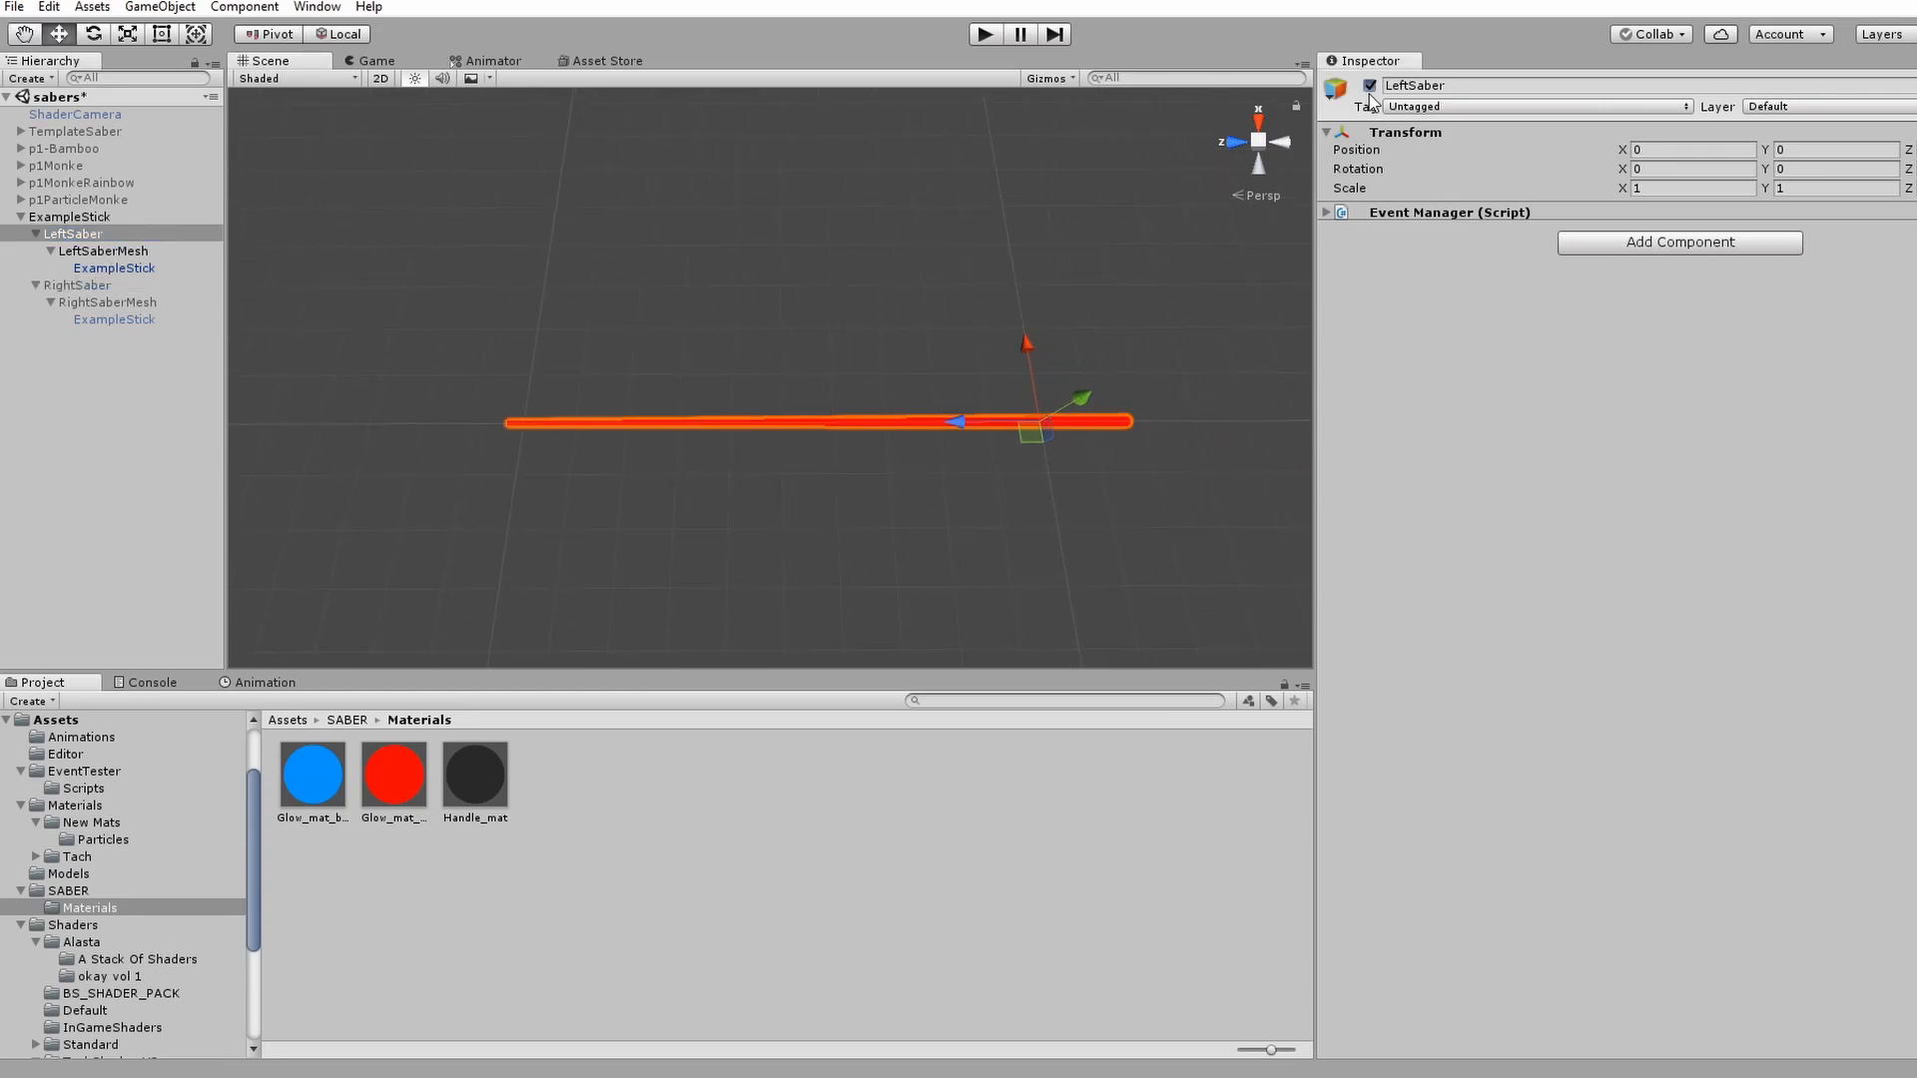
click(62, 284)
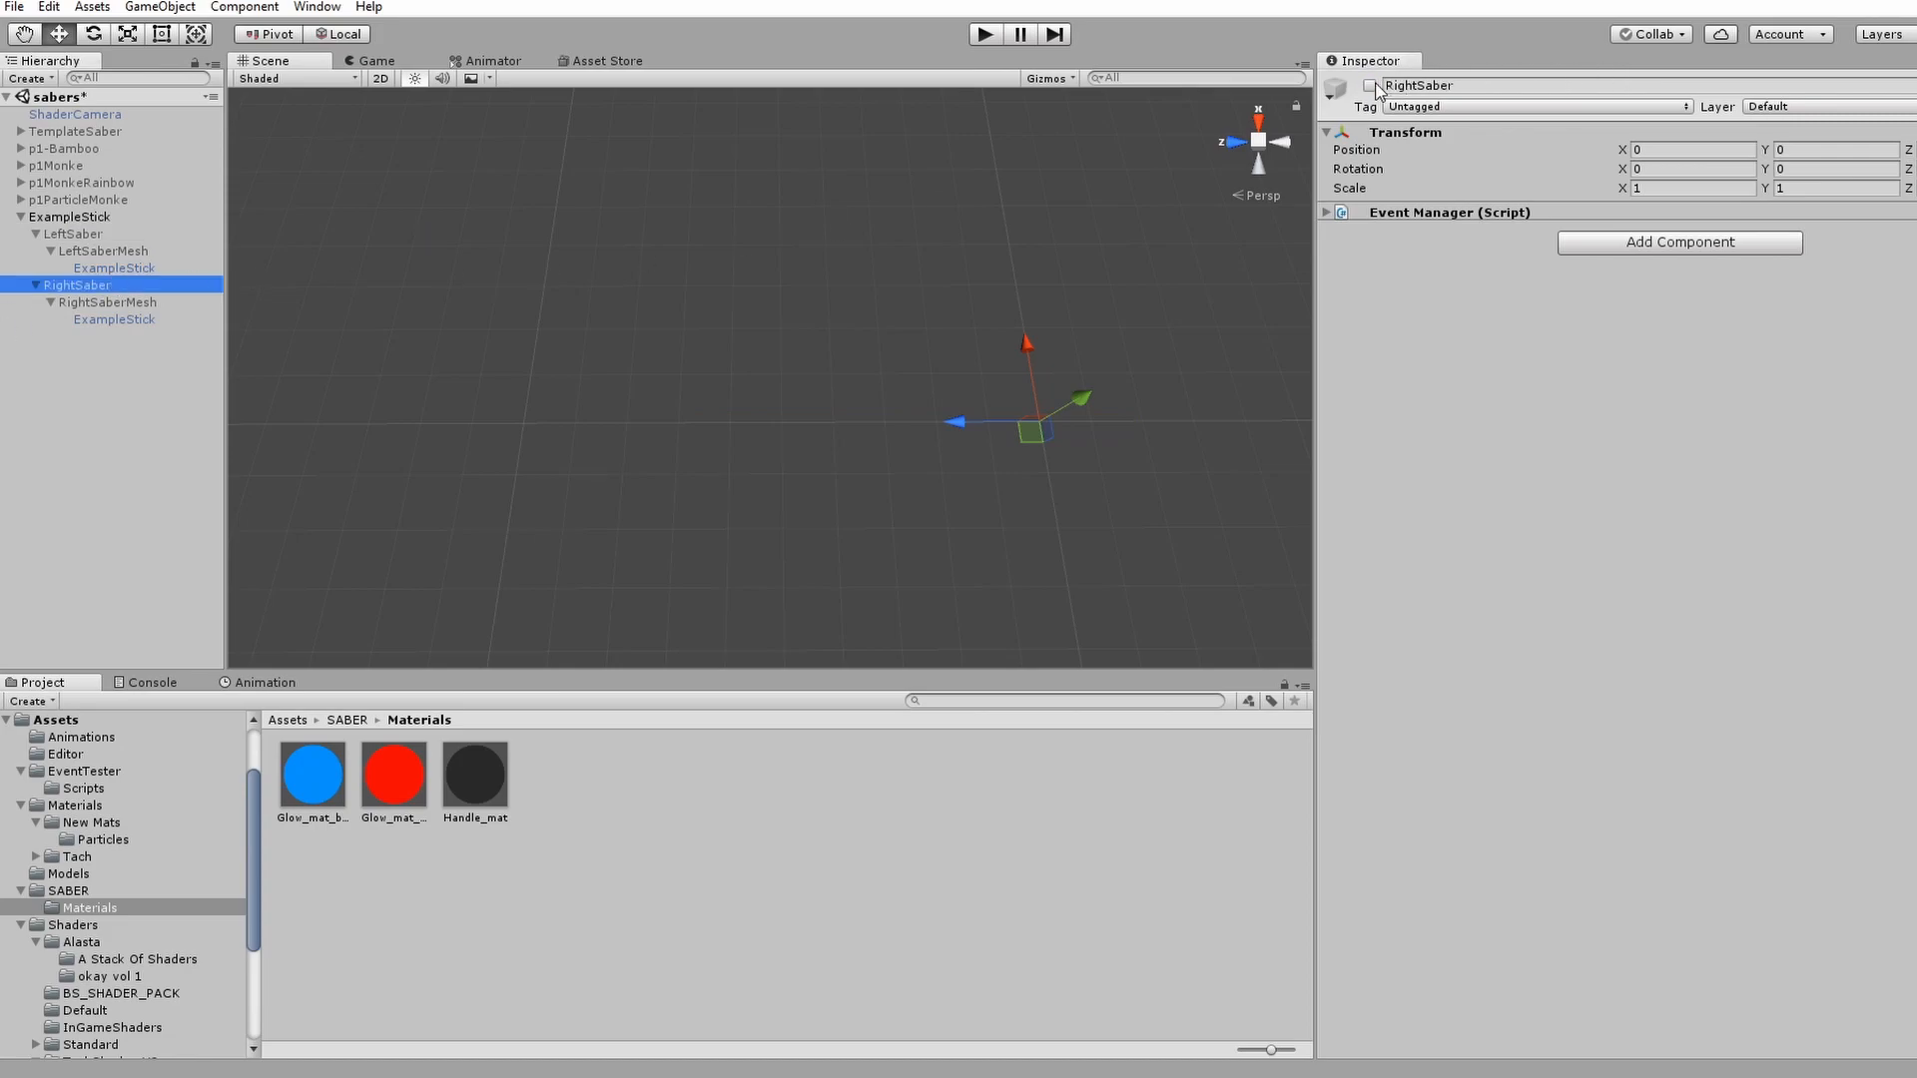
click(1366, 86)
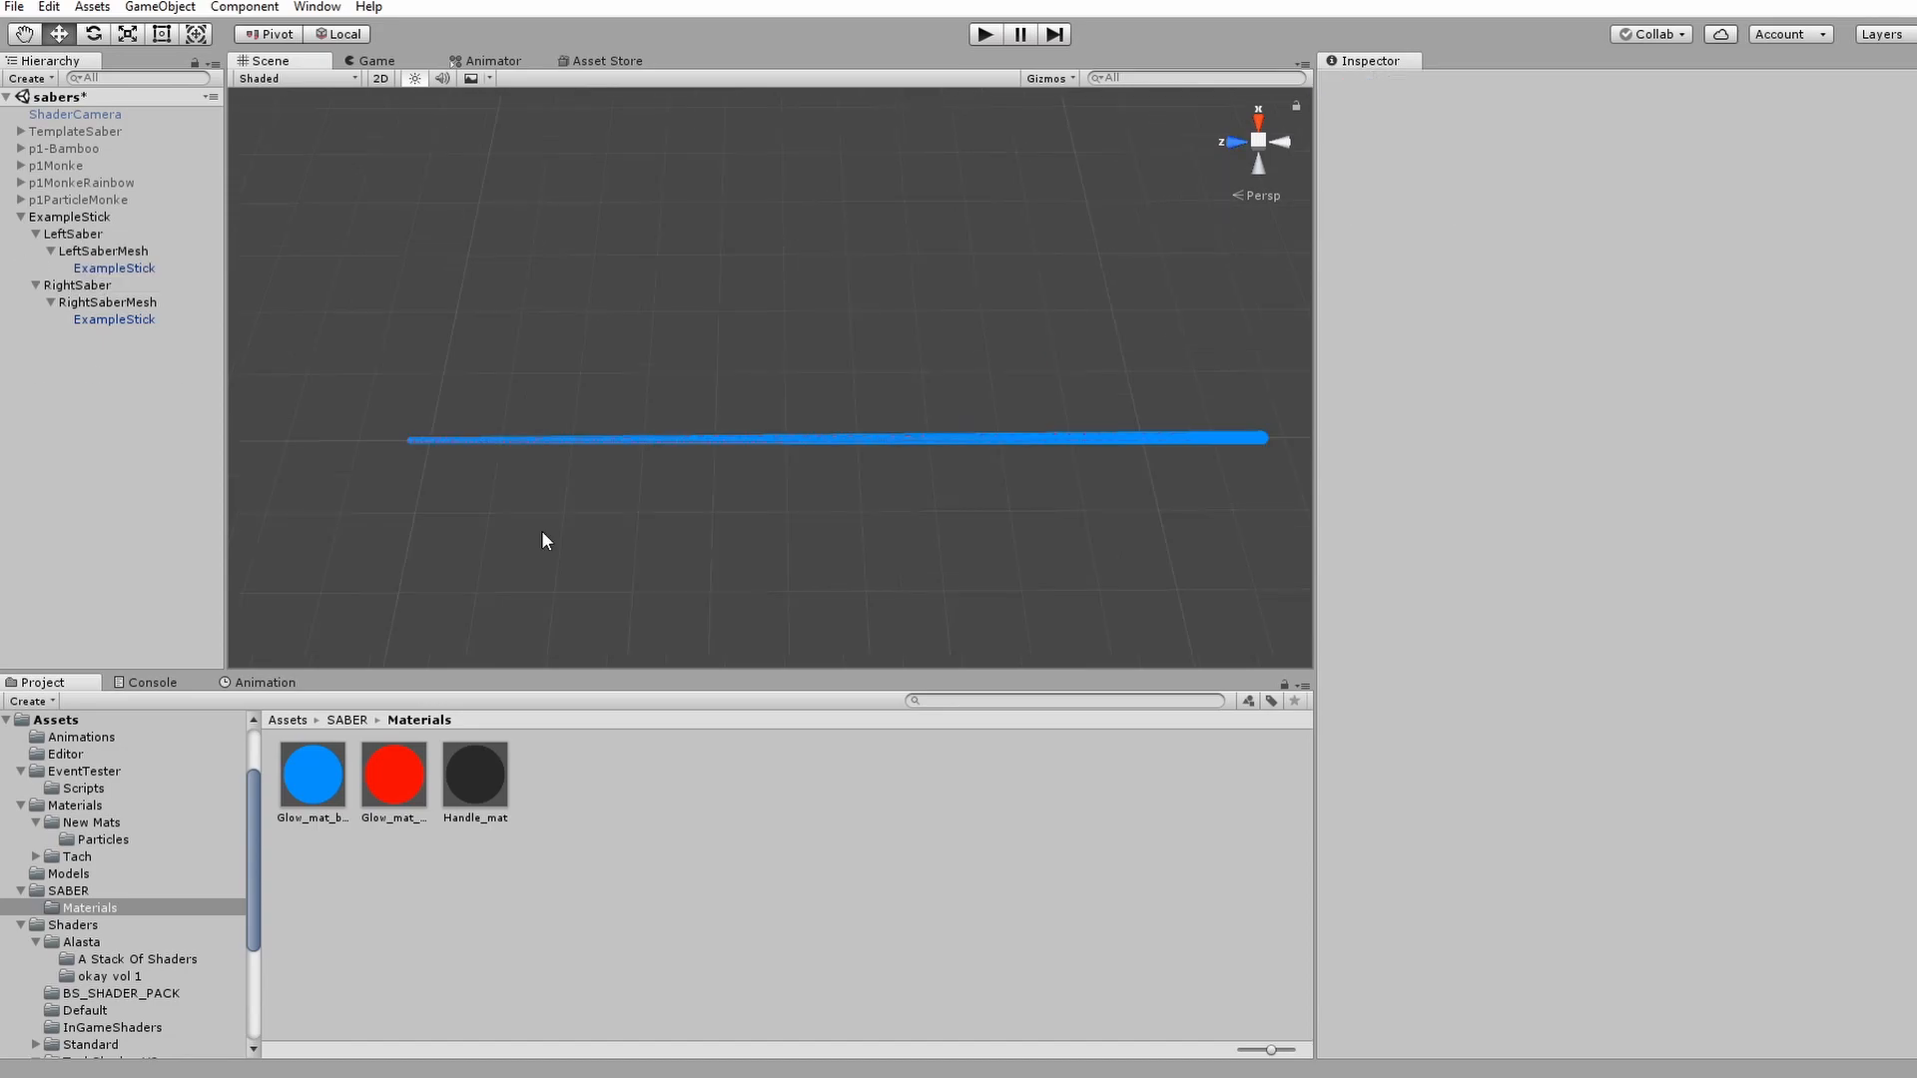
mouse_move(318, 135)
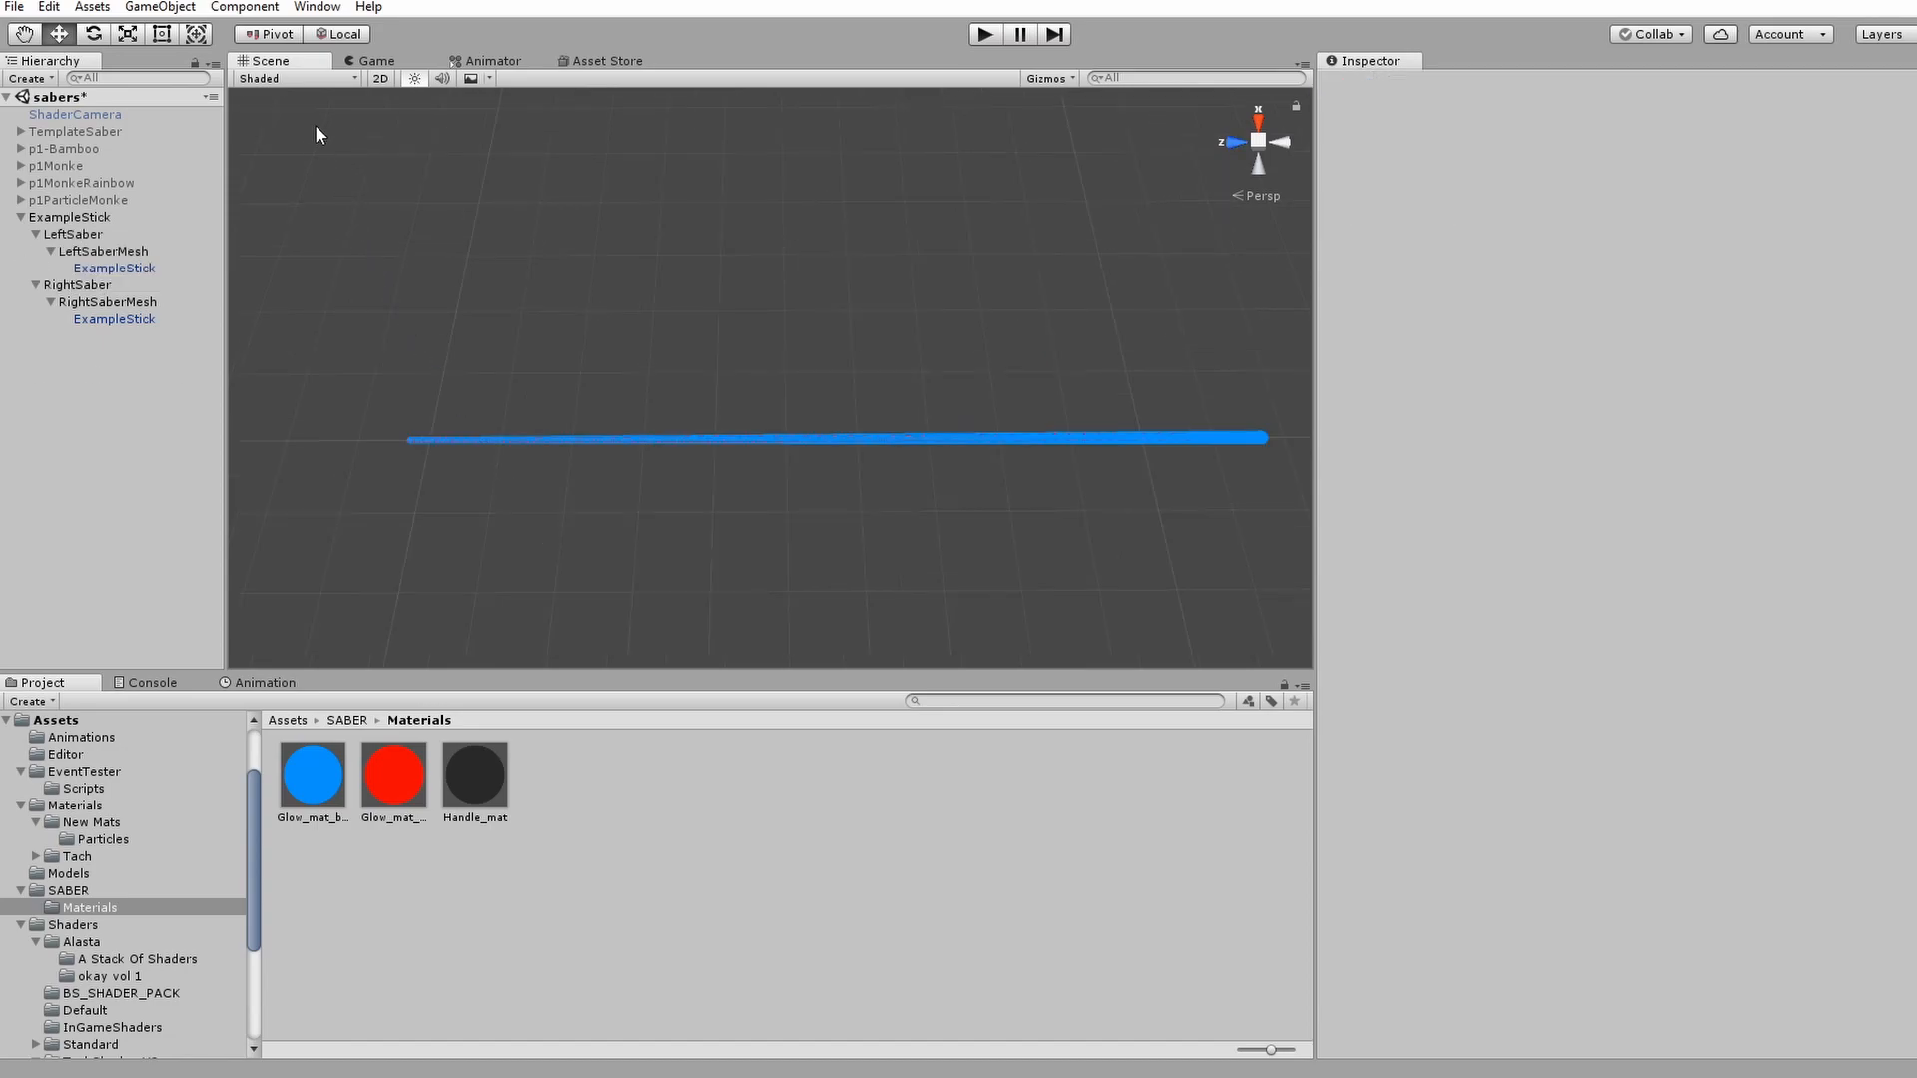
mouse_move(350, 272)
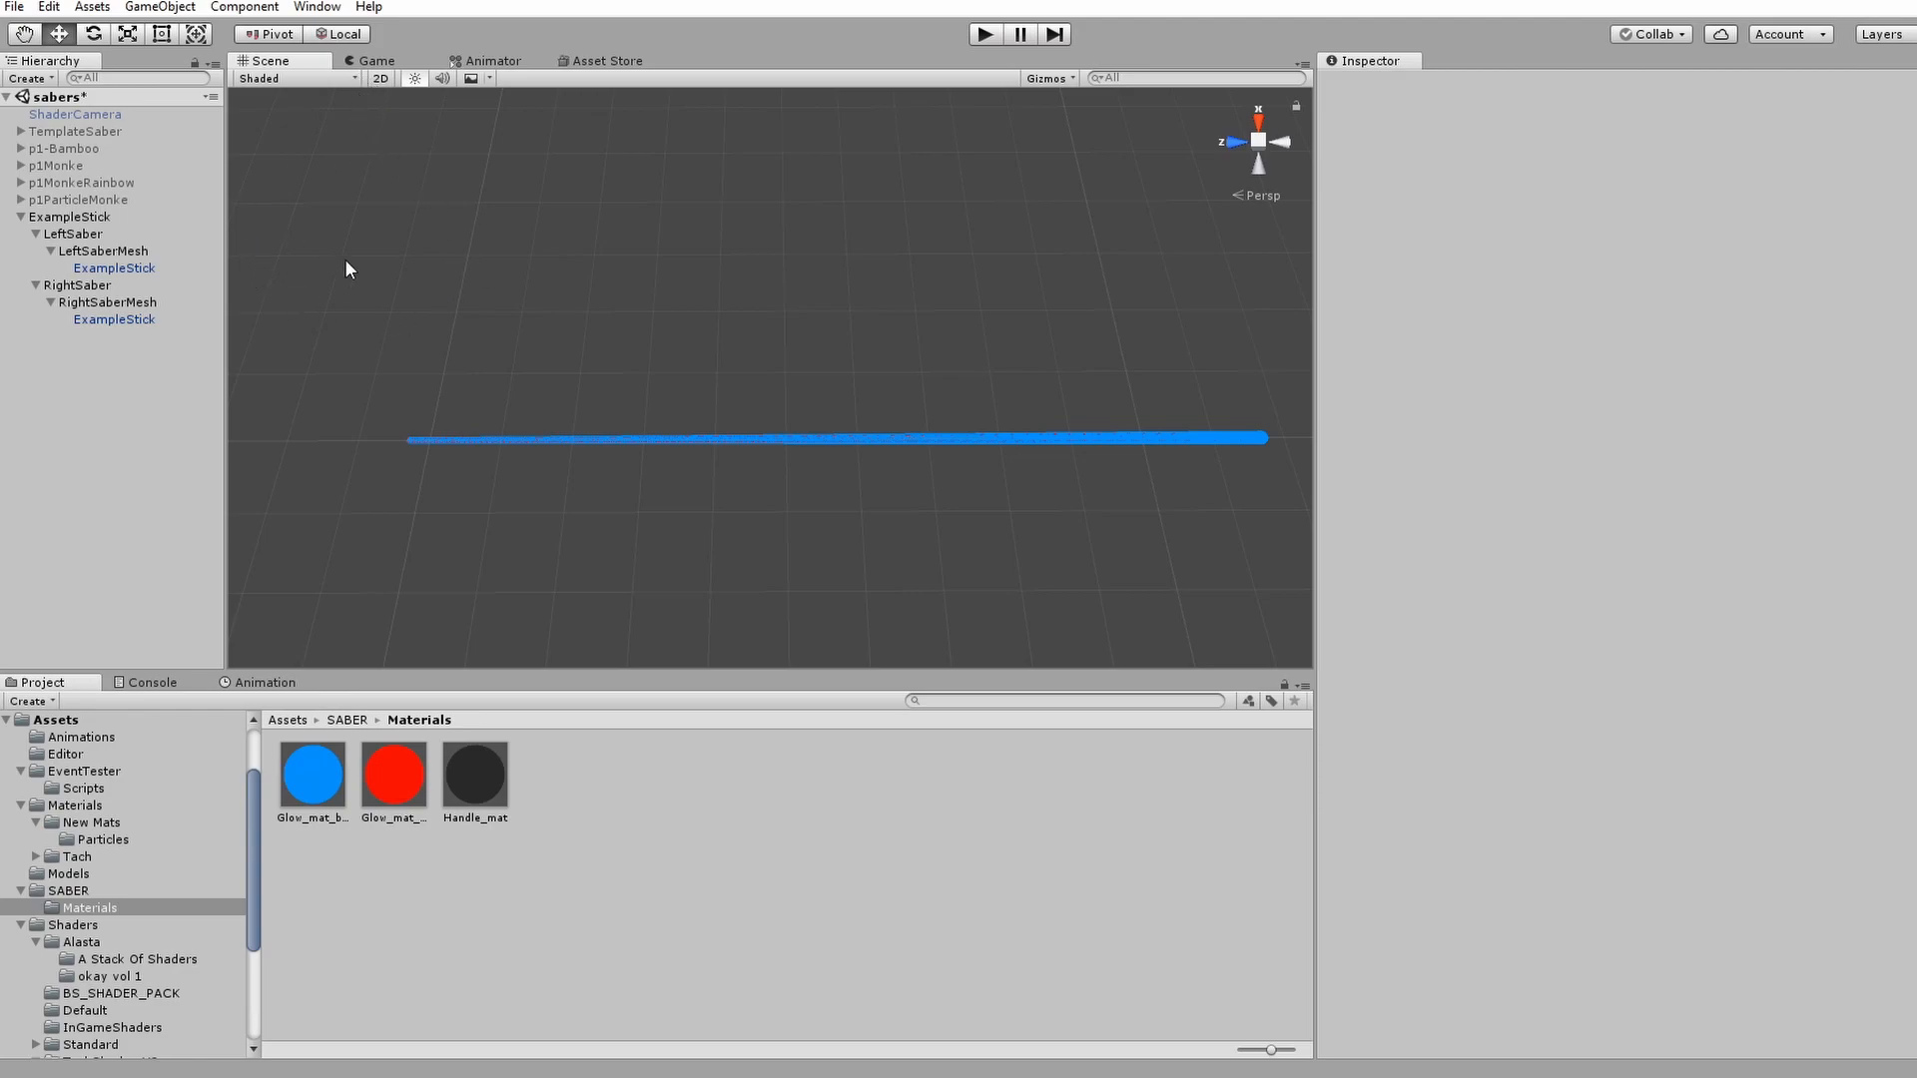
mouse_move(252, 341)
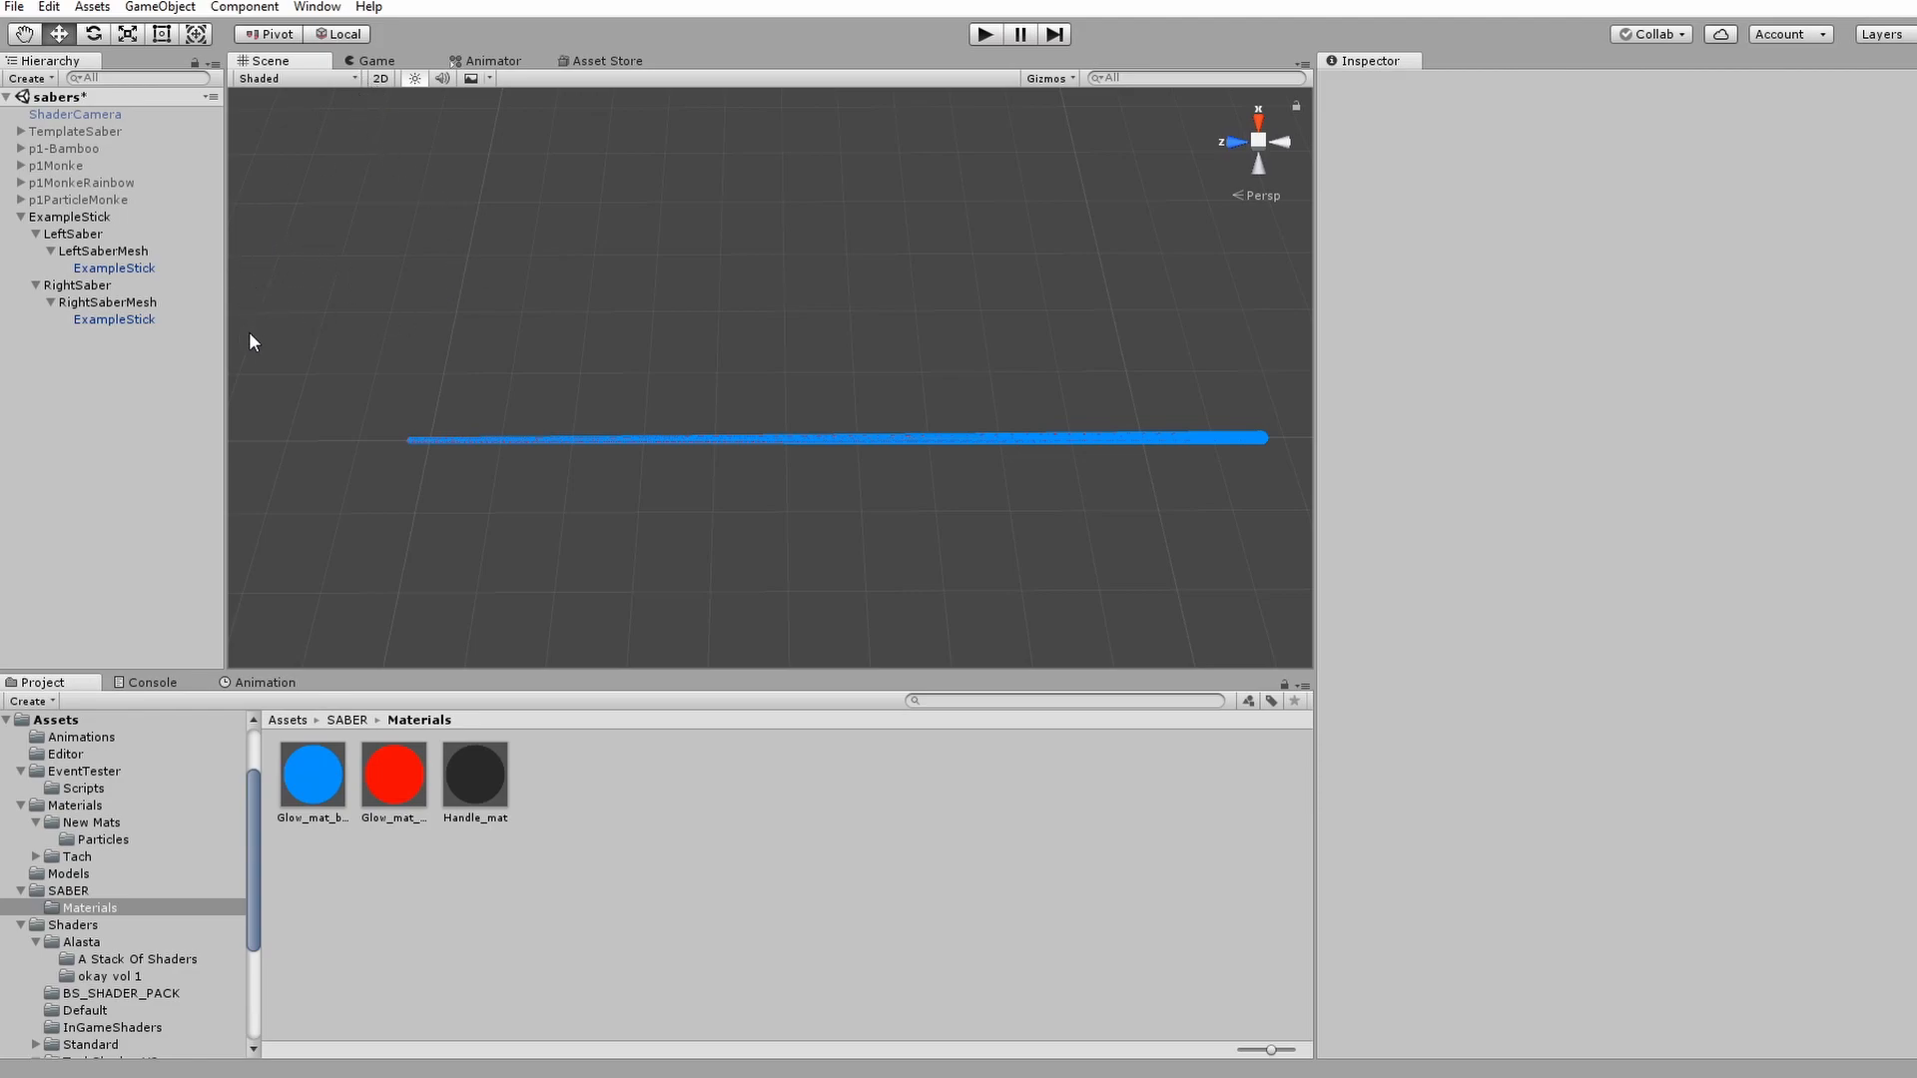
- In Window > Saber Exporter, enter author name Purple and saber name Stick
click(315, 6)
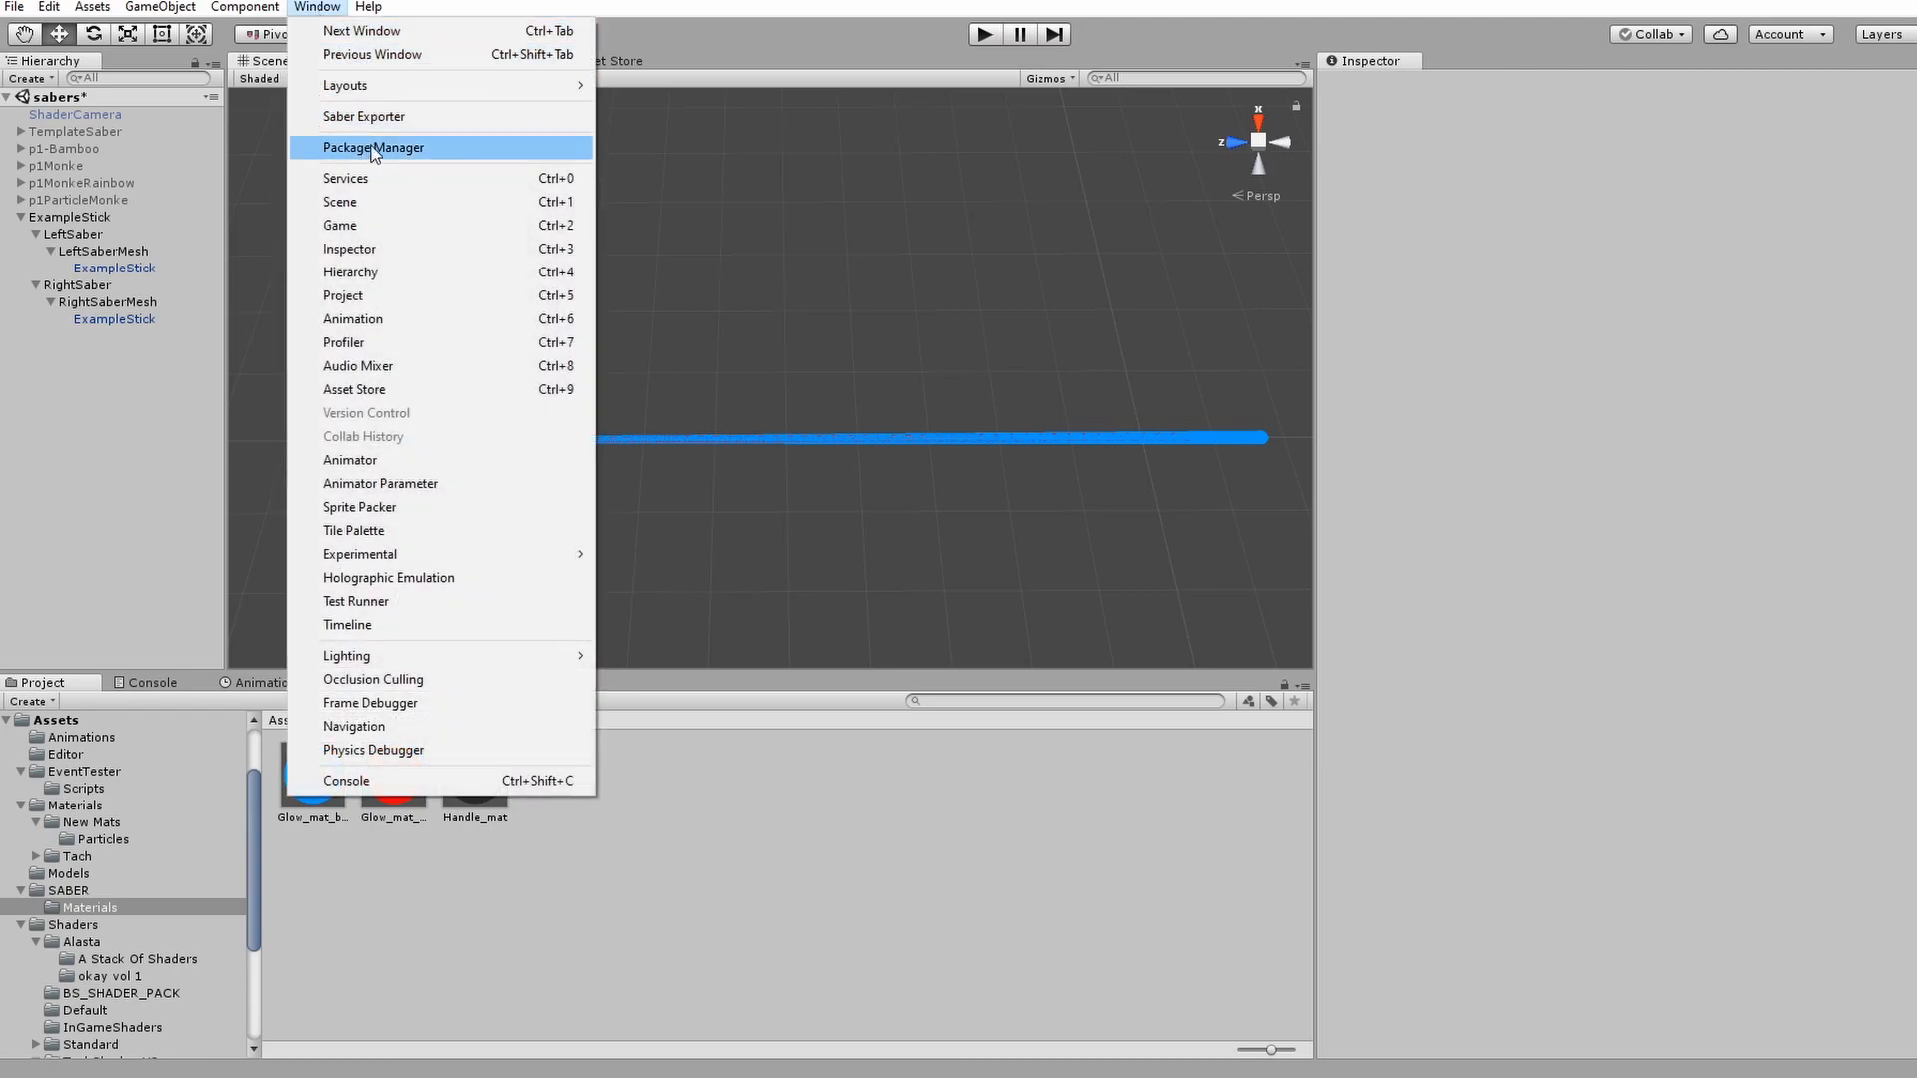
click(386, 115)
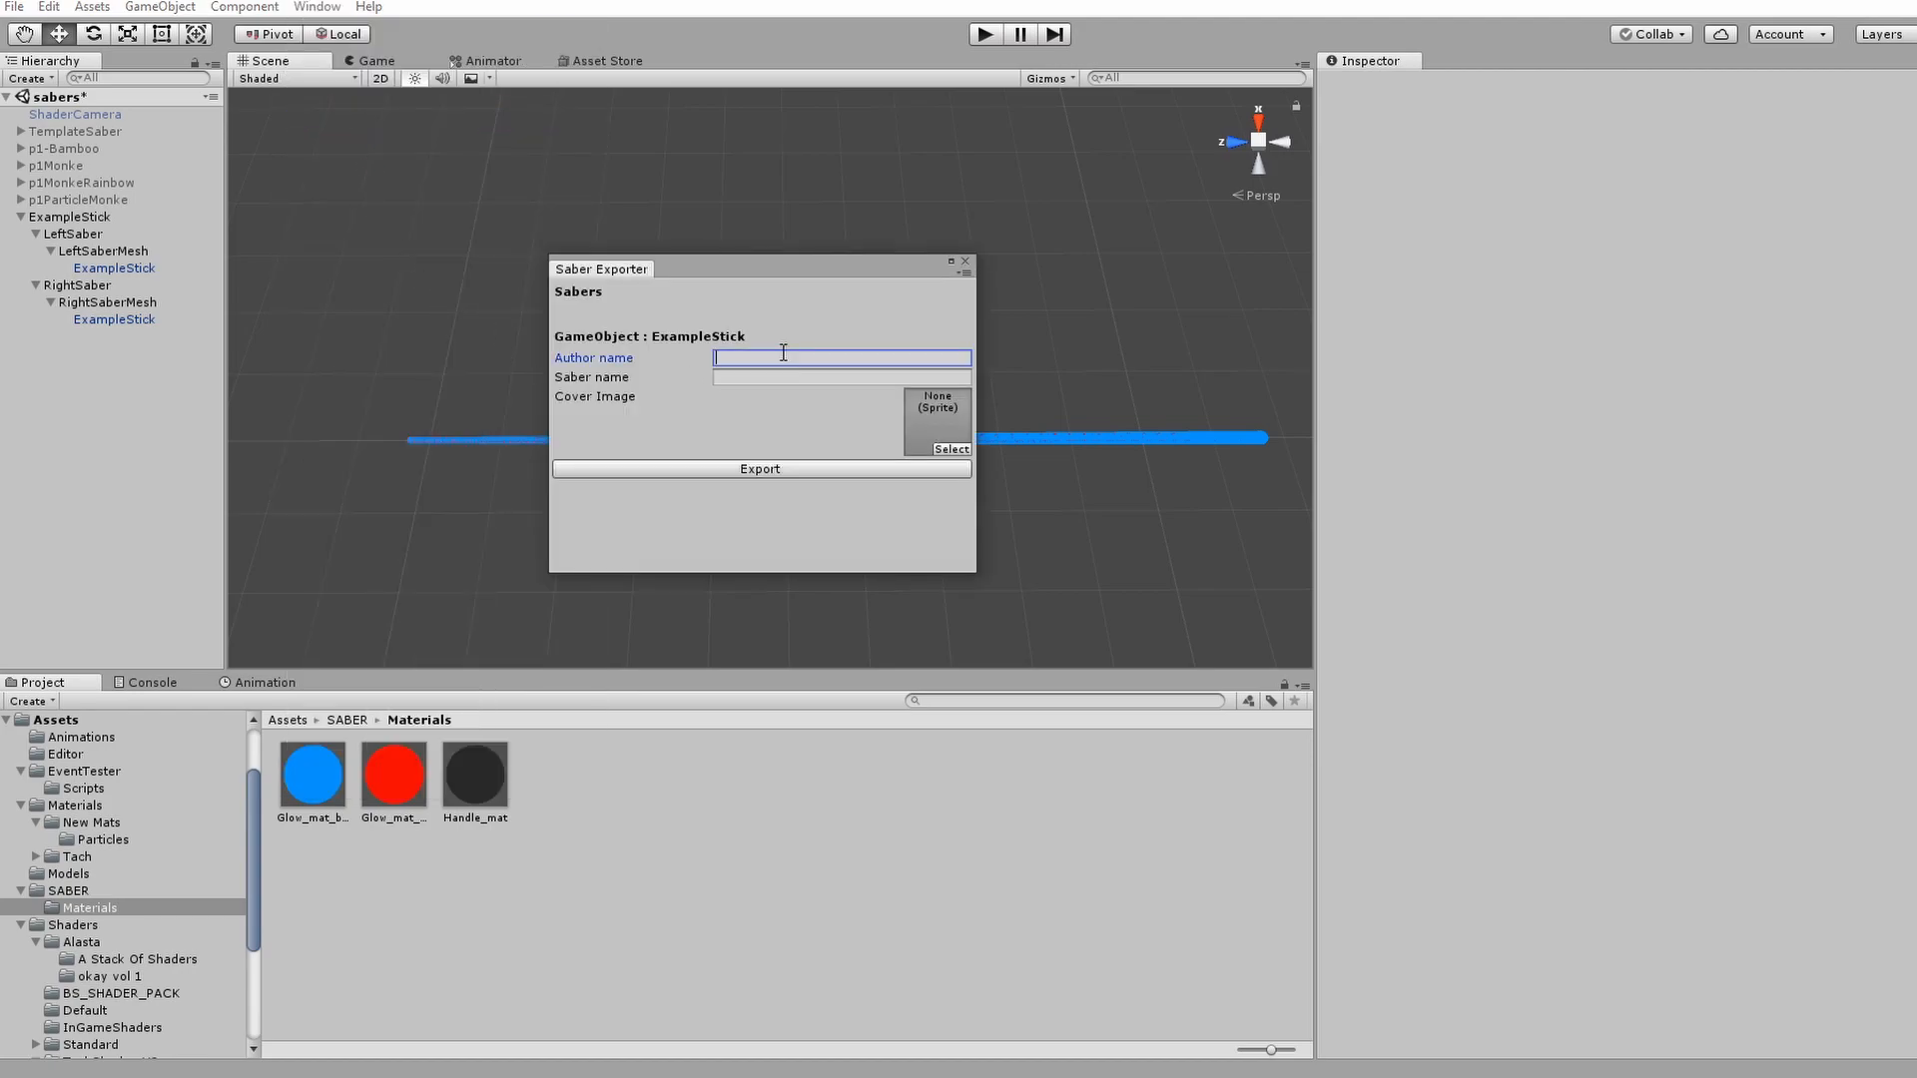
text(Purp1e)
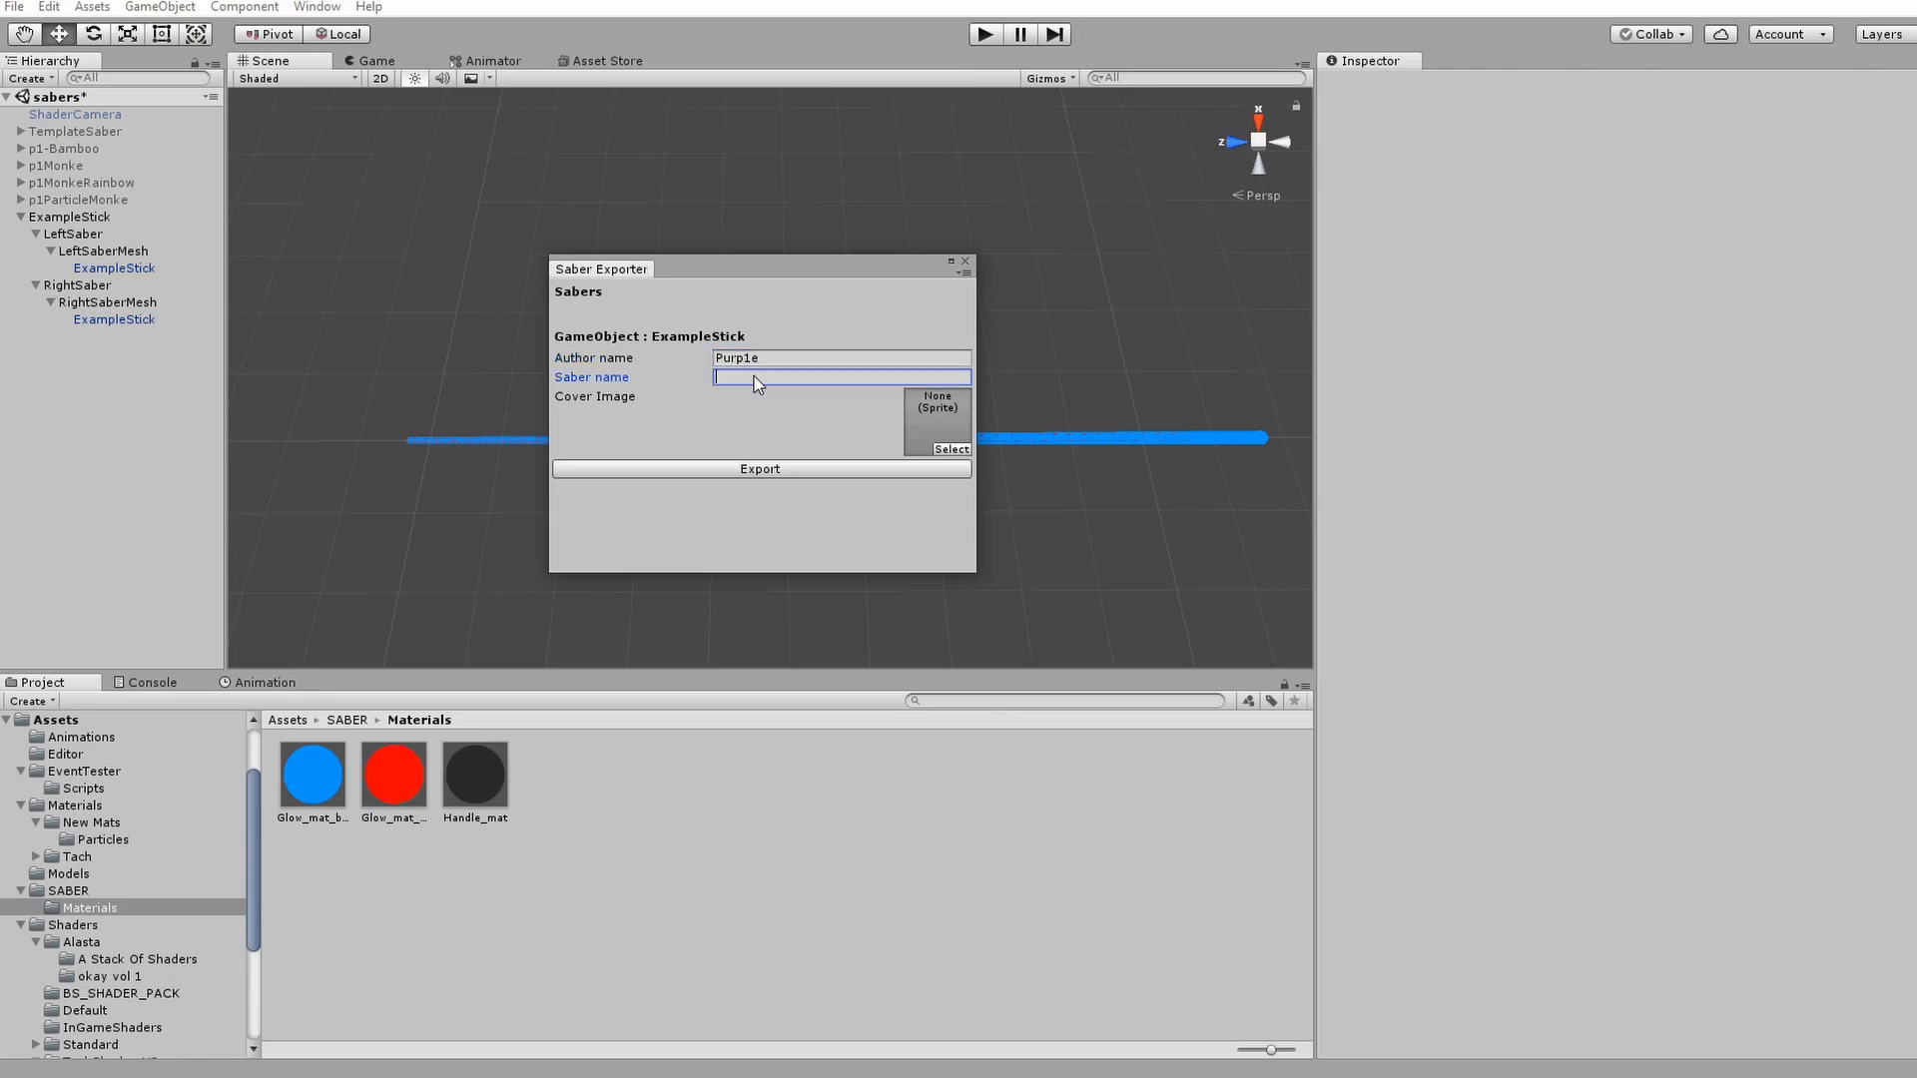
text(Stick)
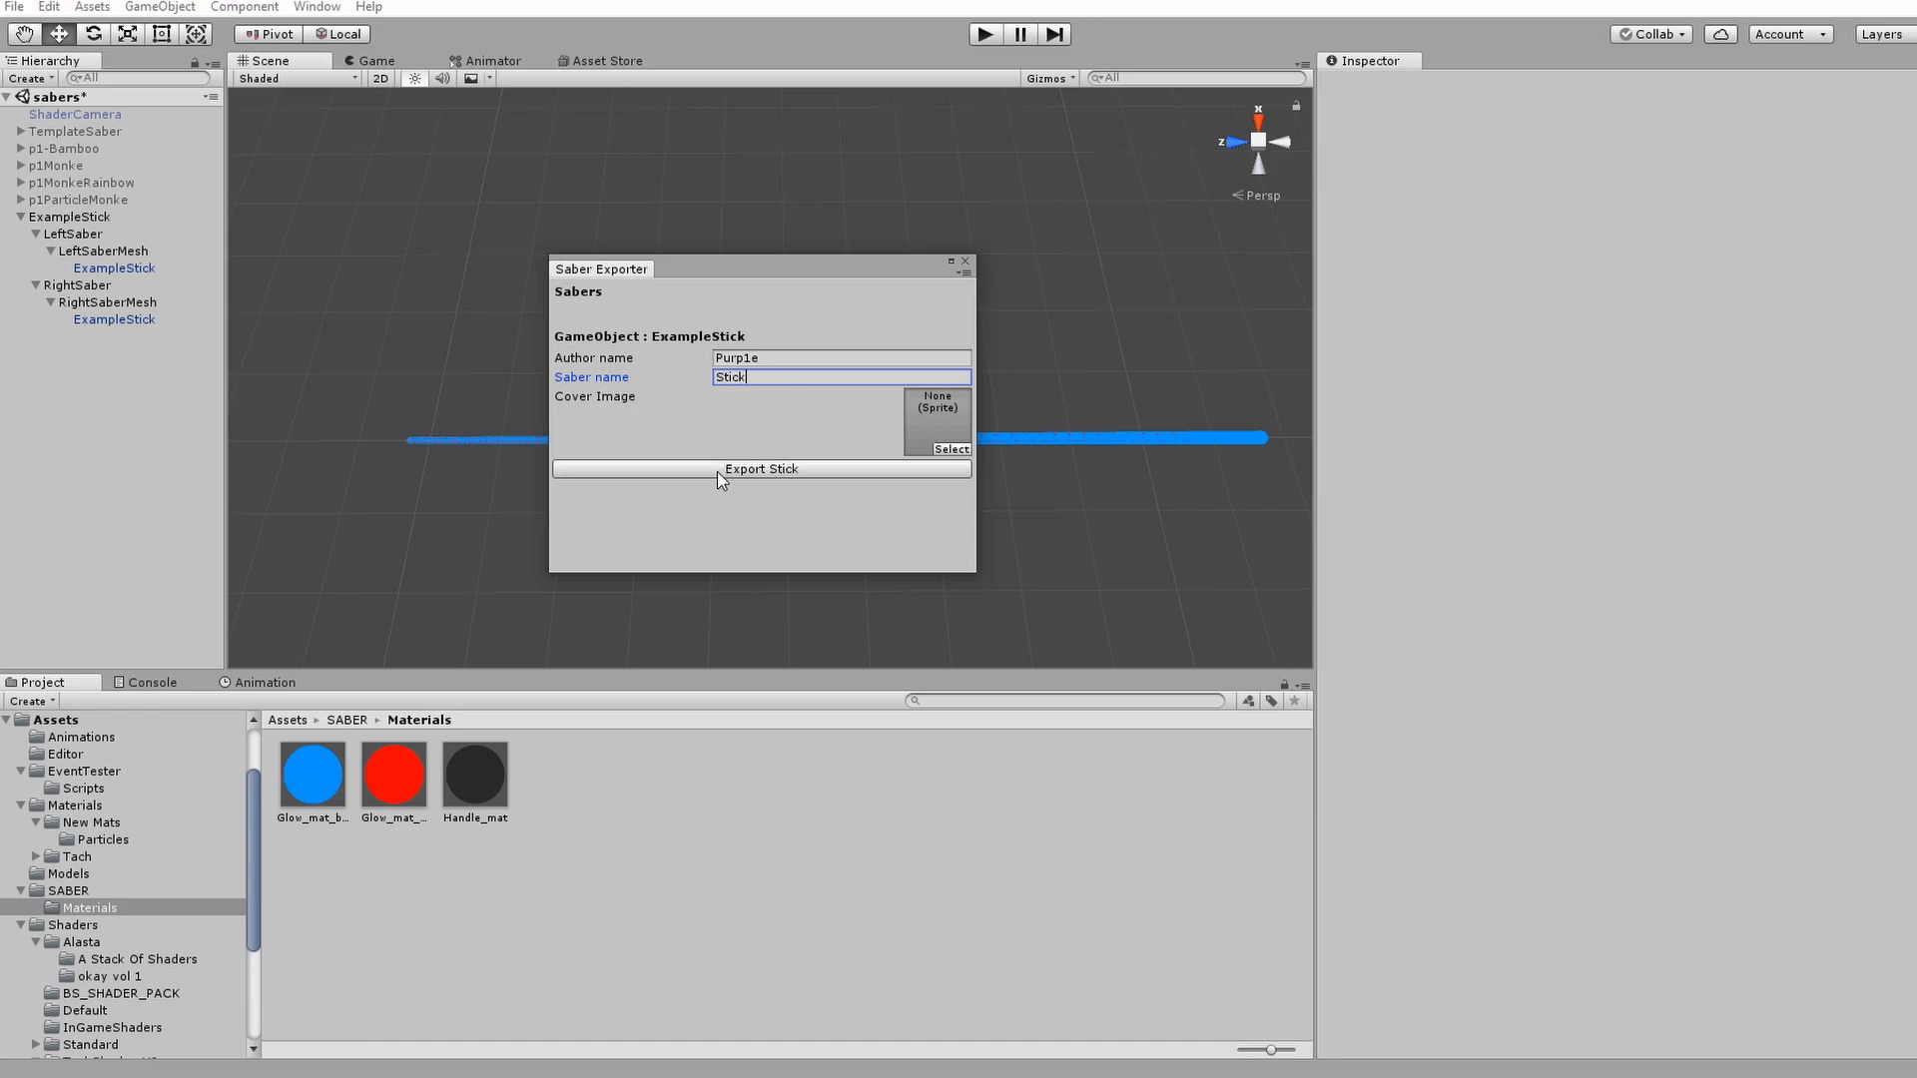
mouse_move(731, 478)
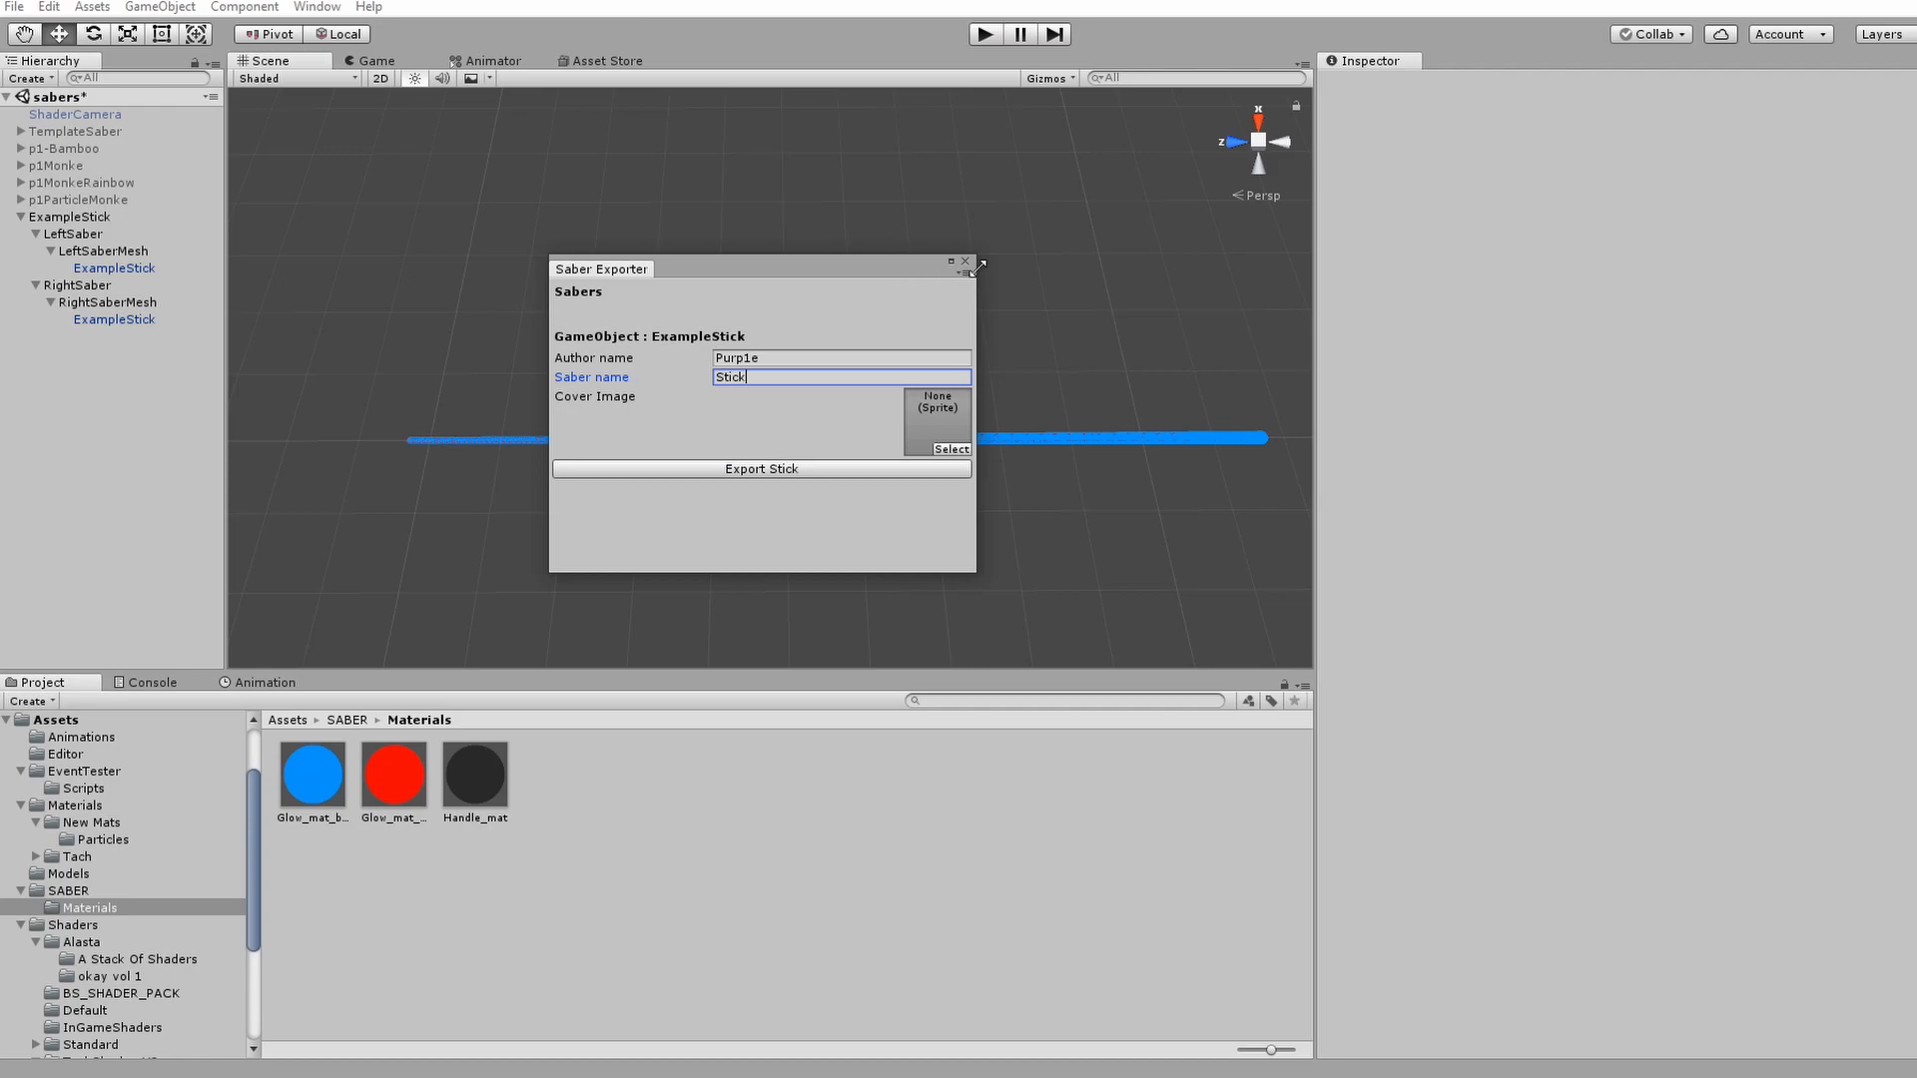
- Close the Saber Exporter window, leaving the blue saber in the scene
click(965, 261)
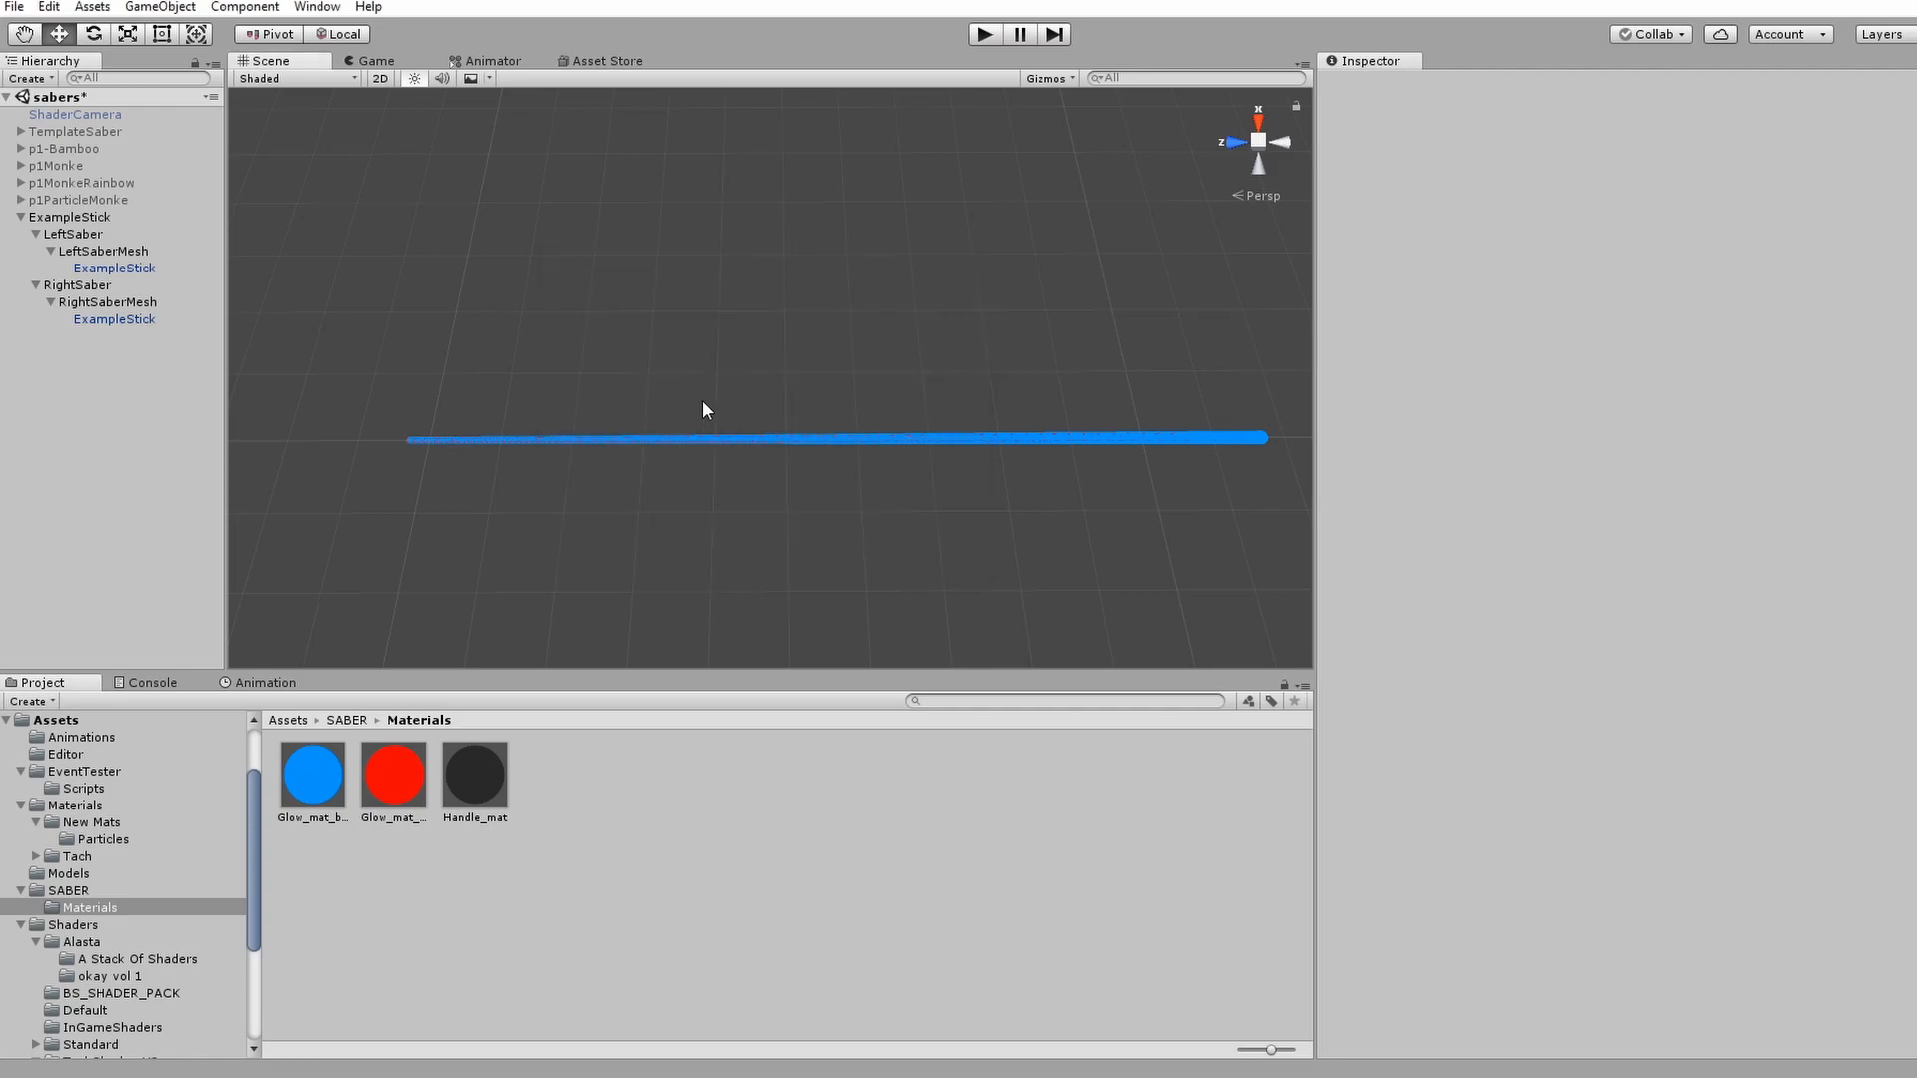
mouse_move(695, 401)
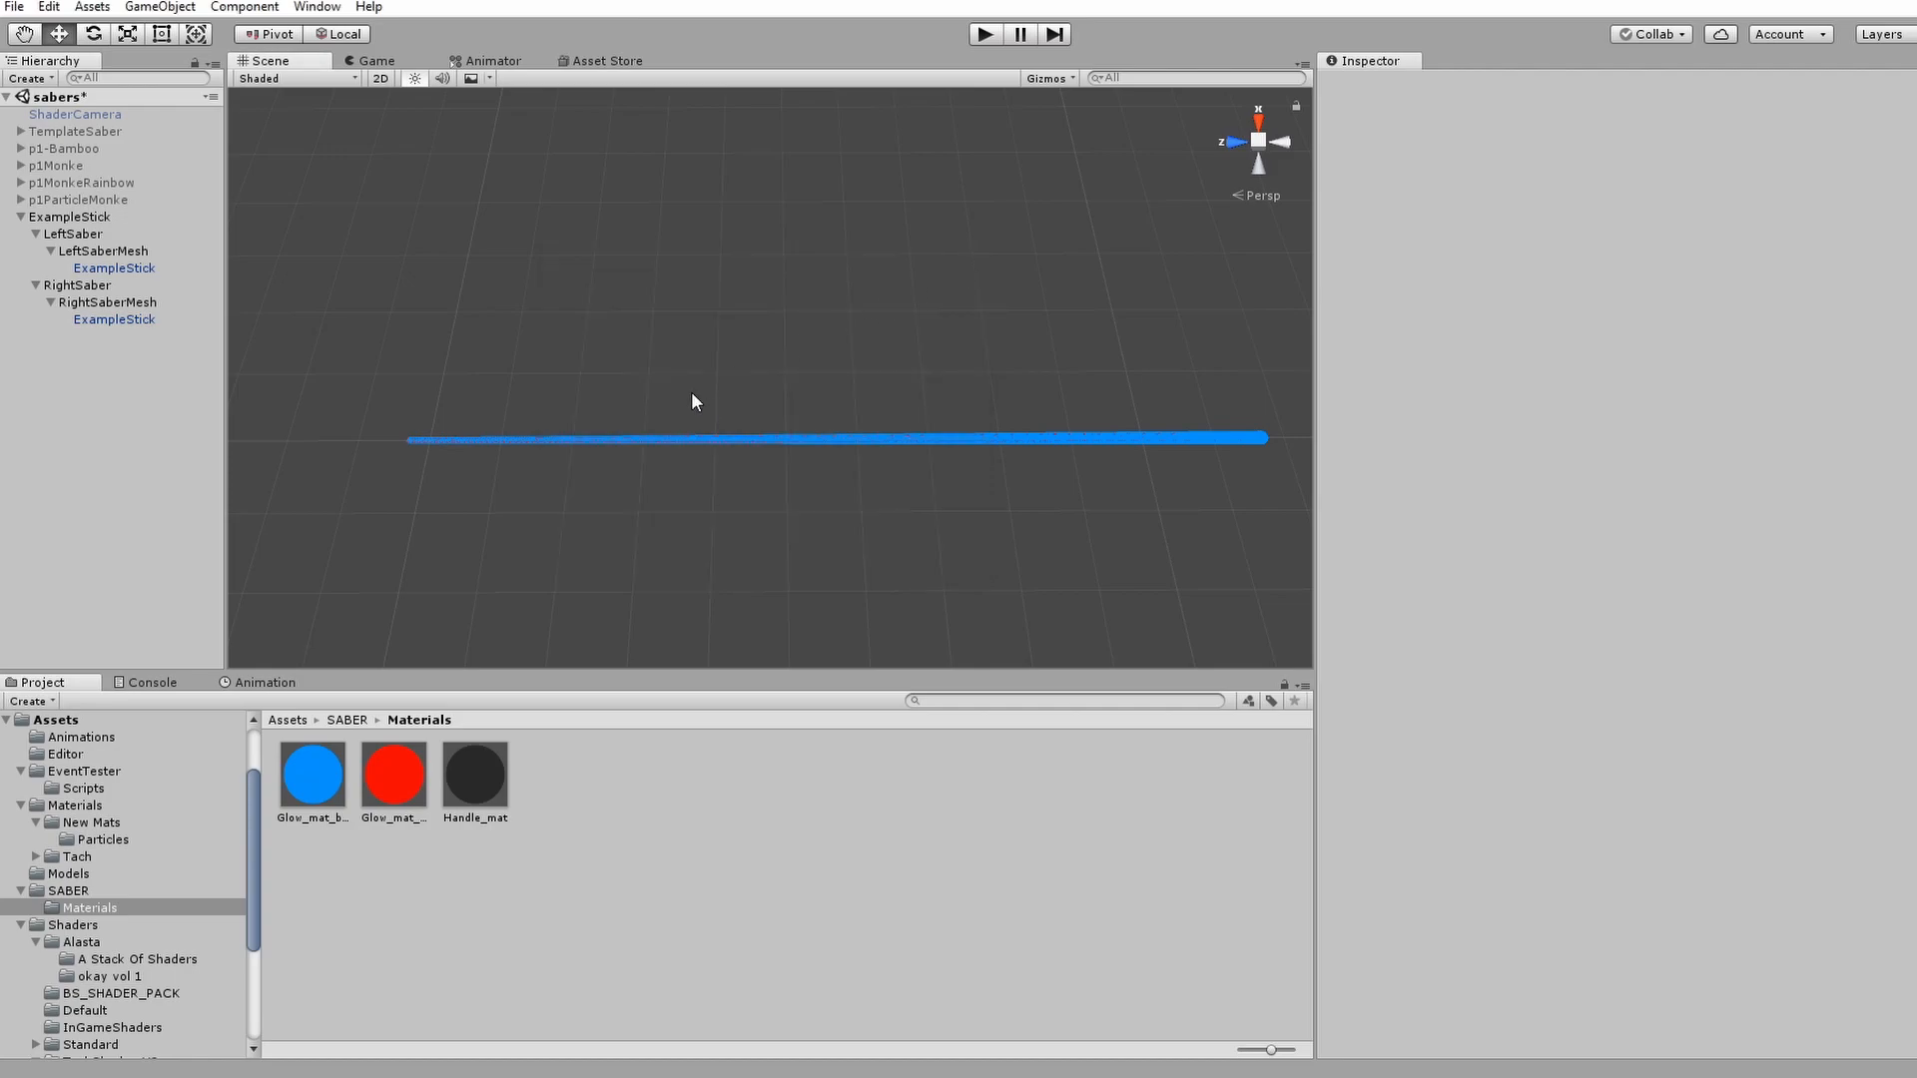
mouse_move(687, 400)
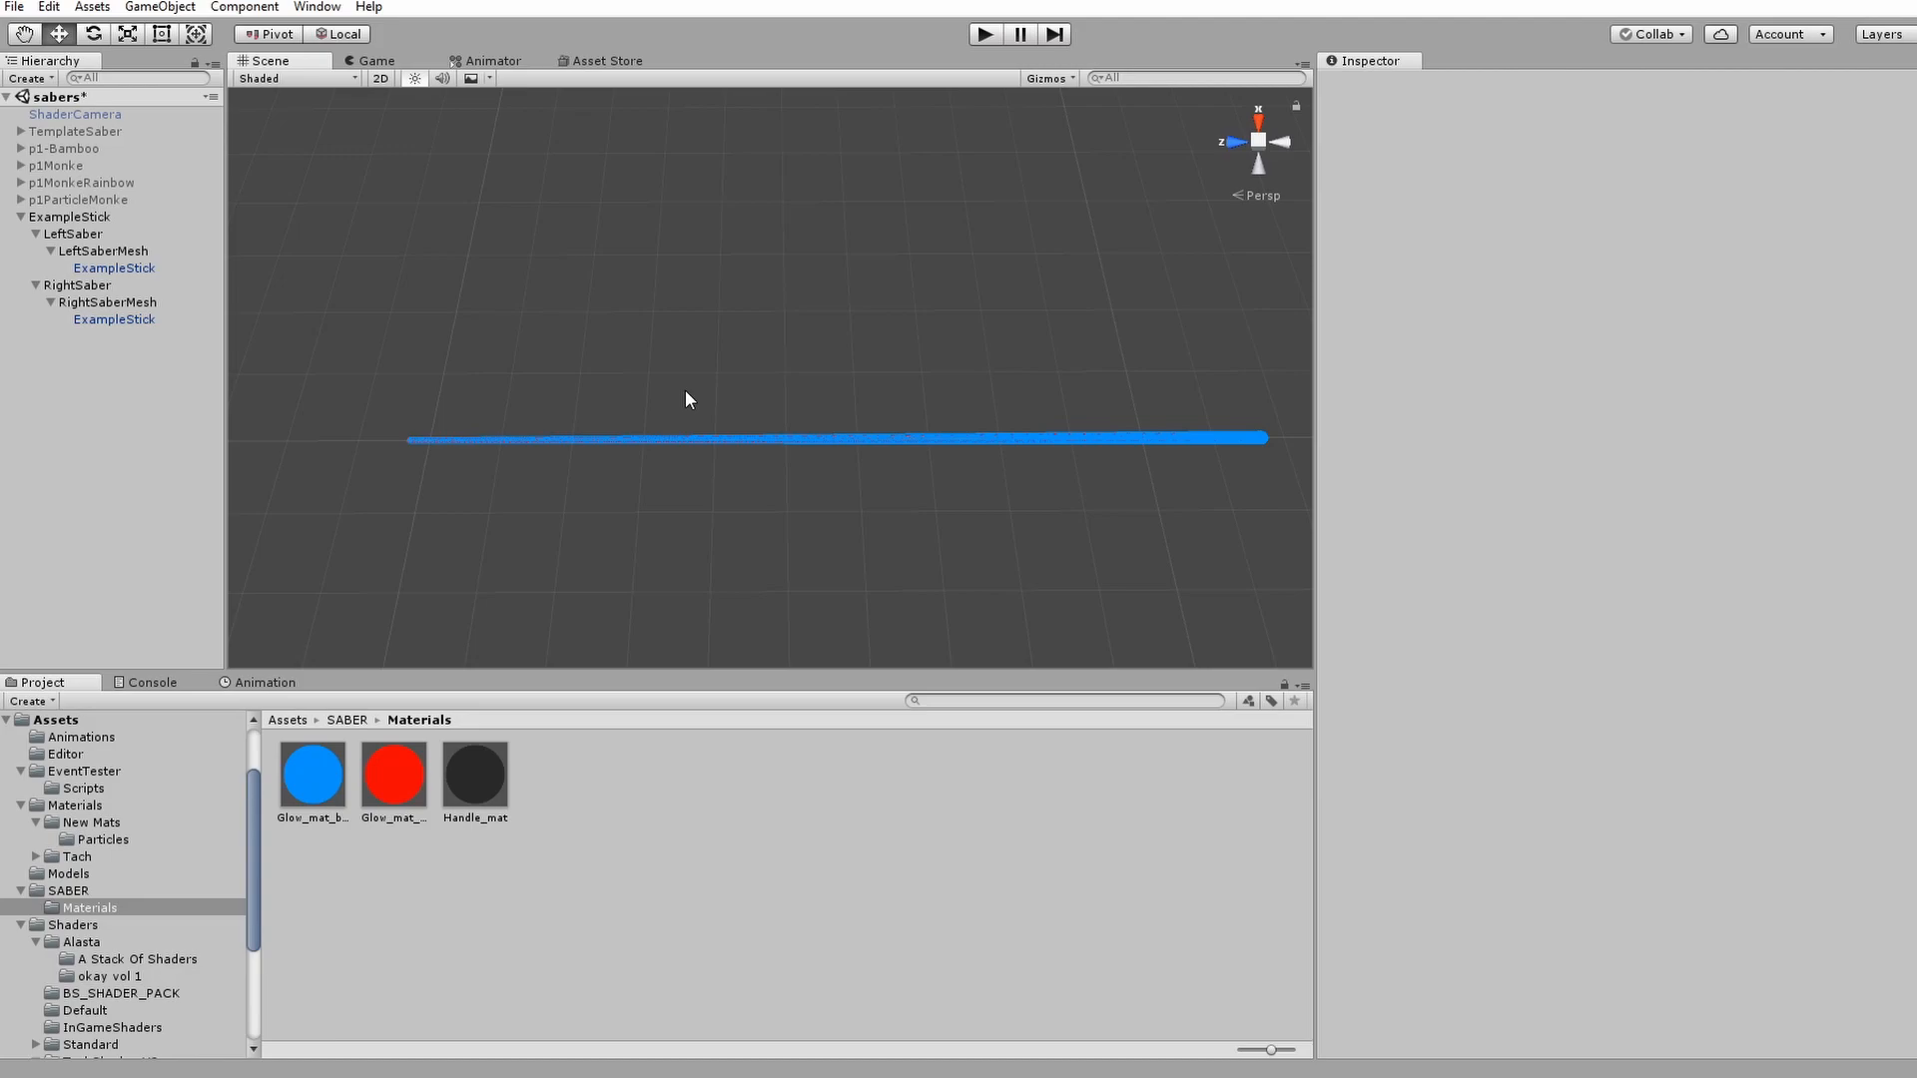